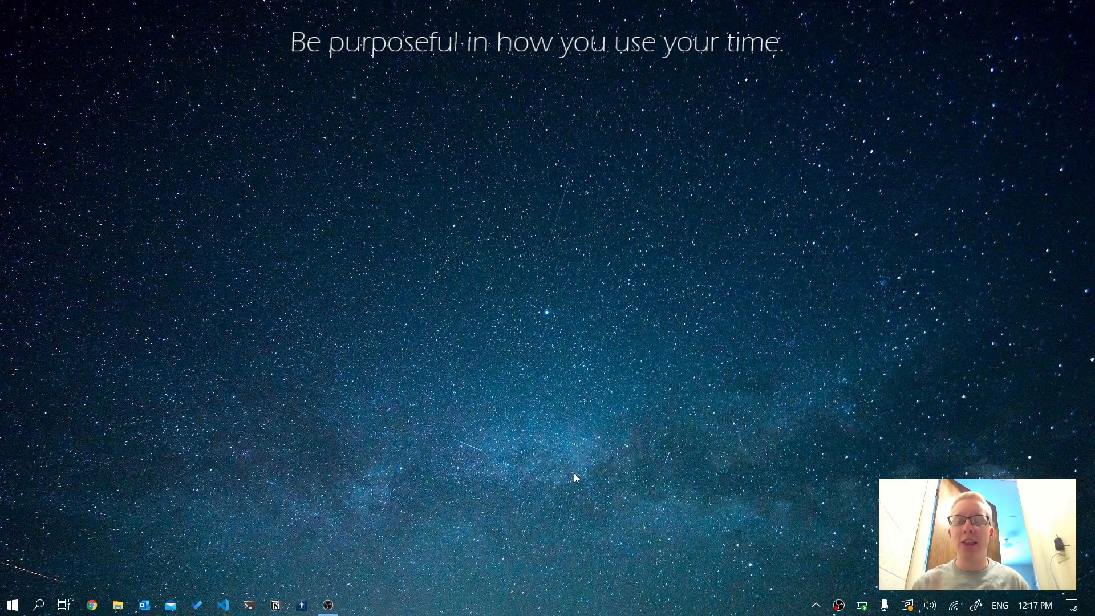
mouse_move(323, 431)
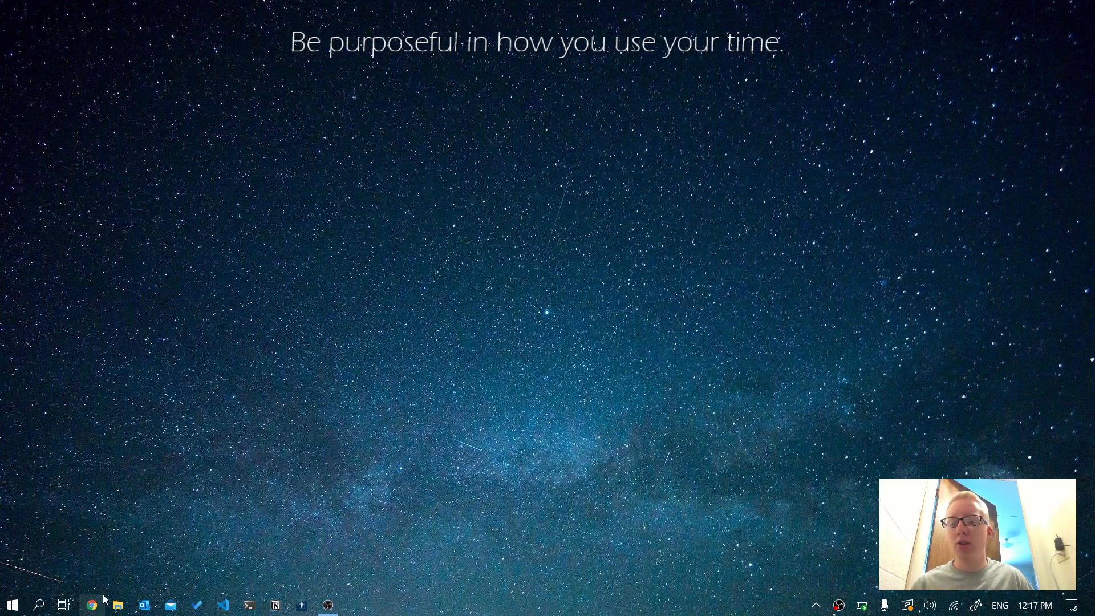
Search Google for 'vs code' in Chrome so the Visual Studio Code results show.
click(91, 605)
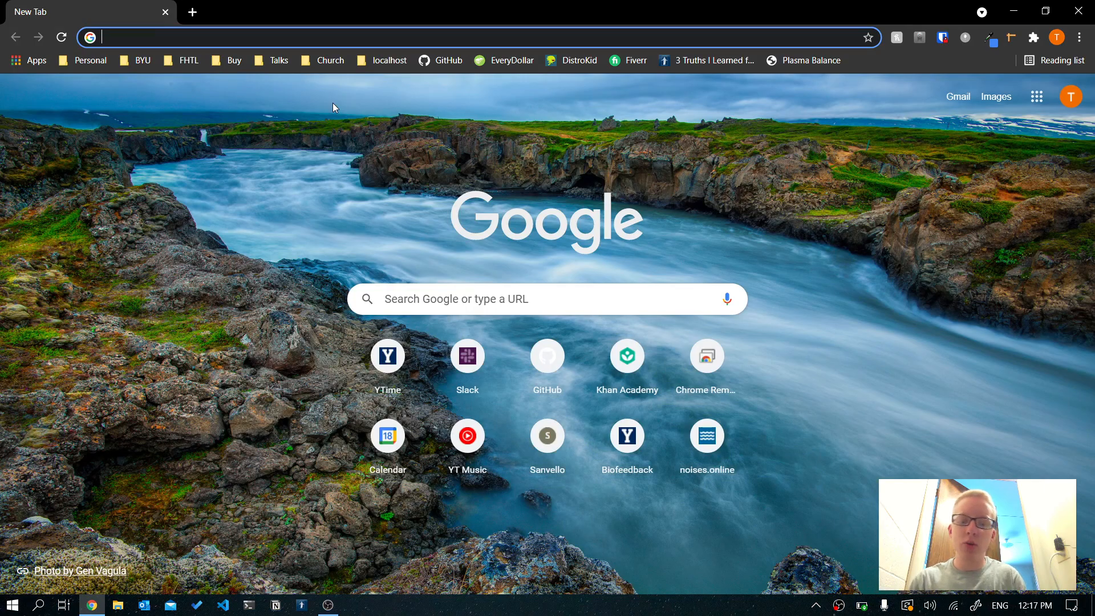
text(vs code)
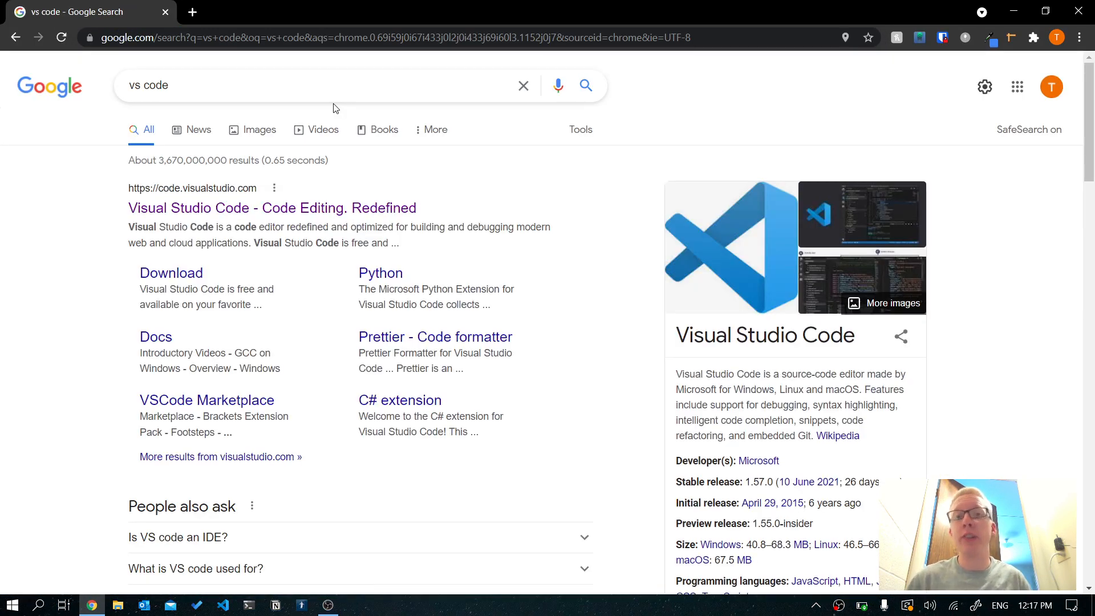
mouse_move(323, 128)
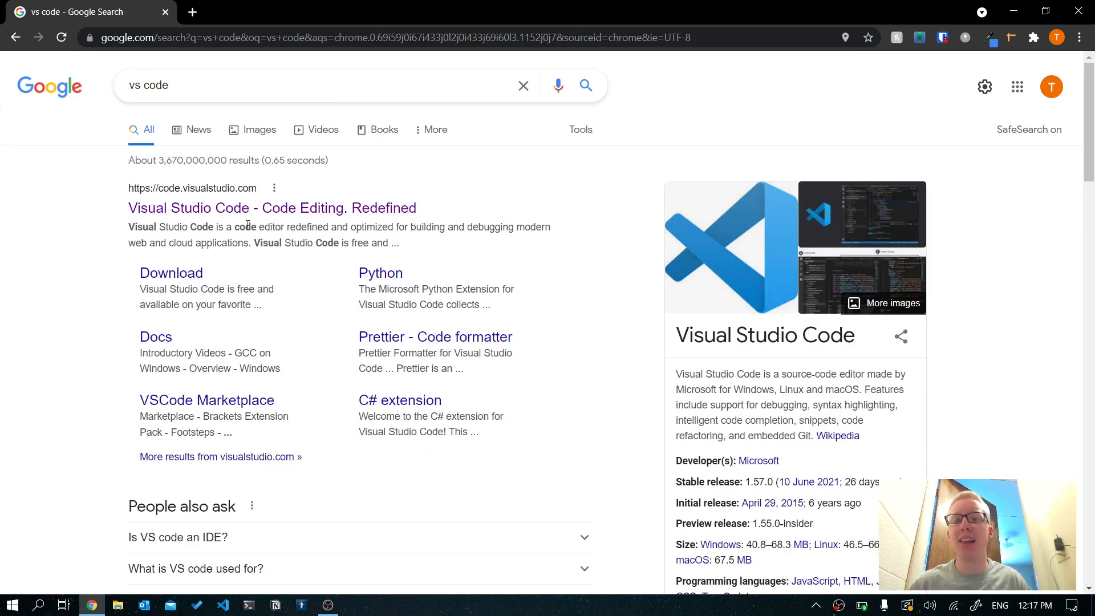
mouse_move(271, 207)
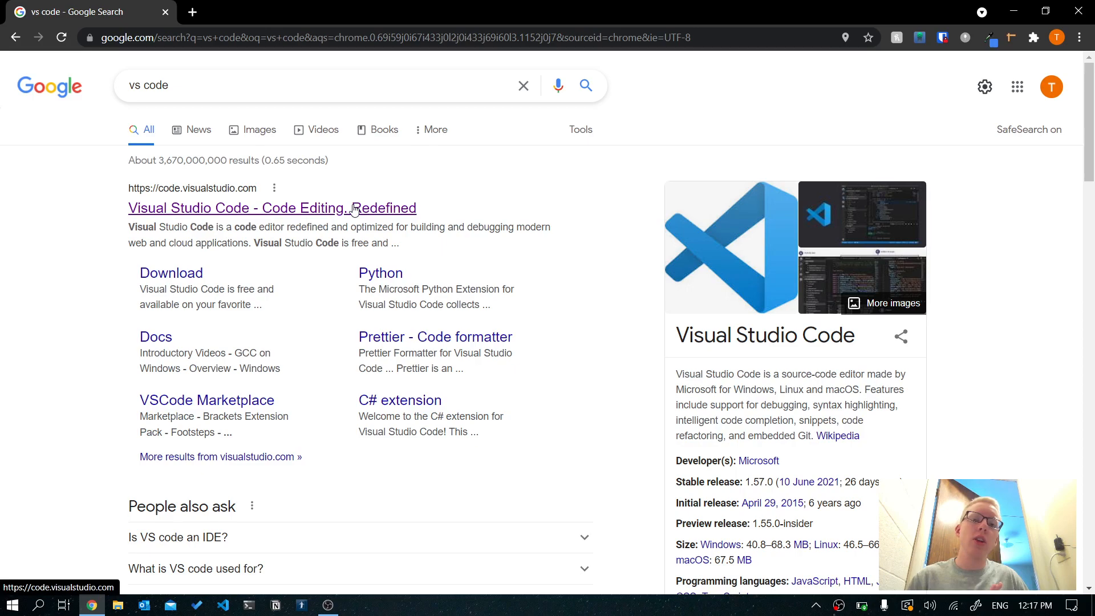
Open code.visualstudio.com and reveal the download choices for macOS, Windows and Linux.
click(272, 208)
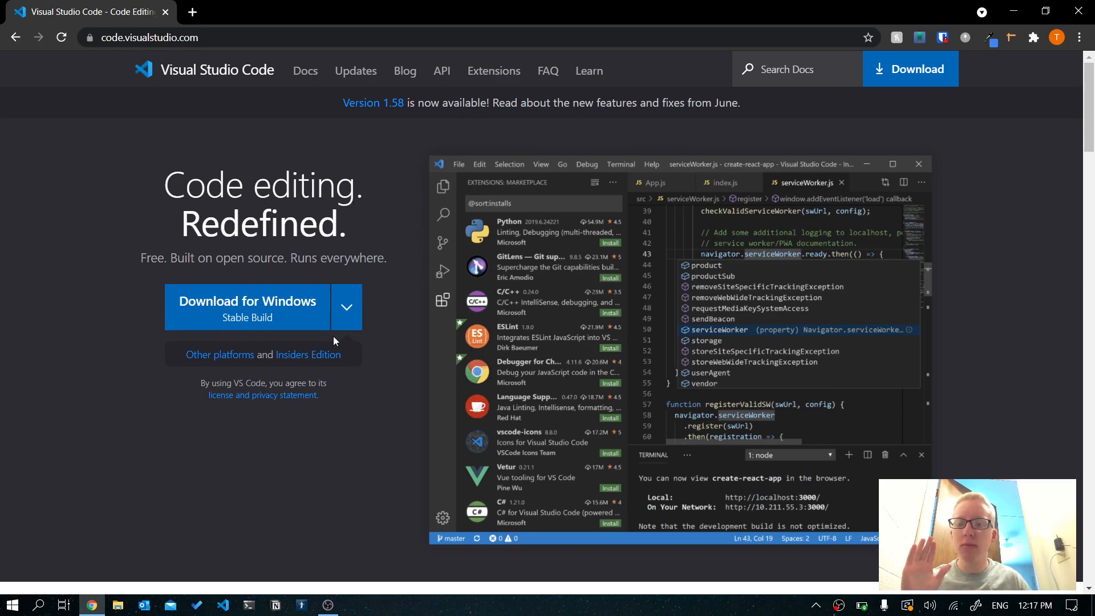
click(345, 307)
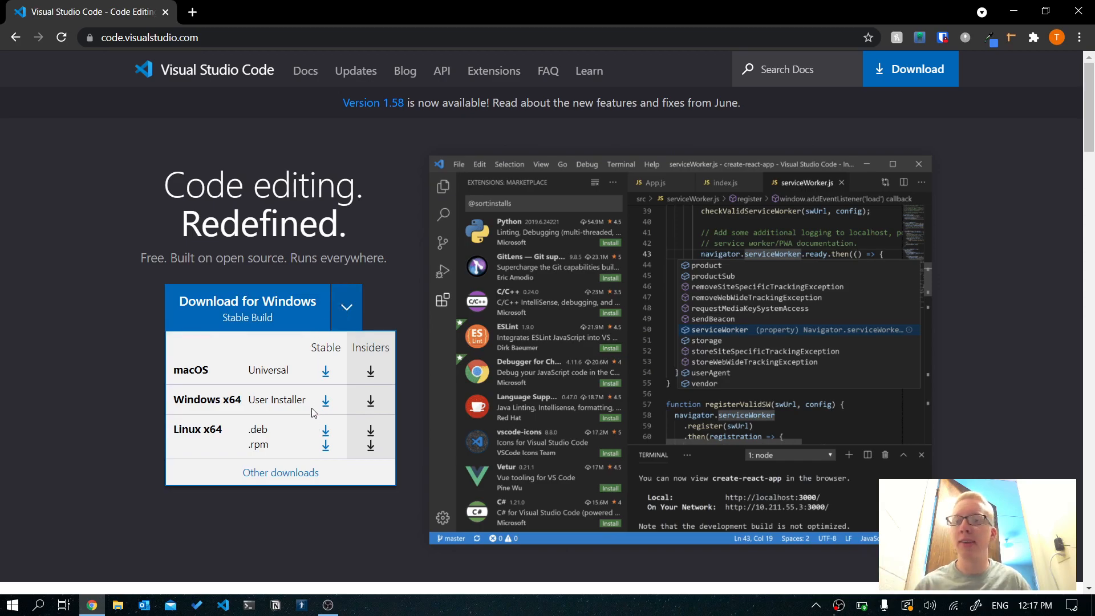
mouse_move(318, 392)
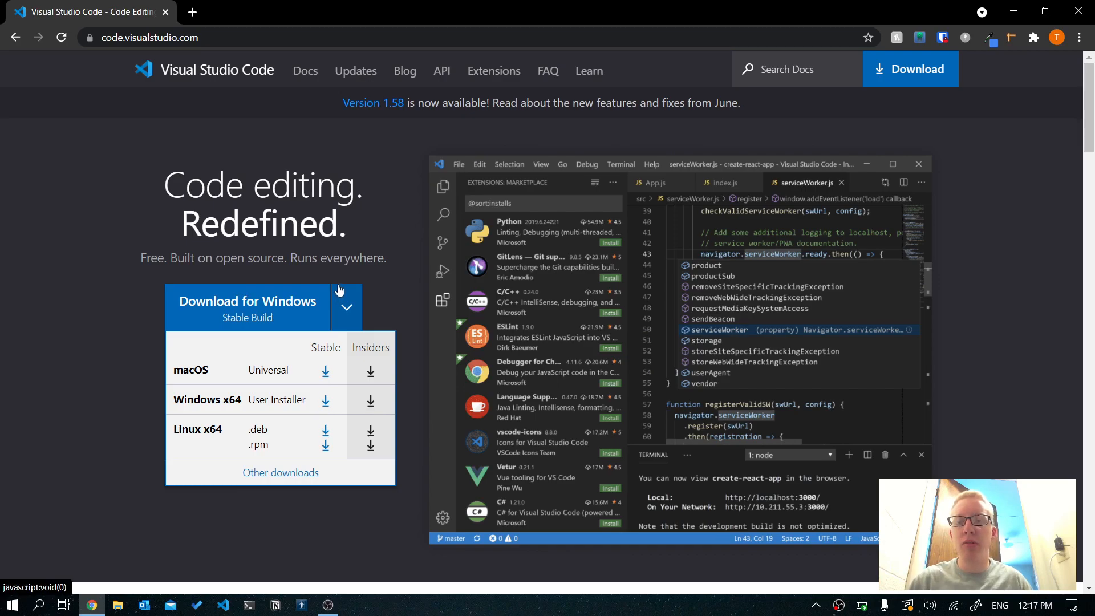
click(346, 307)
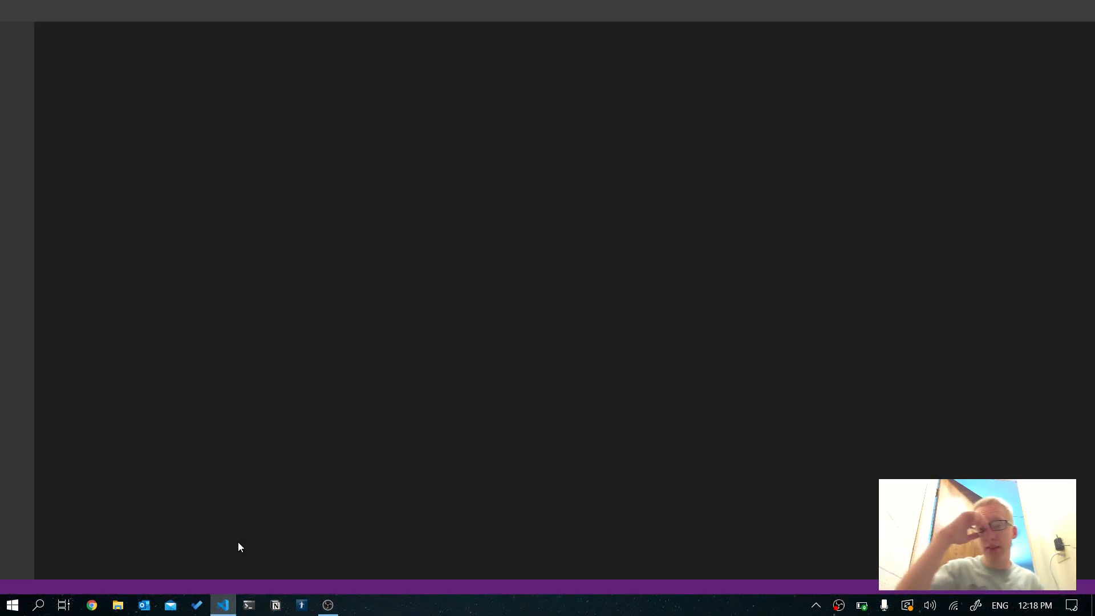
Launch VS Code to its Welcome page, briefly showing and hiding the Explorer panel.
click(222, 604)
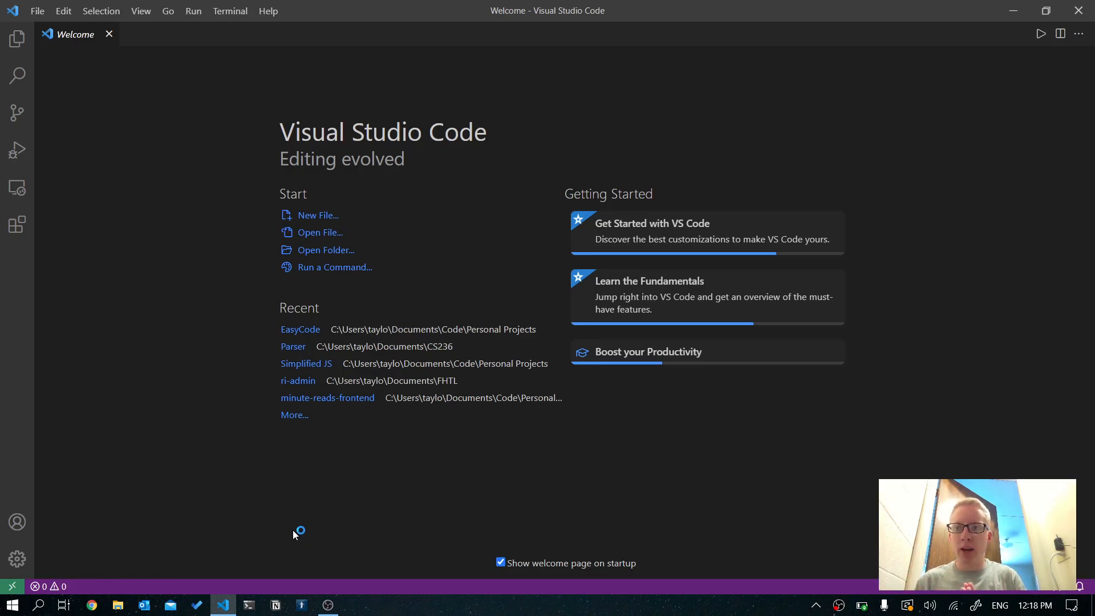
click(17, 39)
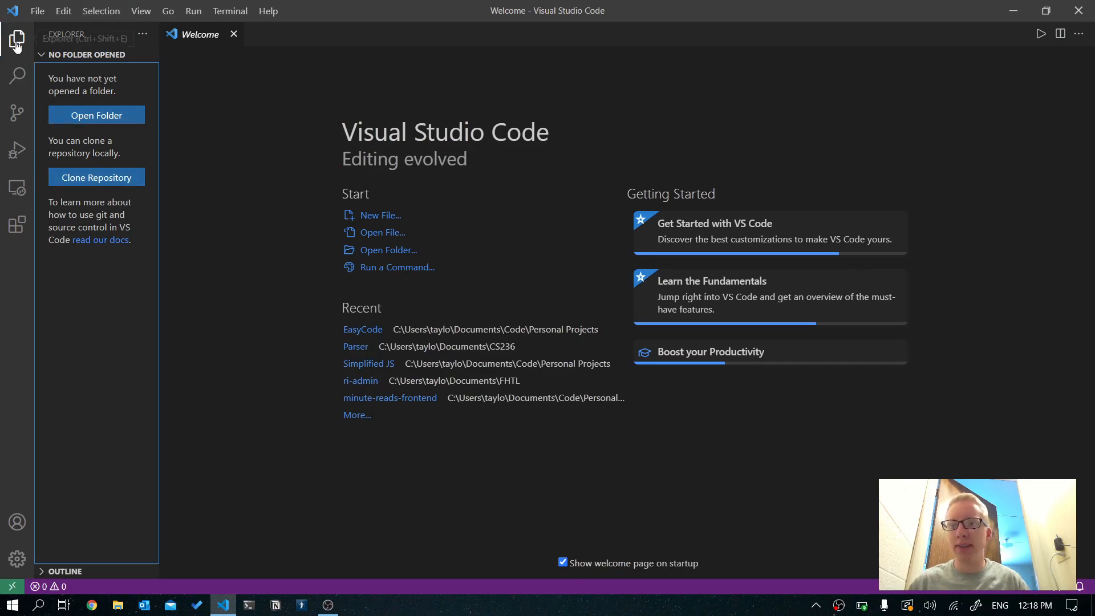
click(17, 39)
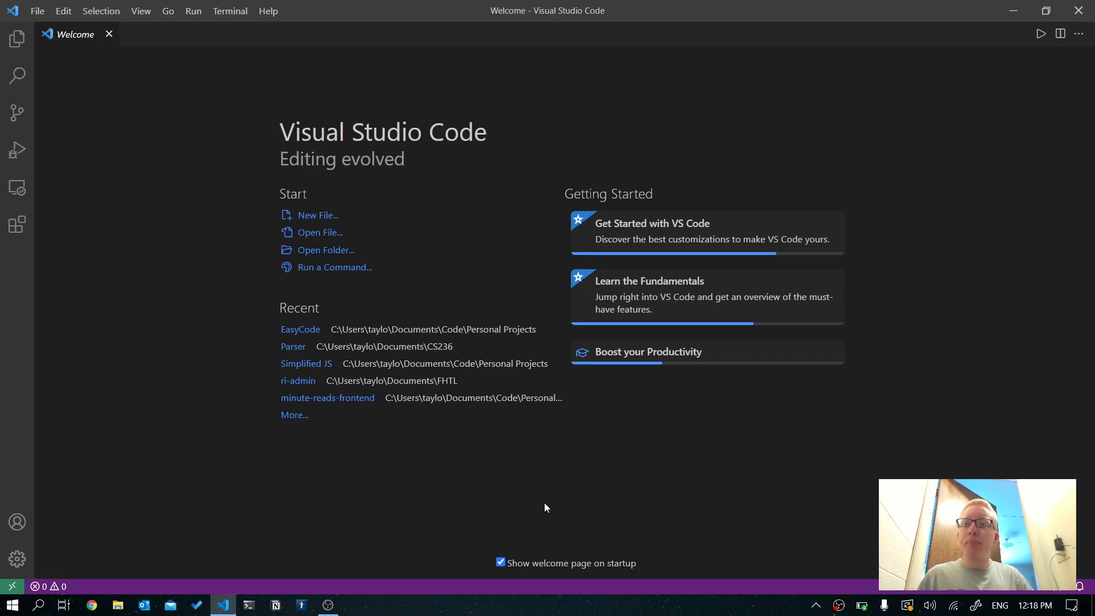
mouse_move(335, 245)
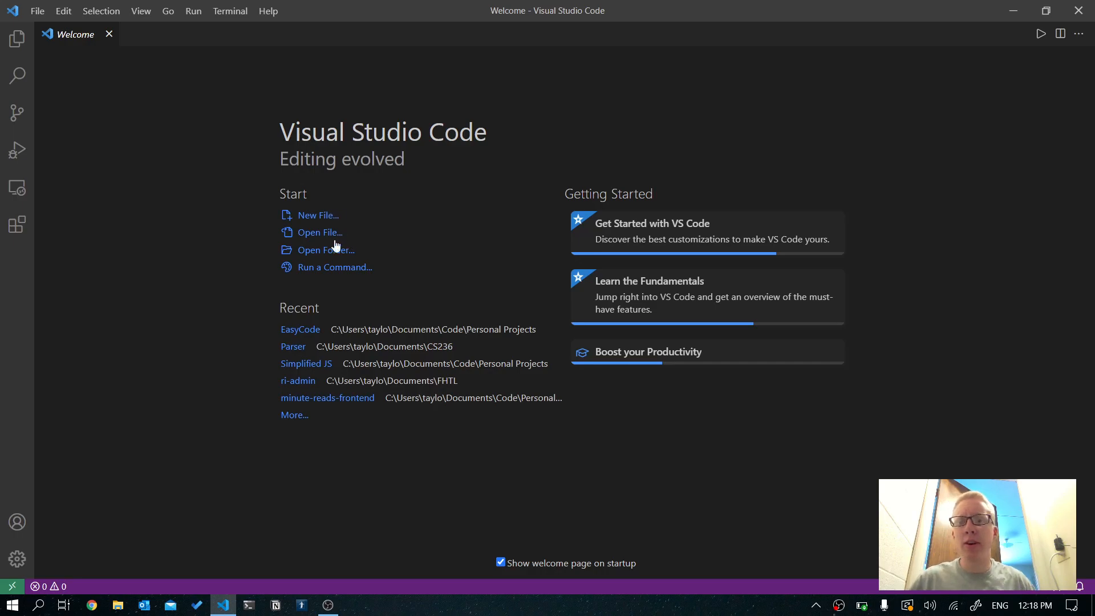
mouse_move(334, 259)
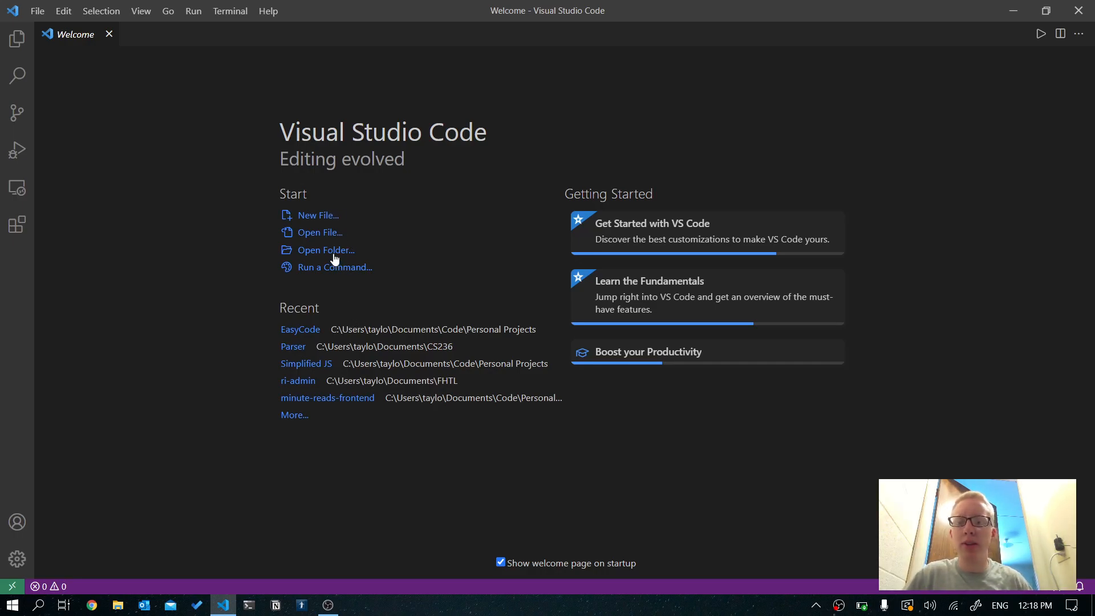
mouse_move(394, 197)
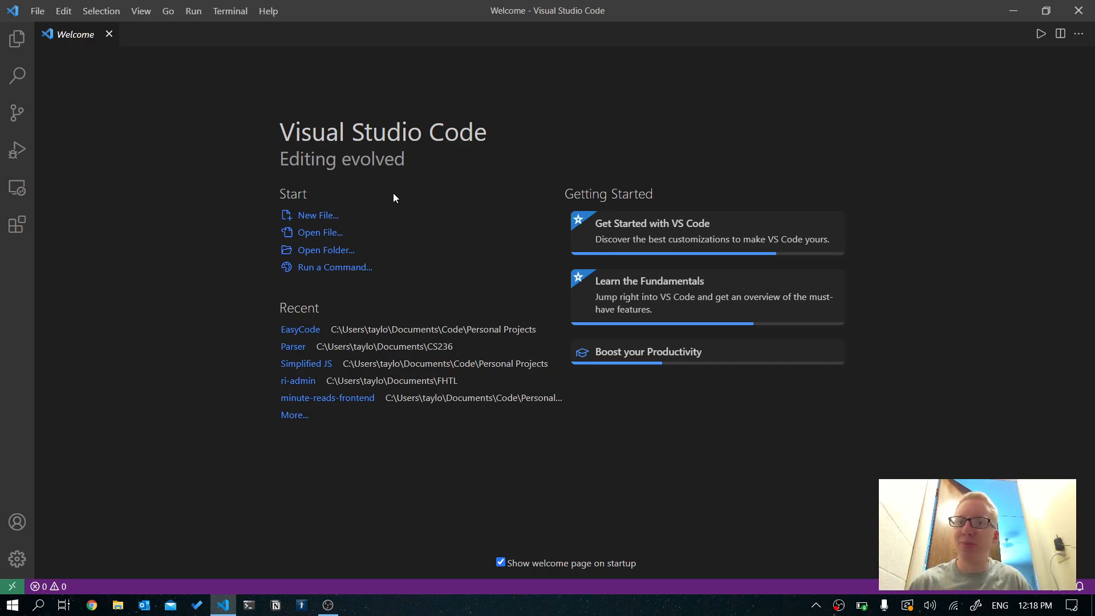
mouse_move(320, 231)
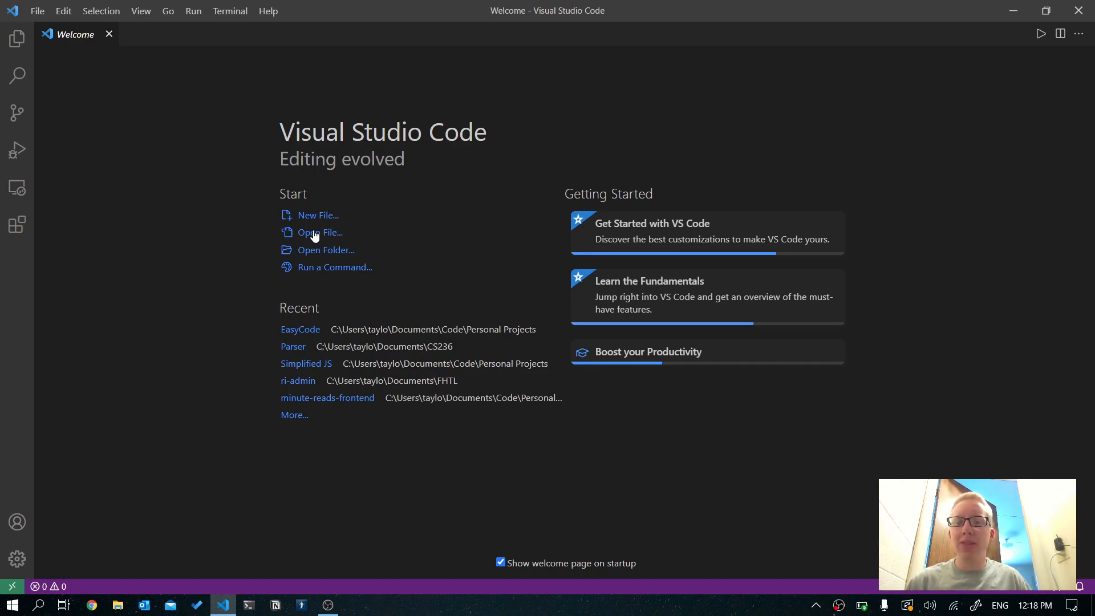
Browse from Open Folder to Documents > Code > Personal Projects.
click(318, 231)
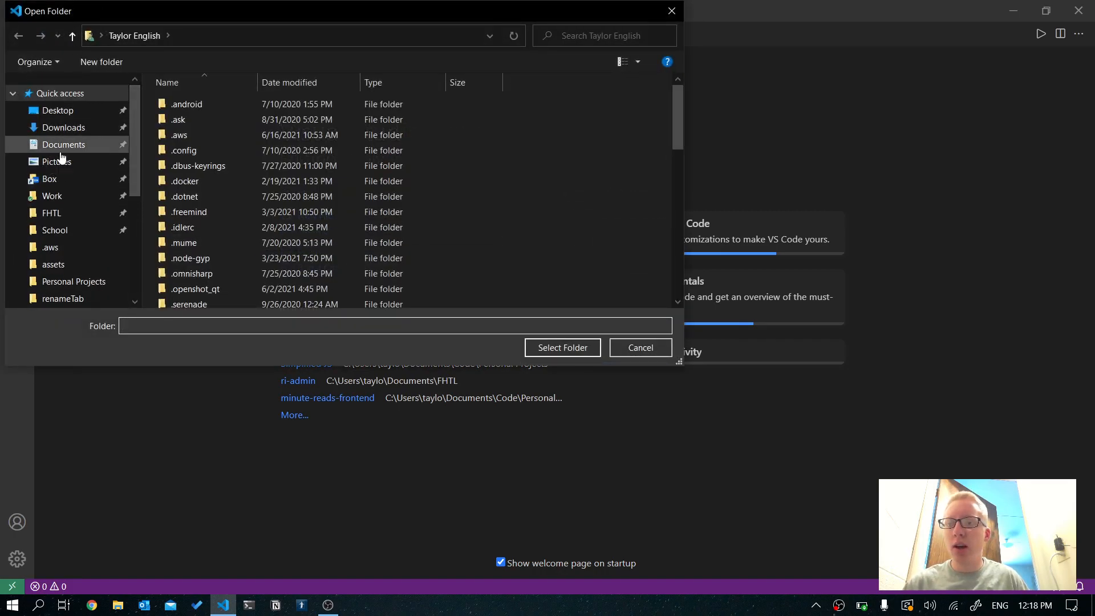
click(64, 144)
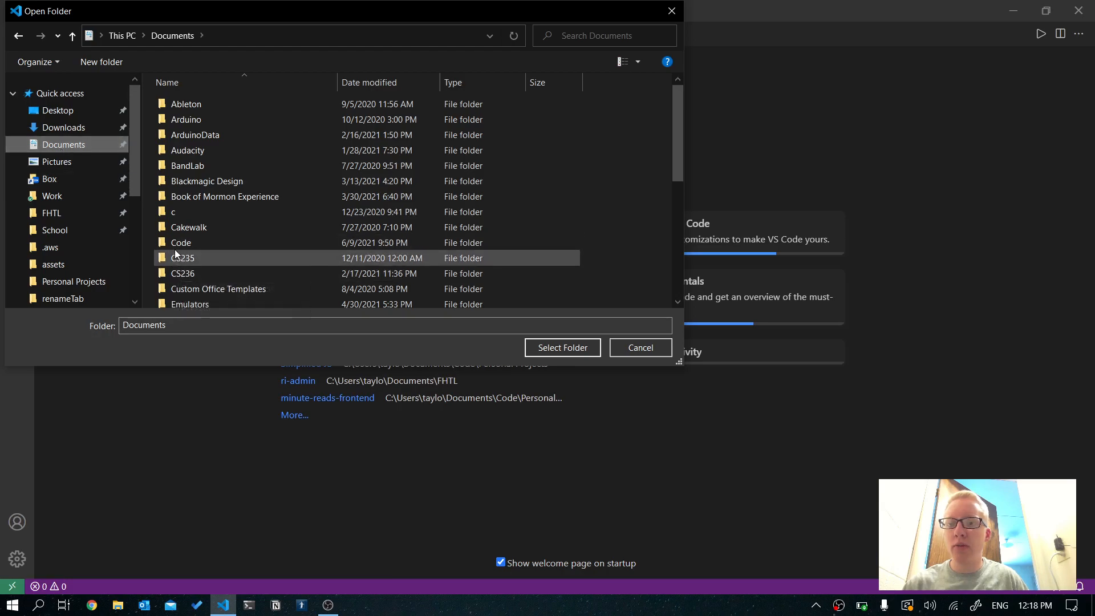
double_click(182, 242)
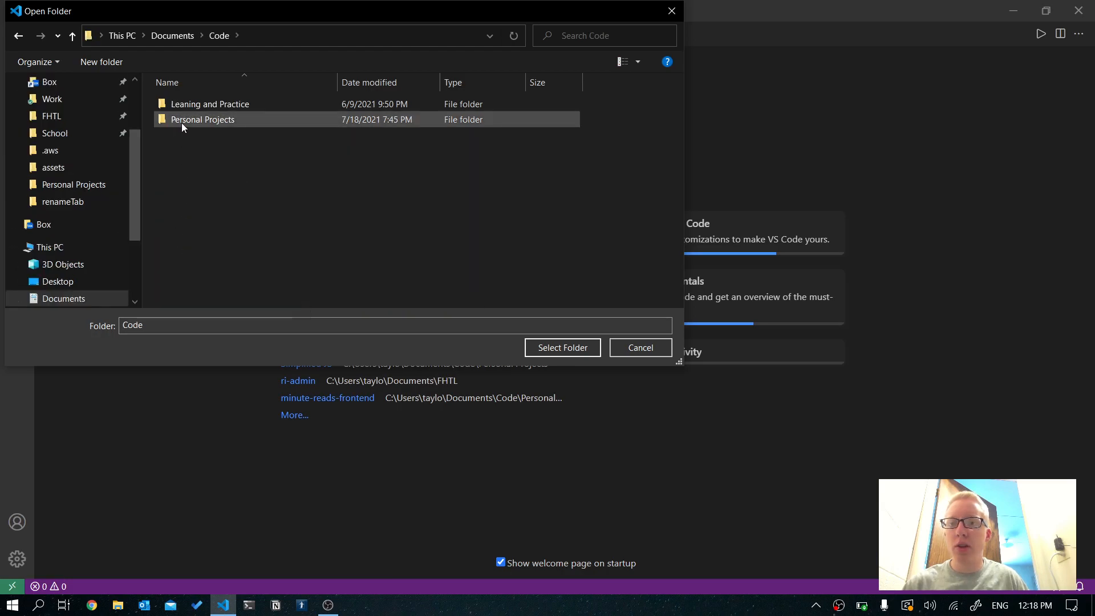
double_click(203, 120)
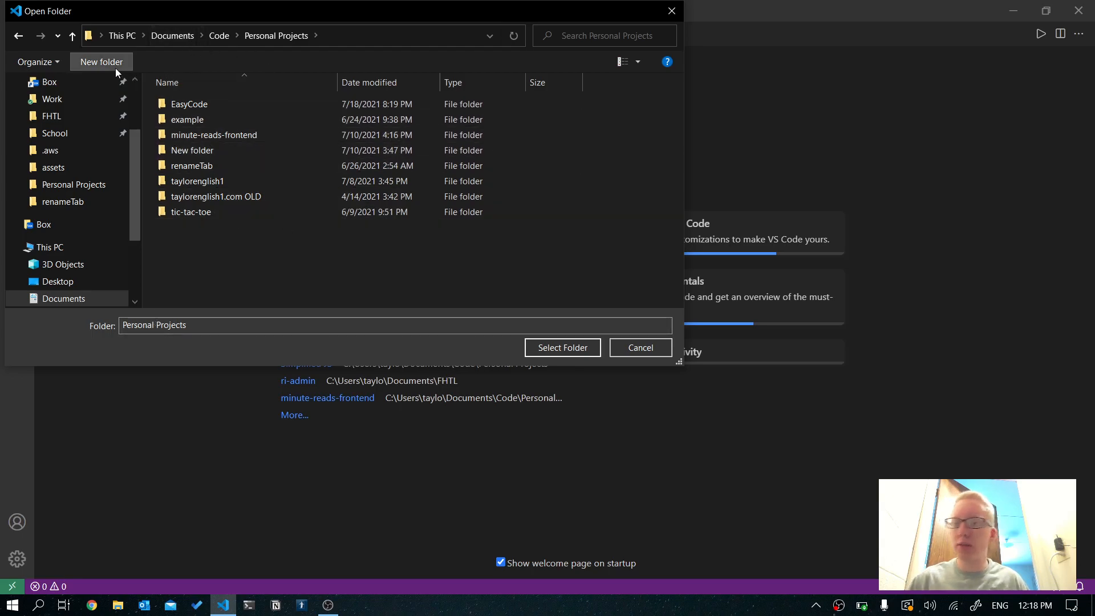
Create a folder named webDesignForNonProgrammers there and select it as the workspace.
click(101, 62)
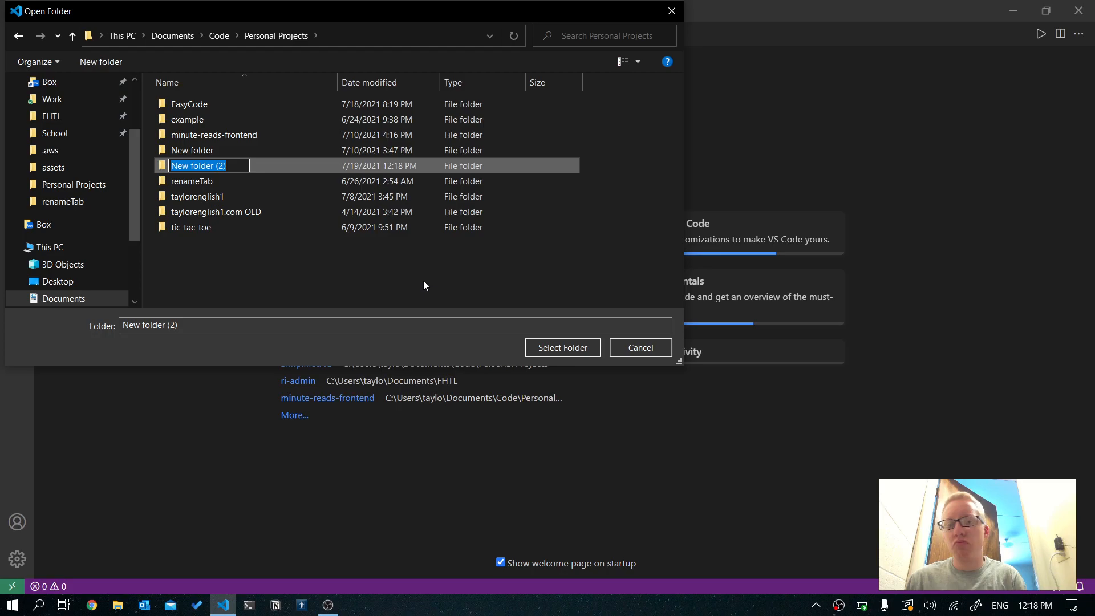
text(web)
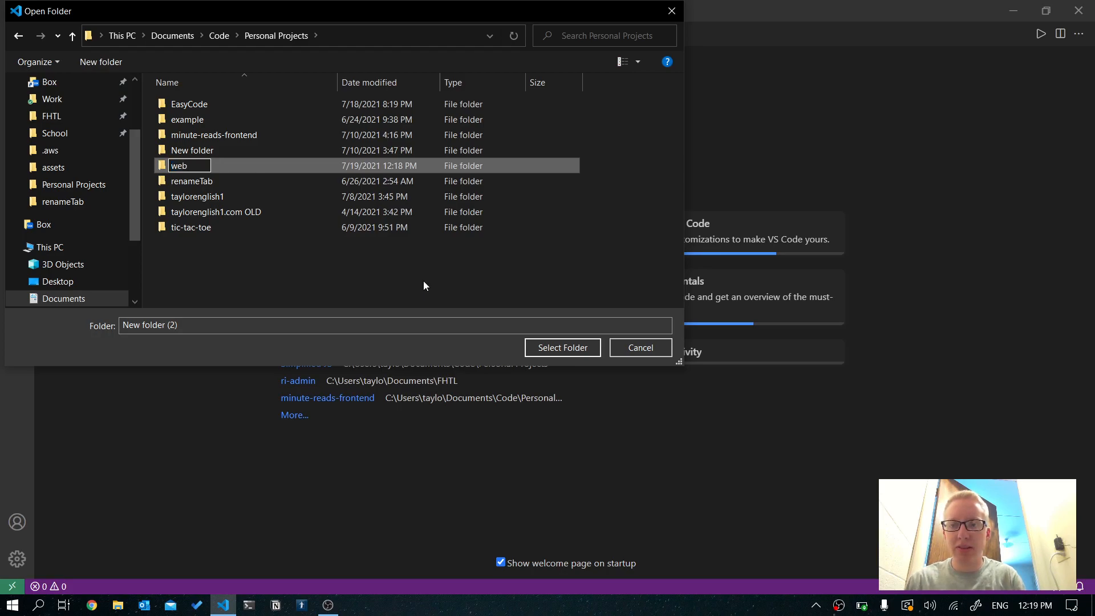
text(Design)
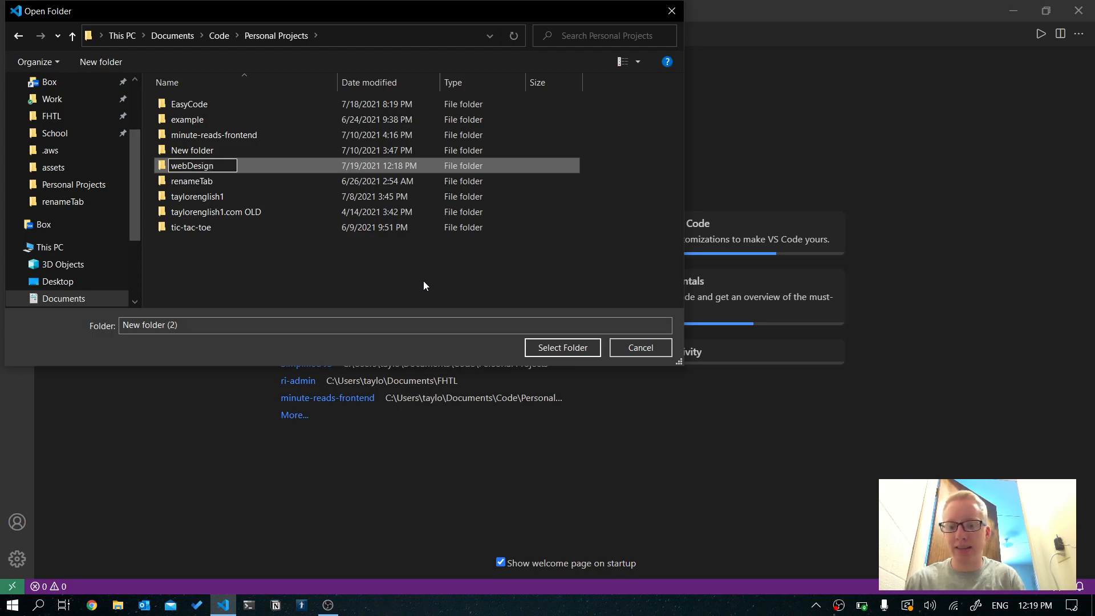
text(For)
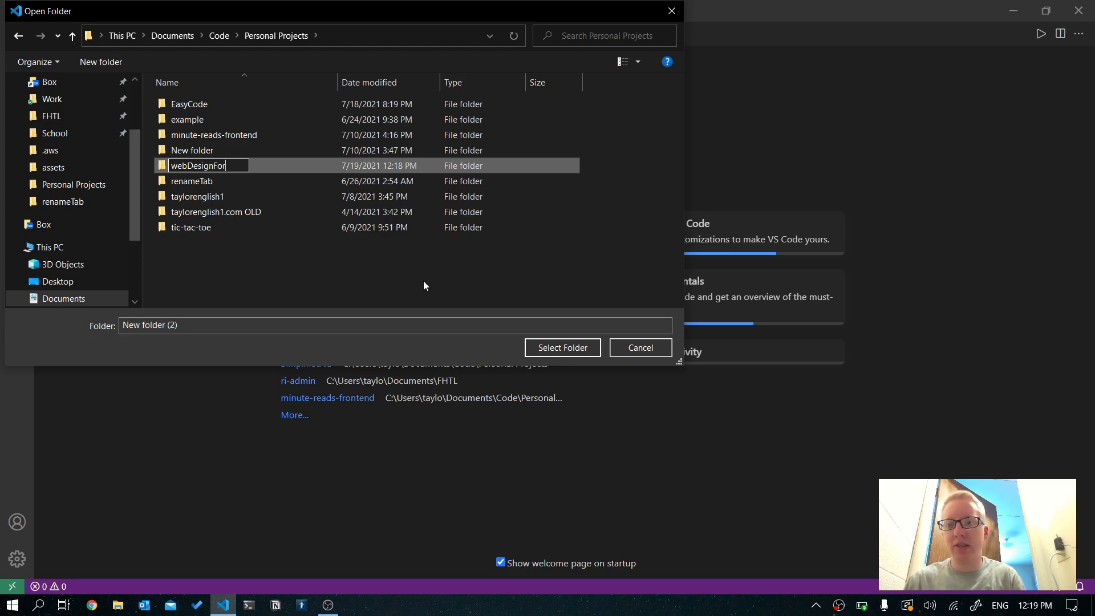
text(NonProgra)
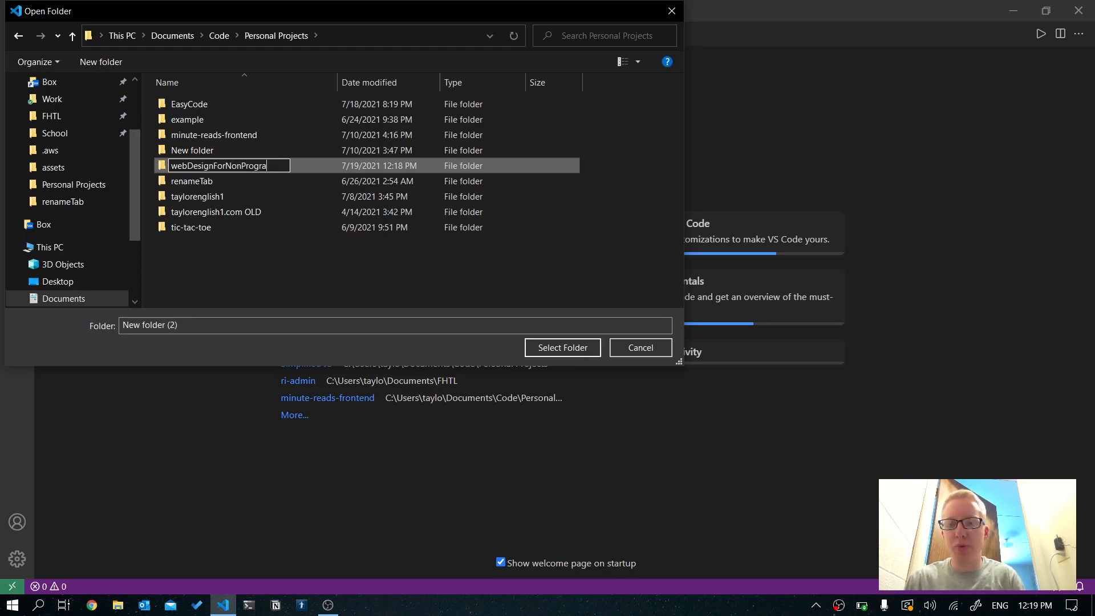
text(mmers)
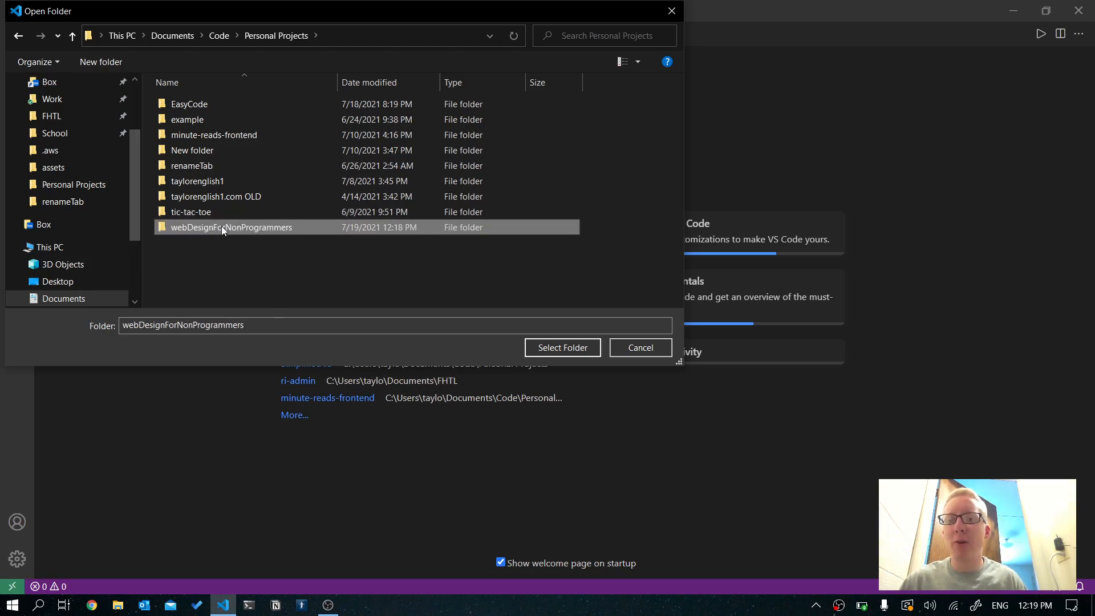
click(638, 347)
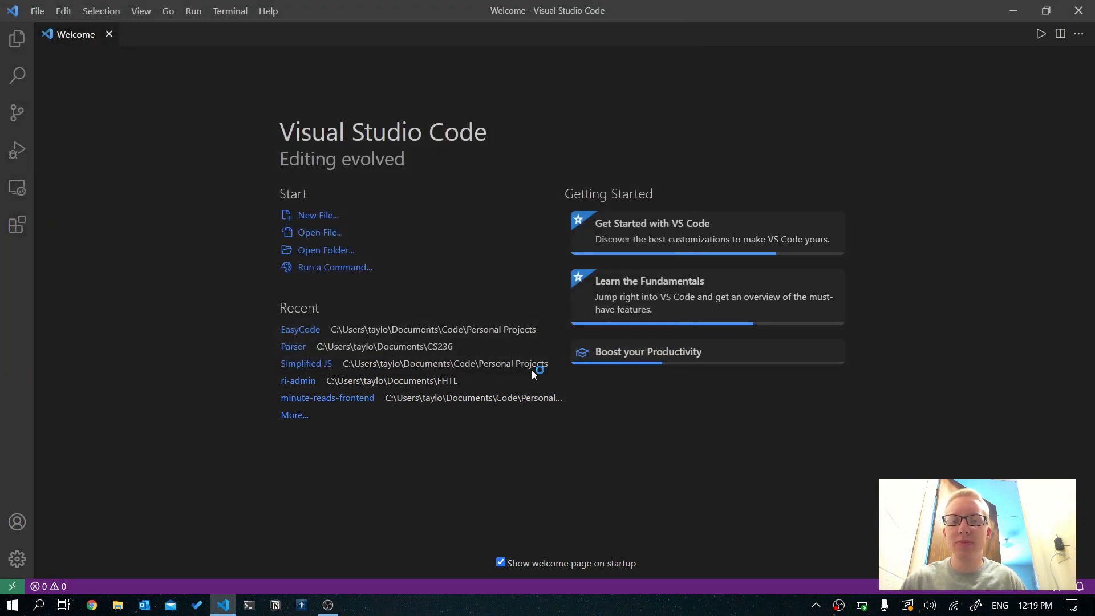
Confirm 'Yes, I trust the authors' for the folder and close the Welcome page.
click(305, 363)
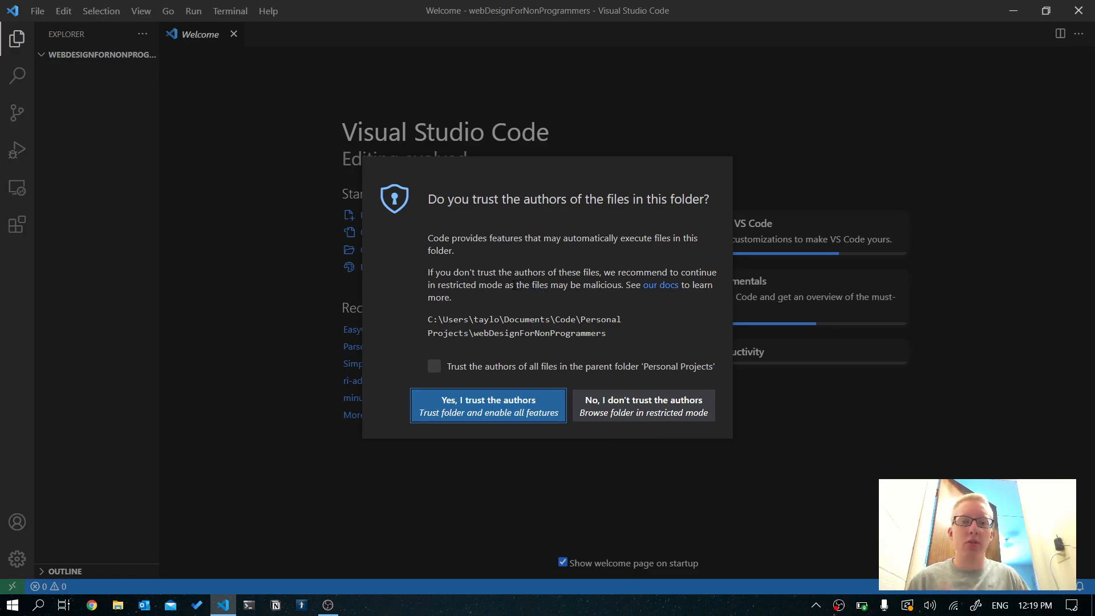
mouse_move(509, 298)
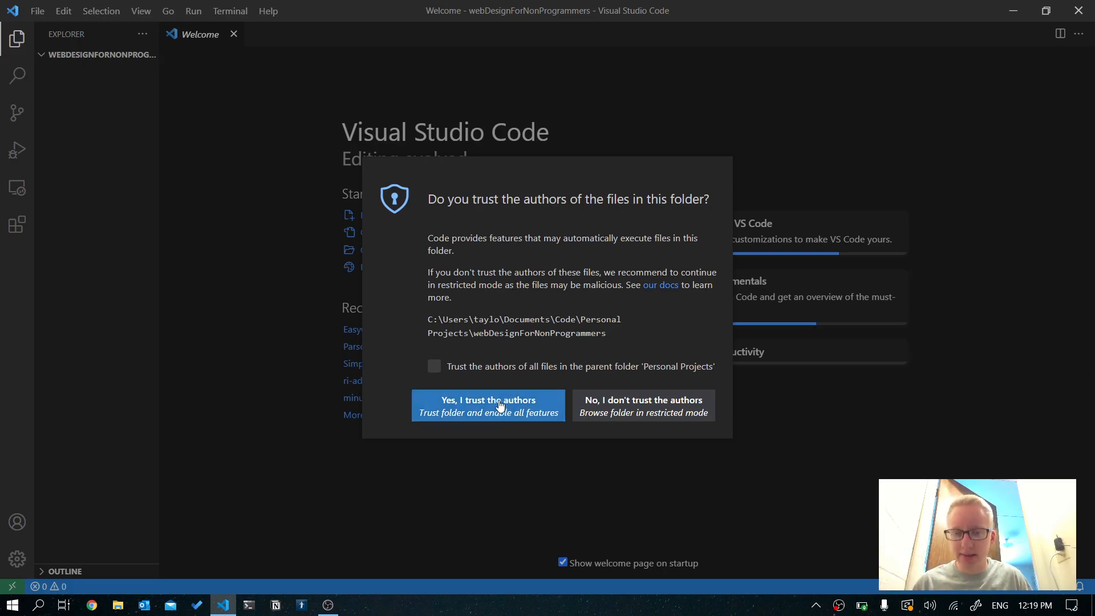
click(489, 405)
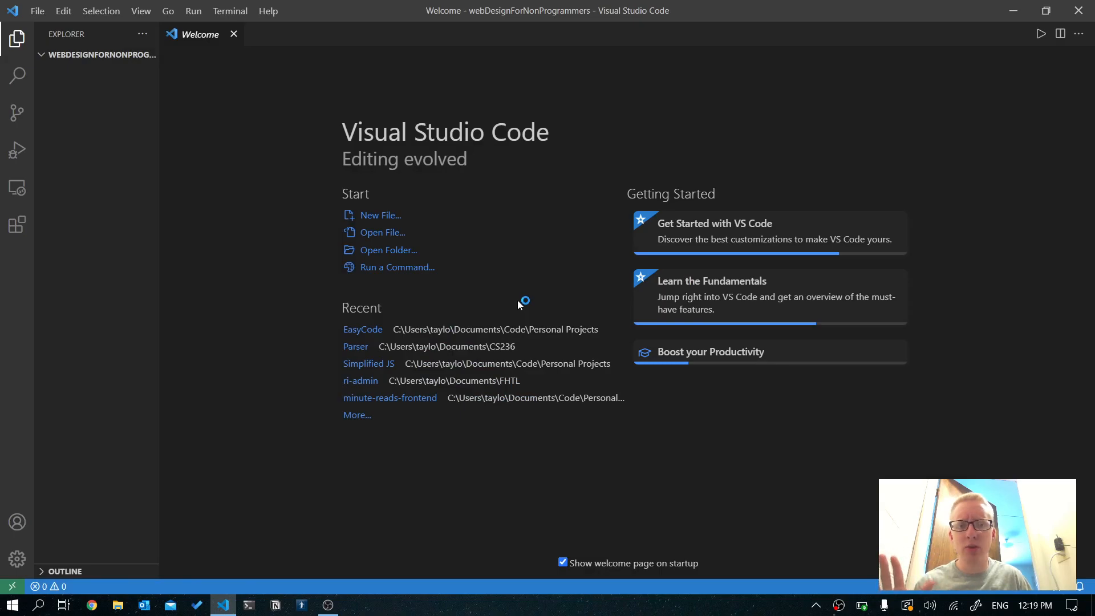
mouse_move(494, 306)
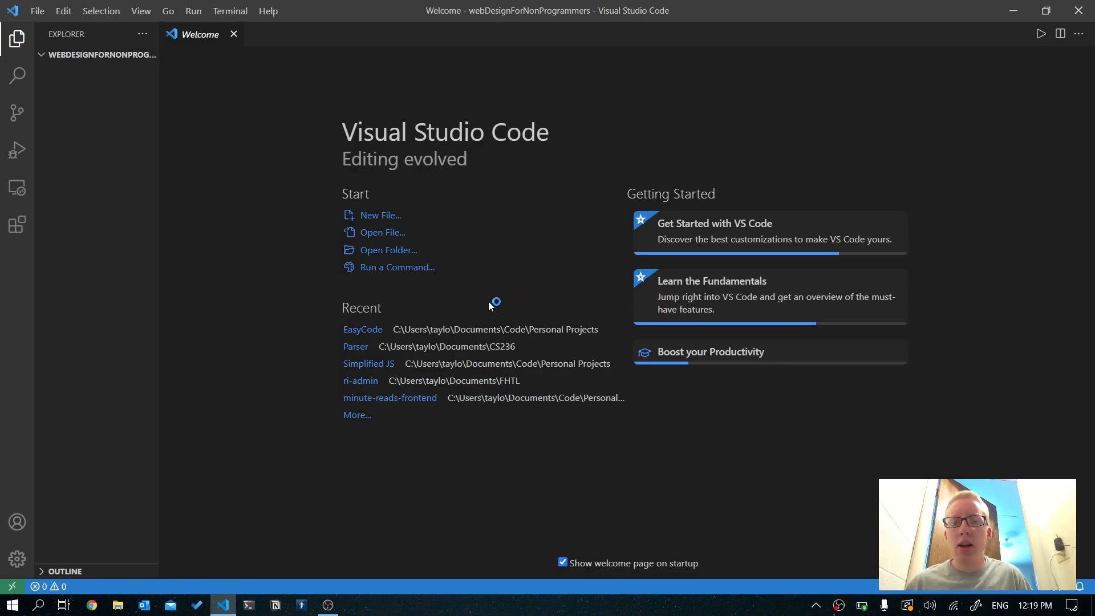
mouse_move(235, 35)
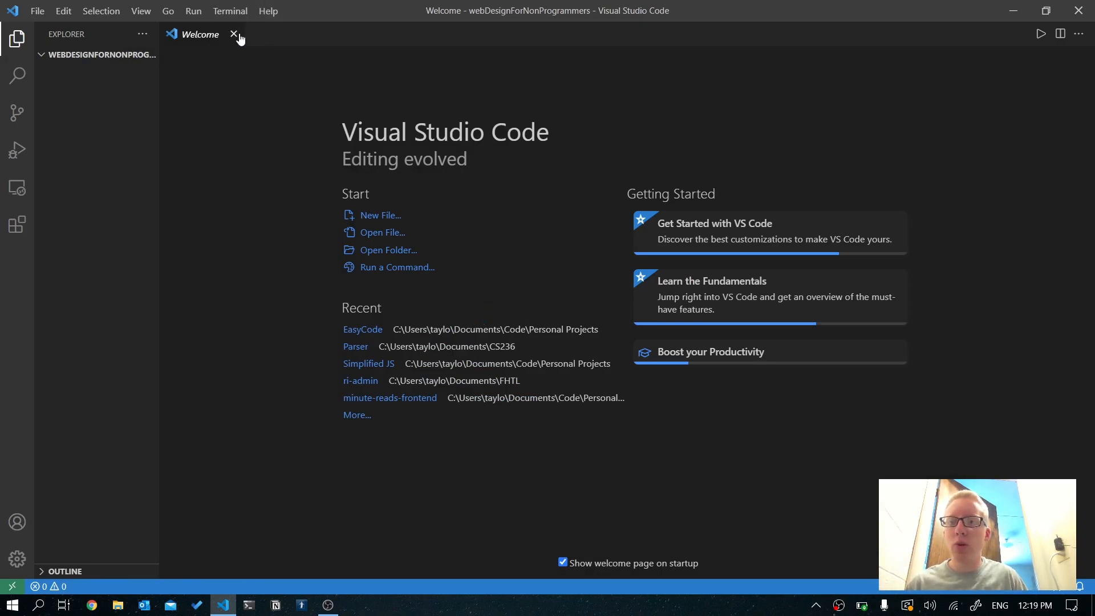
click(235, 33)
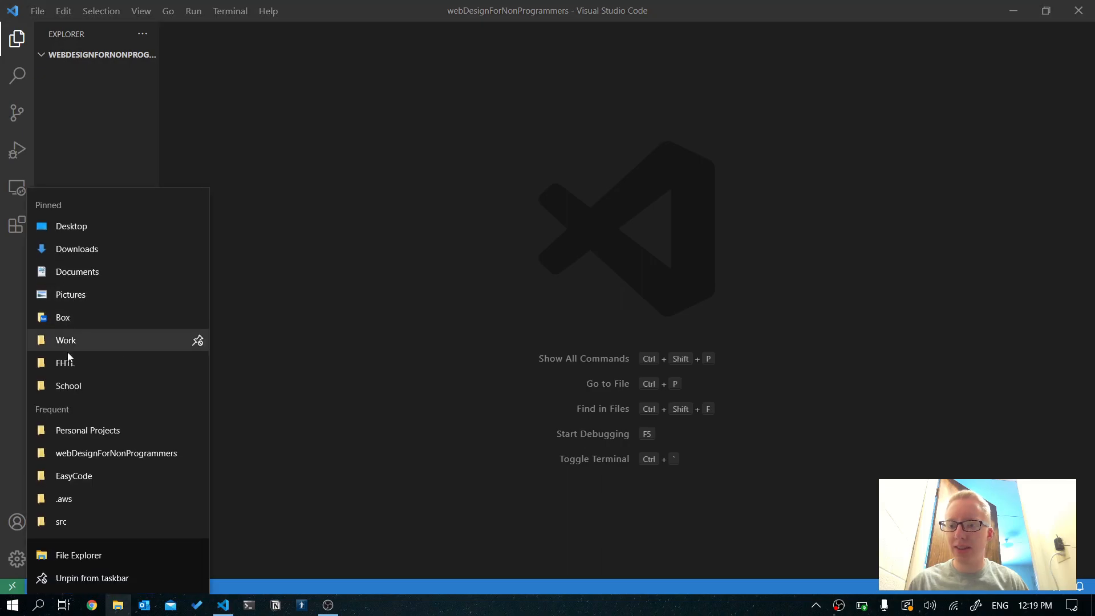
Rename the project folder in Personal Projects to newWebsite and open it.
click(89, 455)
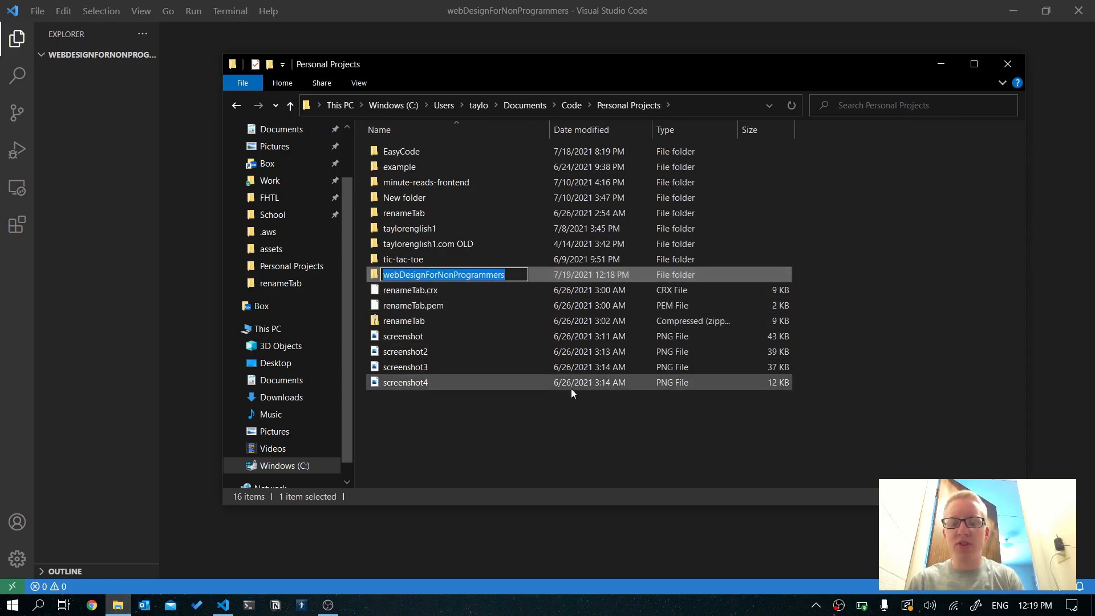
text(newWebs)
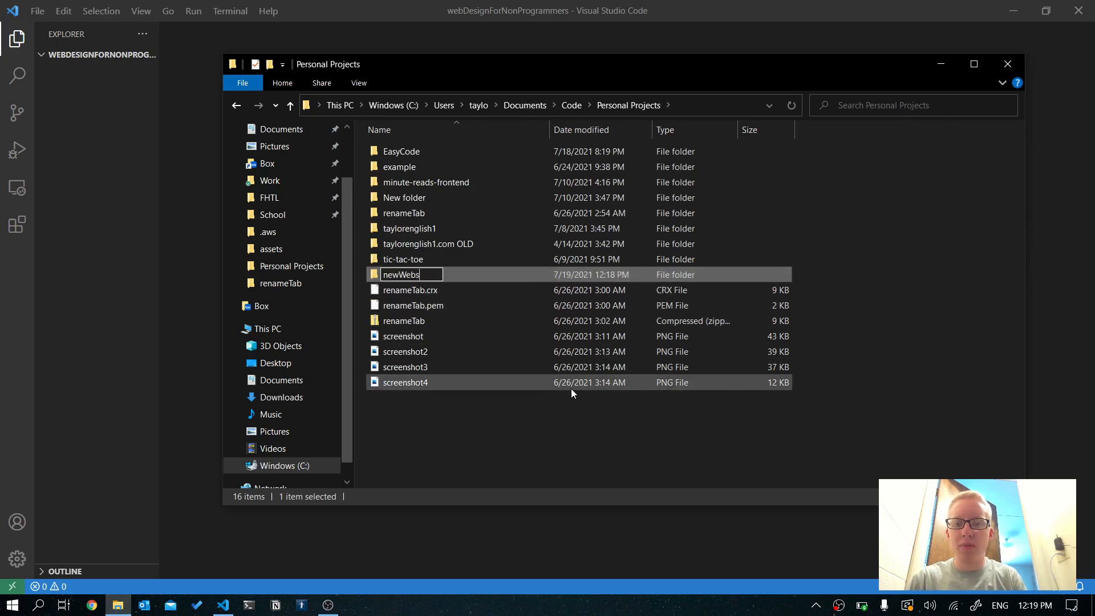
text(ite)
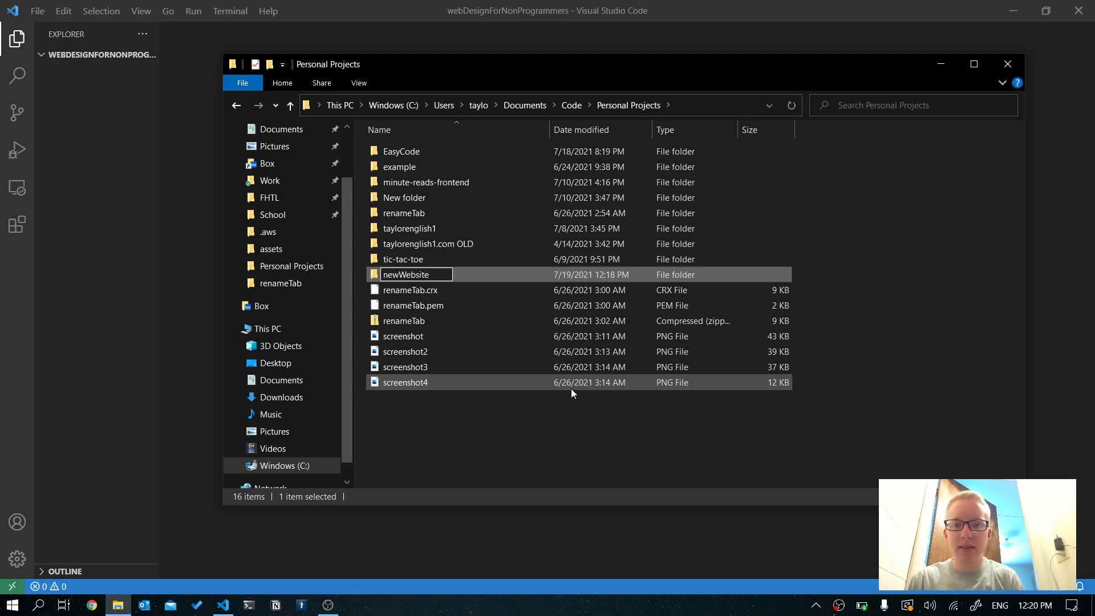
key(Enter)
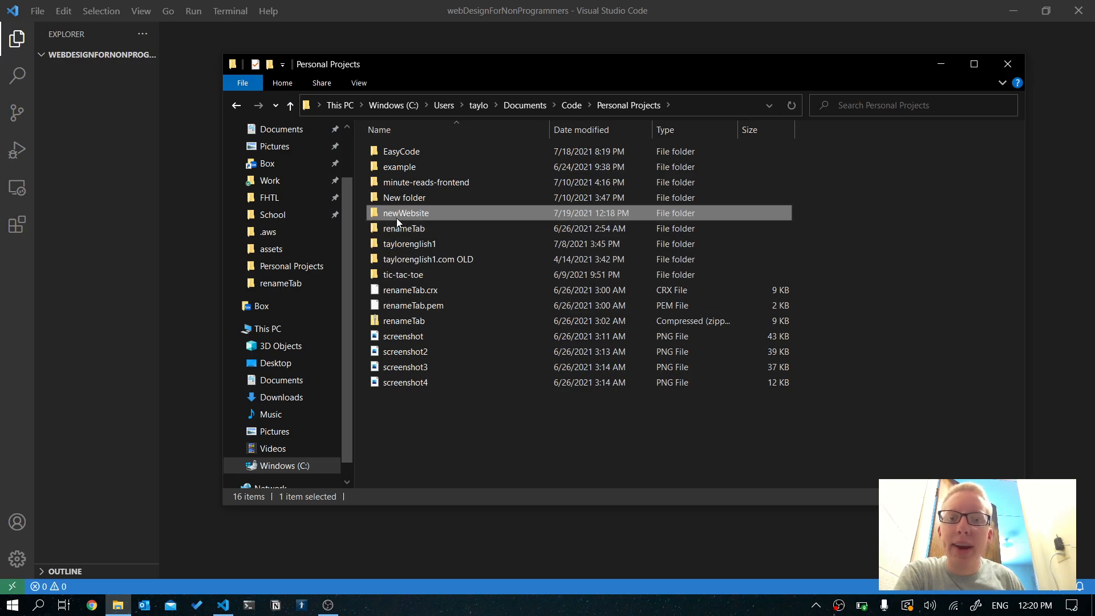
mouse_move(400, 225)
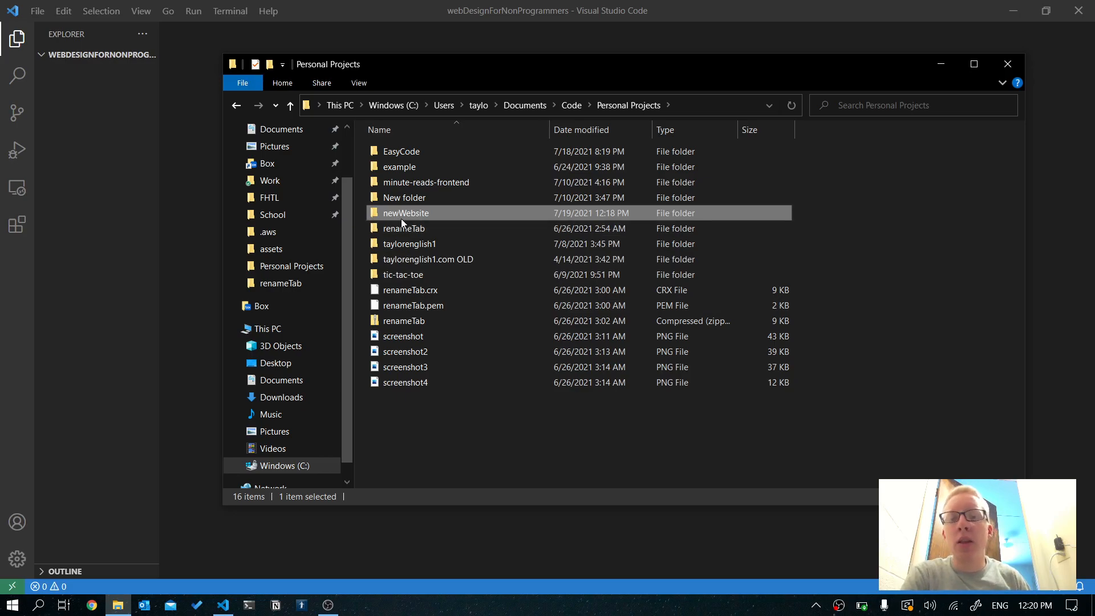
mouse_move(406, 213)
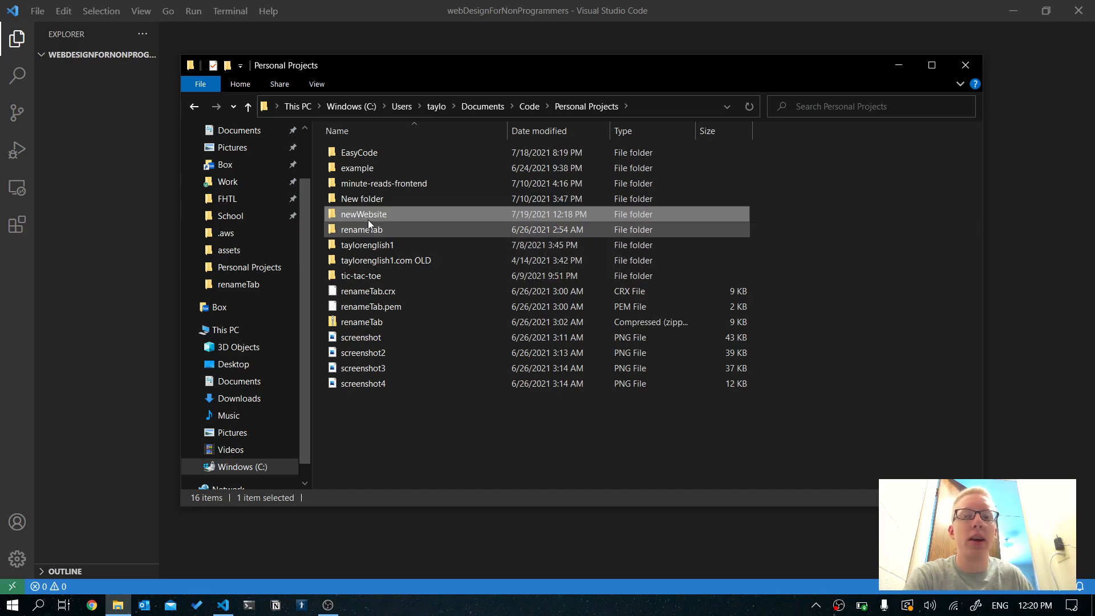
mouse_move(370, 217)
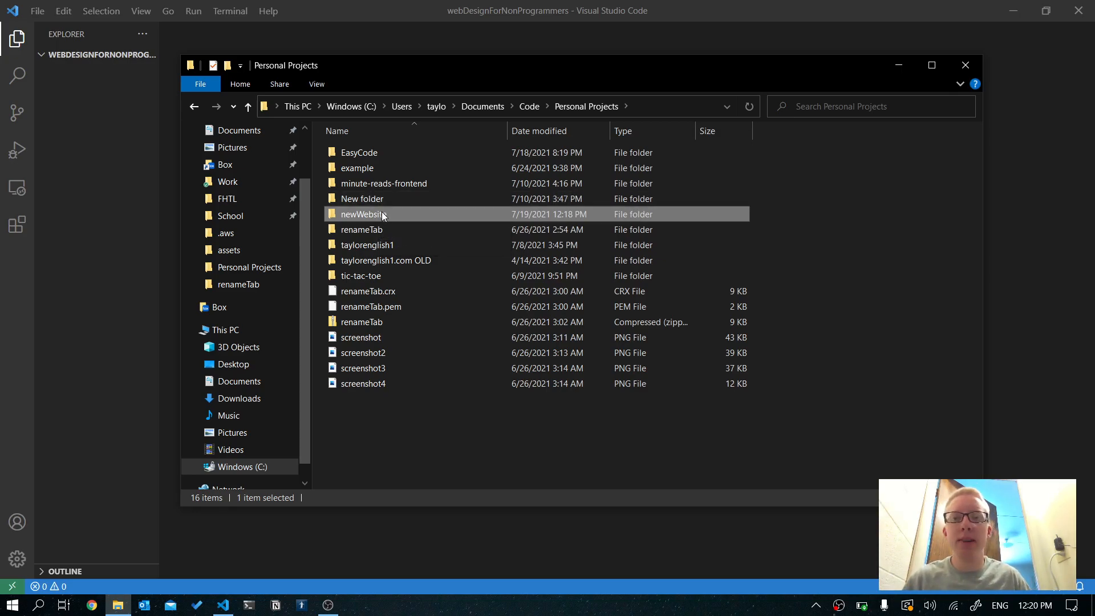
mouse_move(375, 217)
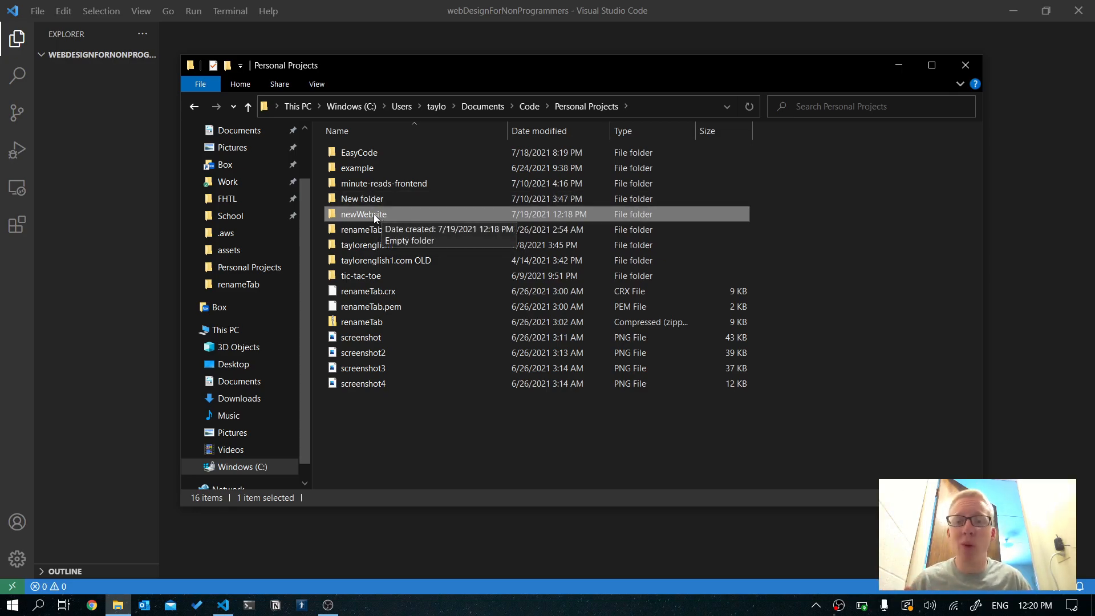
double_click(361, 214)
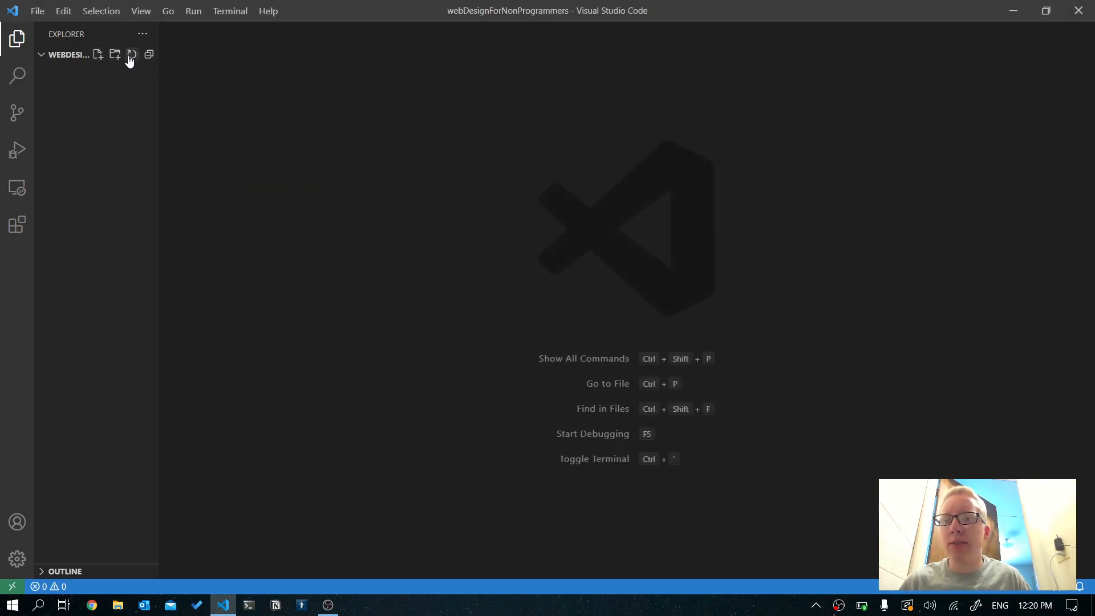
Choose the newWebsite folder via File > Open Folder and select it as the workspace.
click(132, 55)
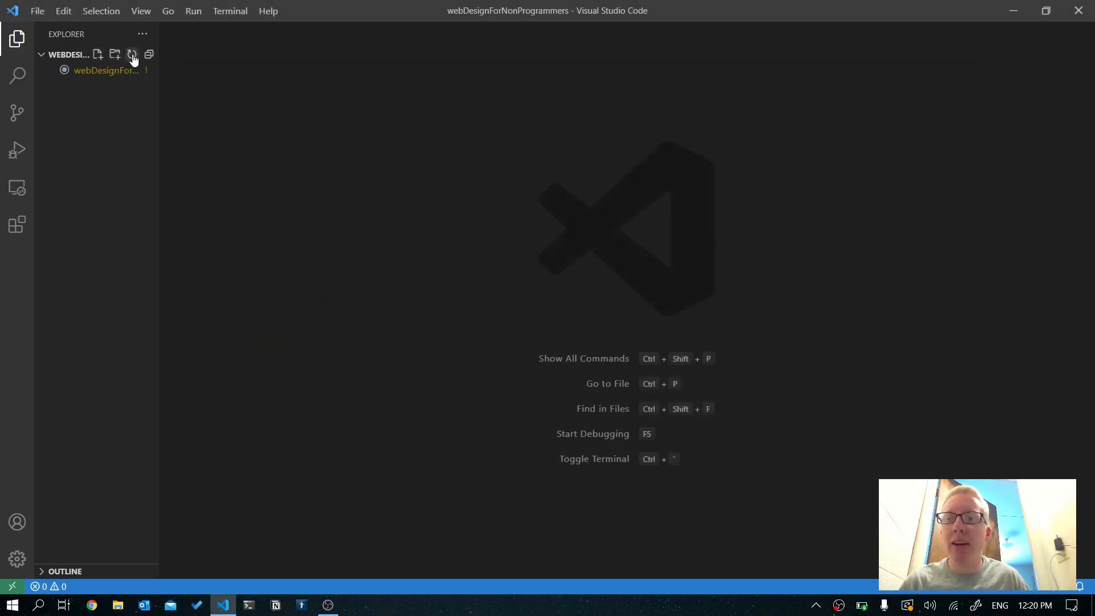
mouse_move(105, 71)
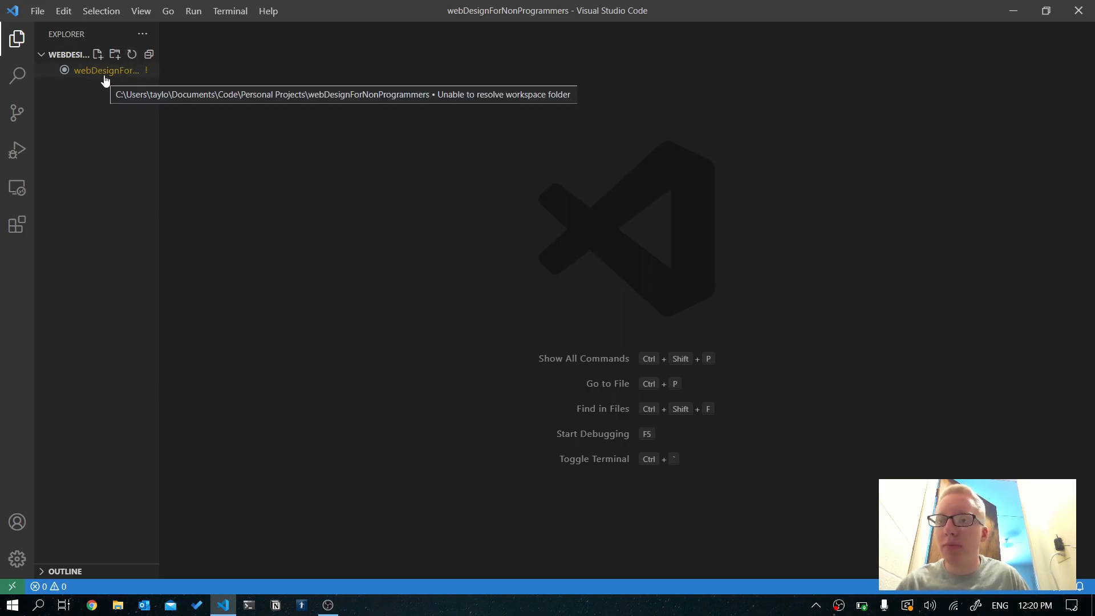
click(37, 10)
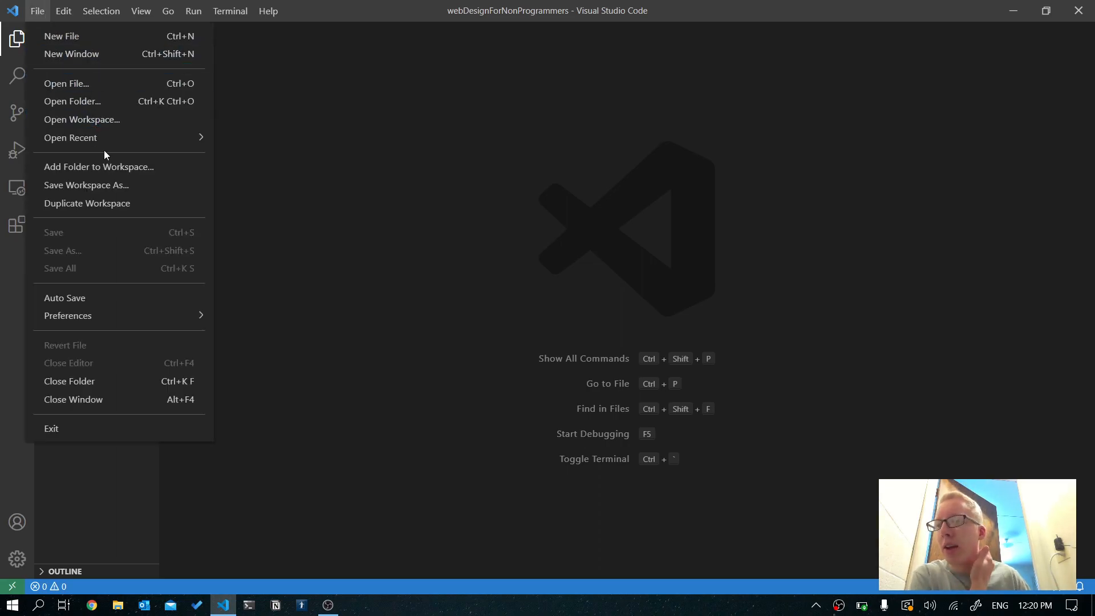
click(72, 102)
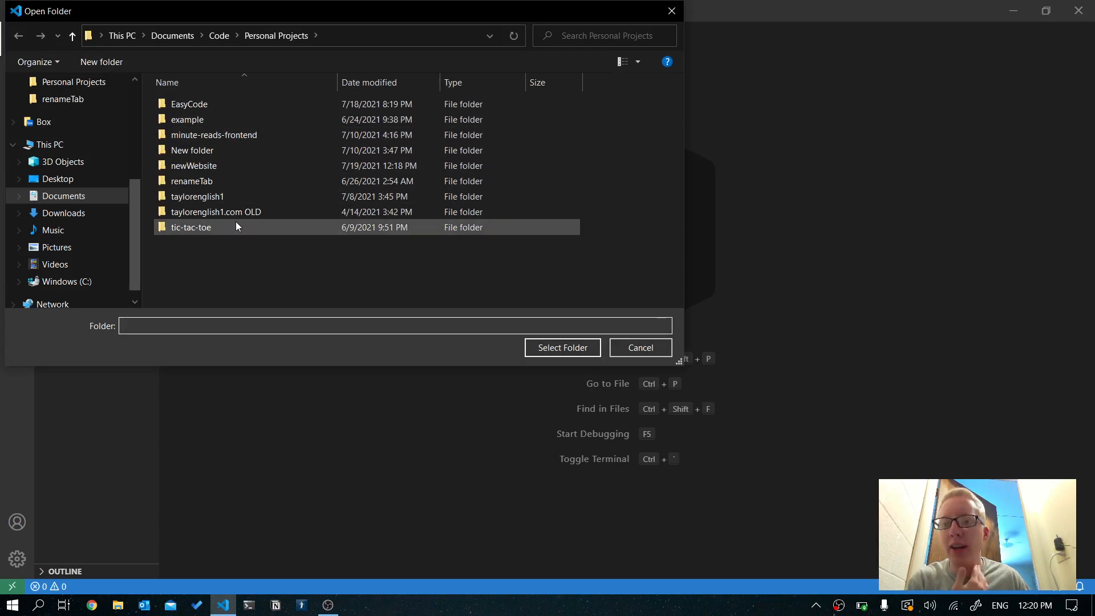
double_click(192, 165)
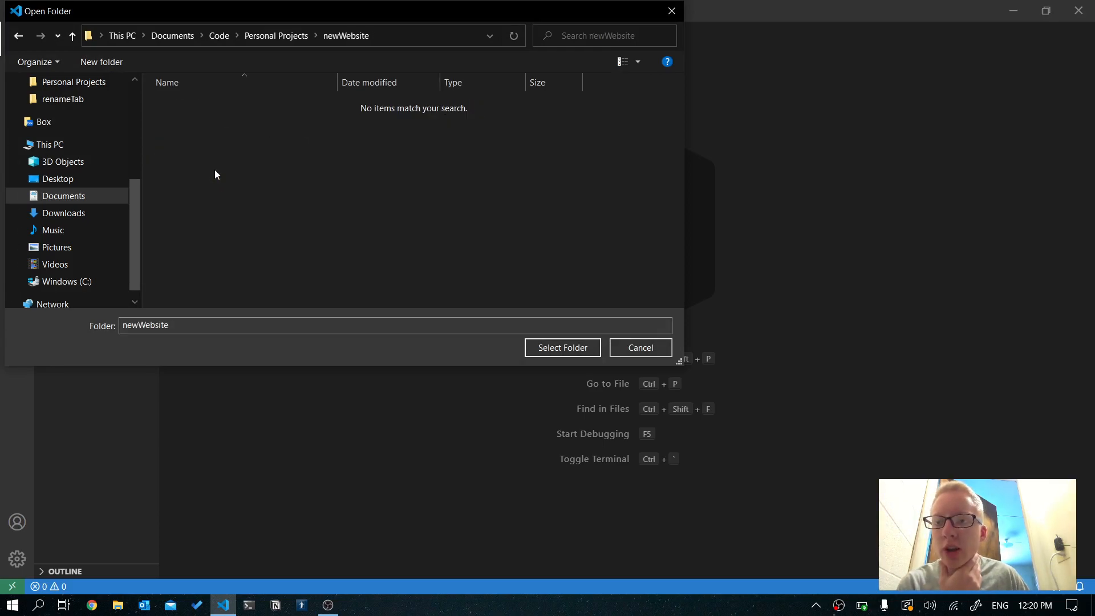
click(561, 347)
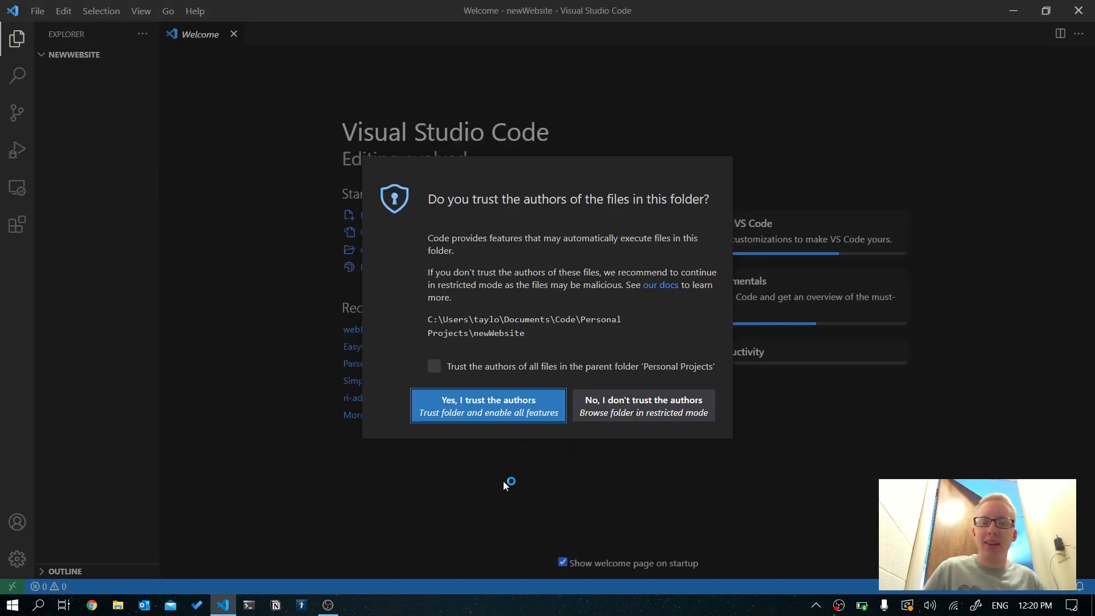
Trust the newWebsite folder's authors and close the Welcome page.
click(488, 400)
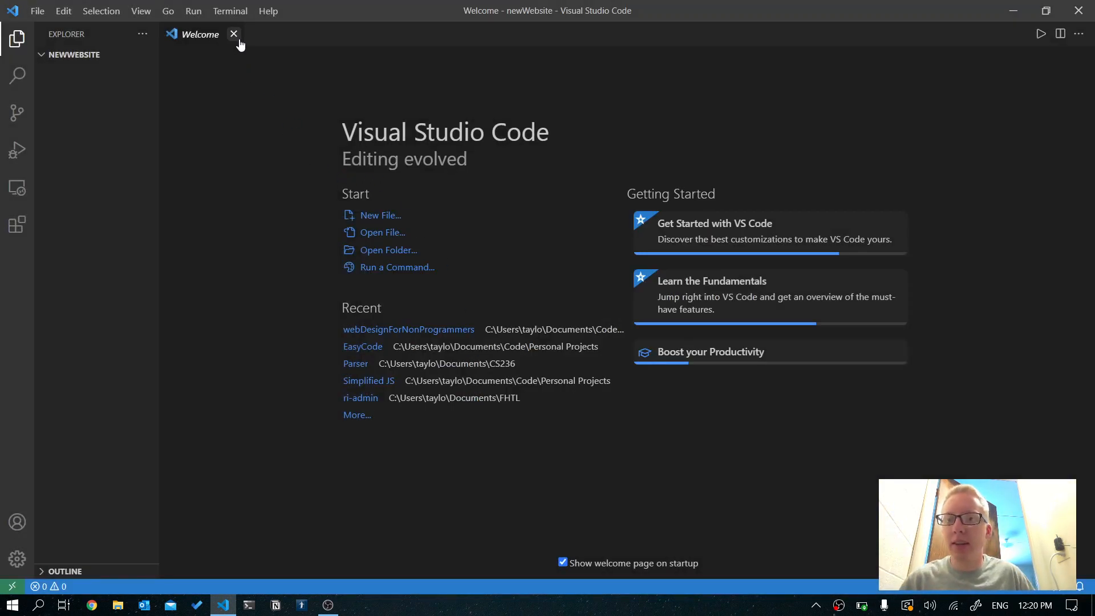
click(234, 33)
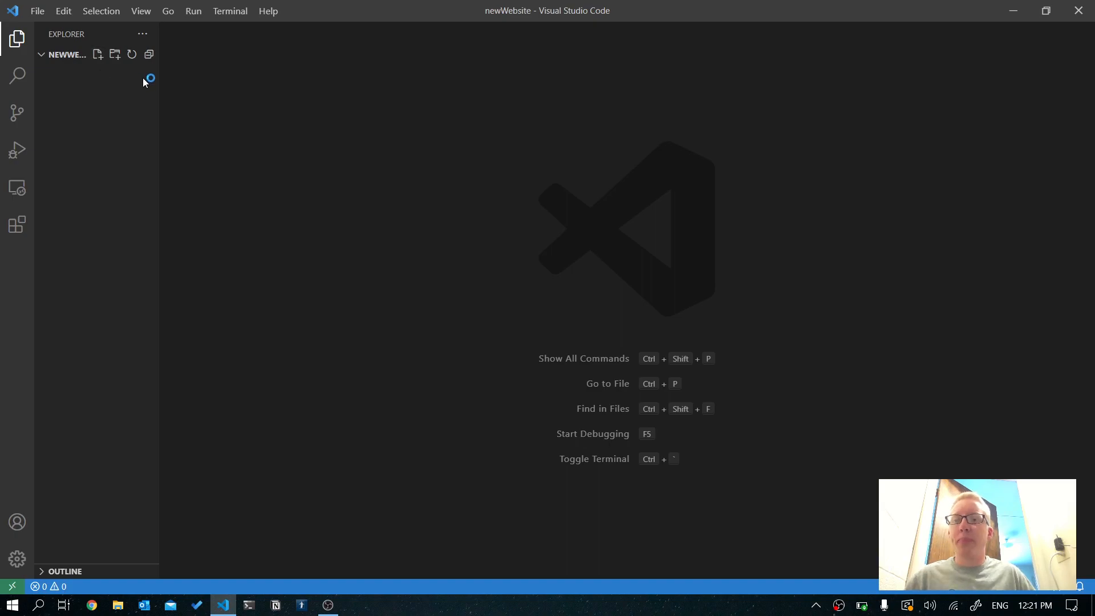
mouse_move(145, 155)
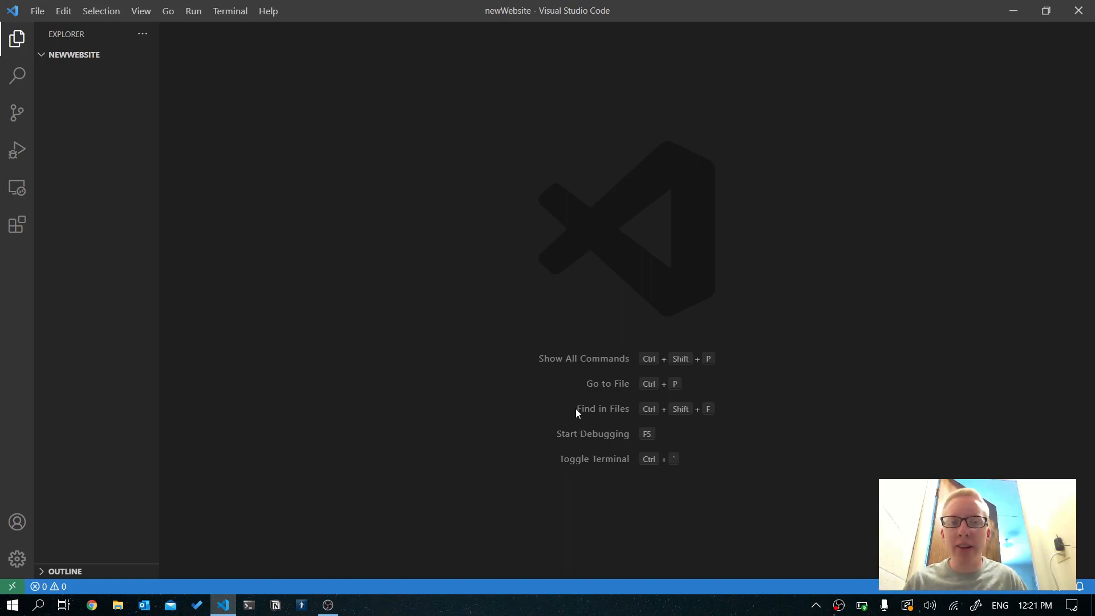
mouse_move(277, 82)
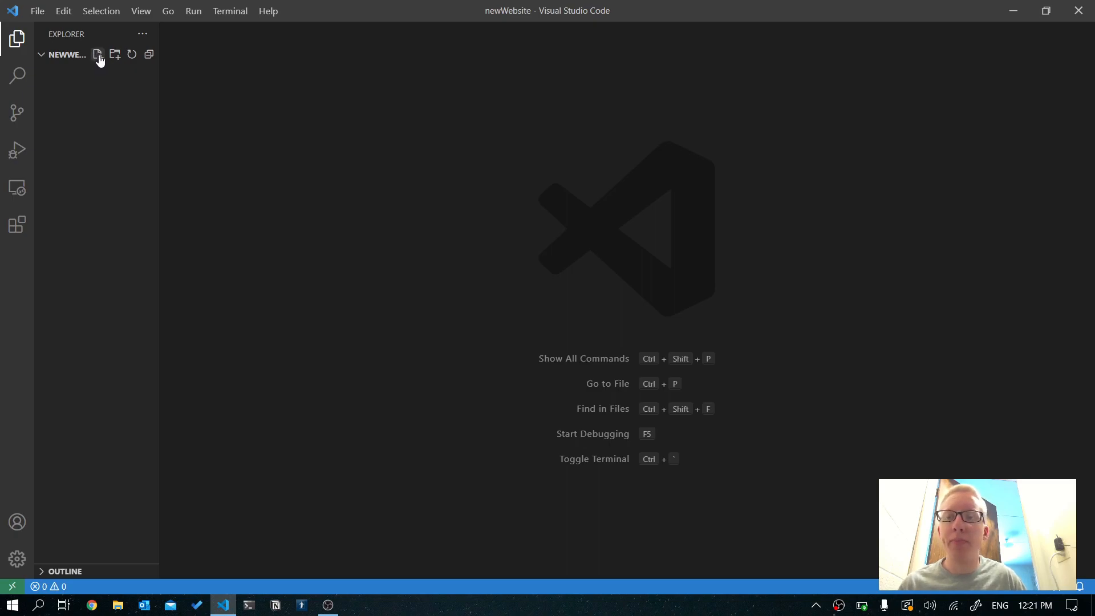
Create a new file named index.html in the newWebsite folder.
click(98, 55)
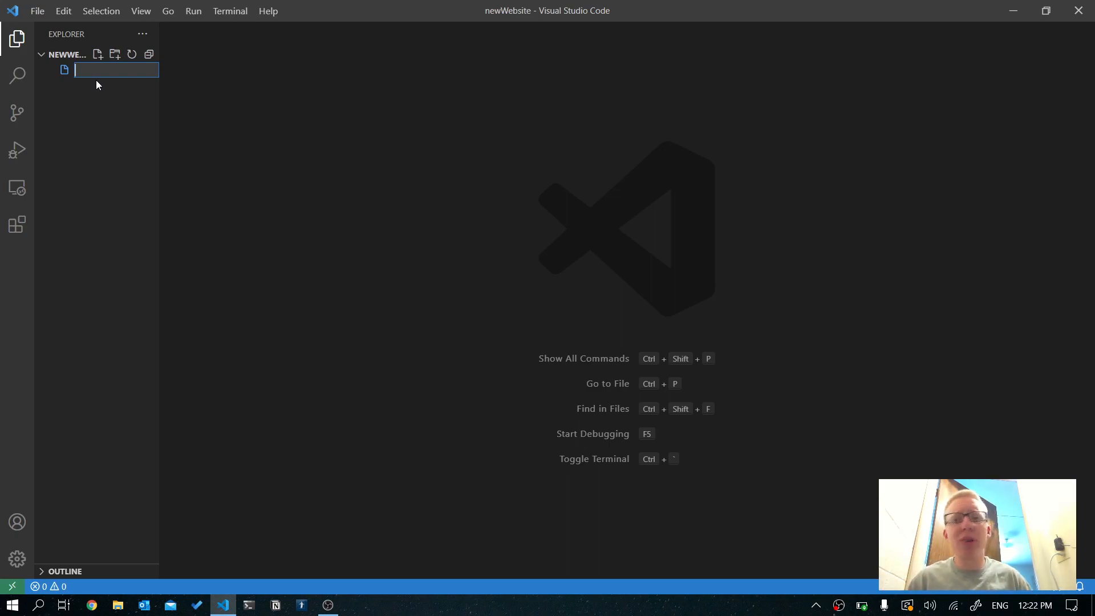
mouse_move(114, 70)
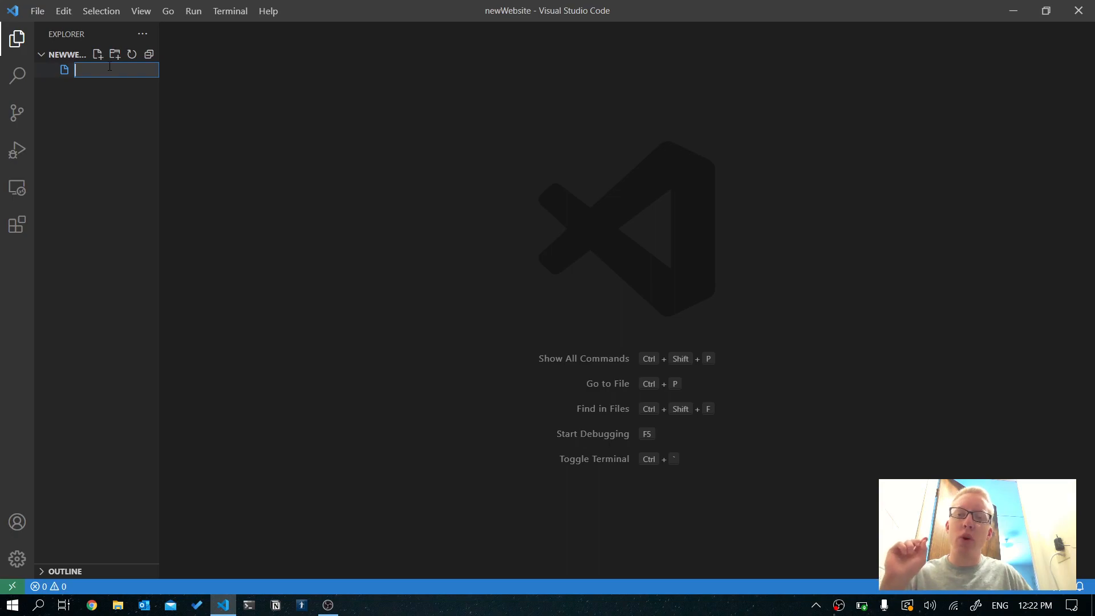
text(index.html)
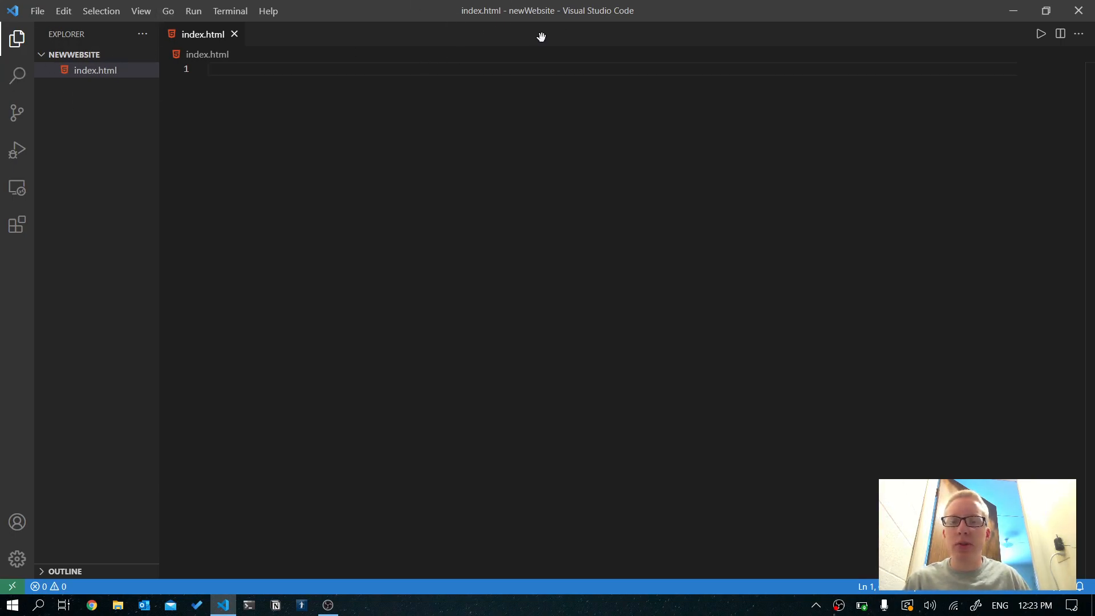
mouse_move(66, 109)
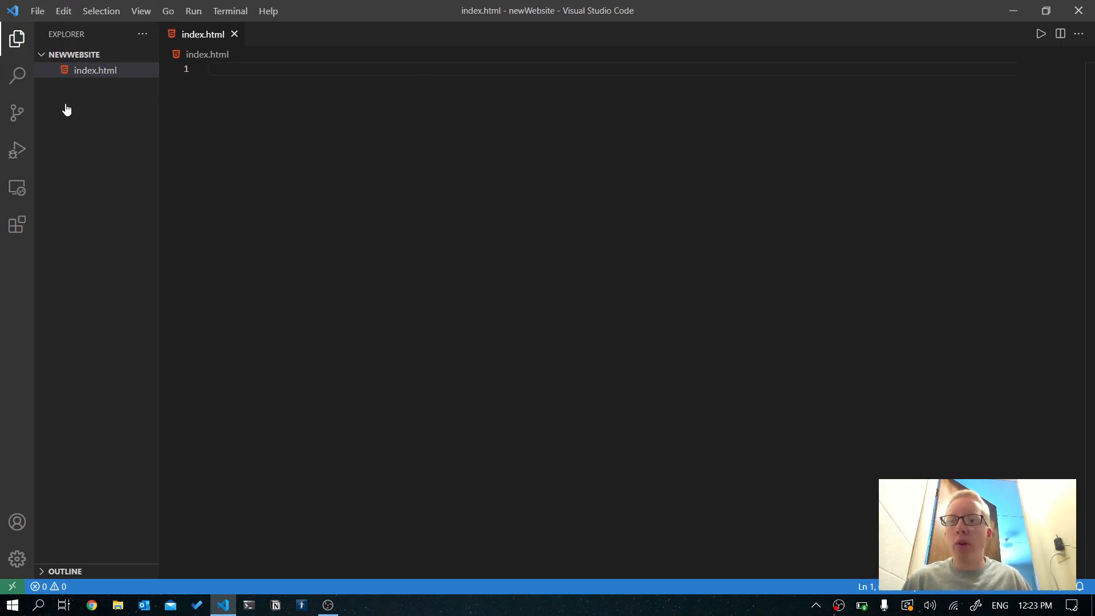
mouse_move(82, 70)
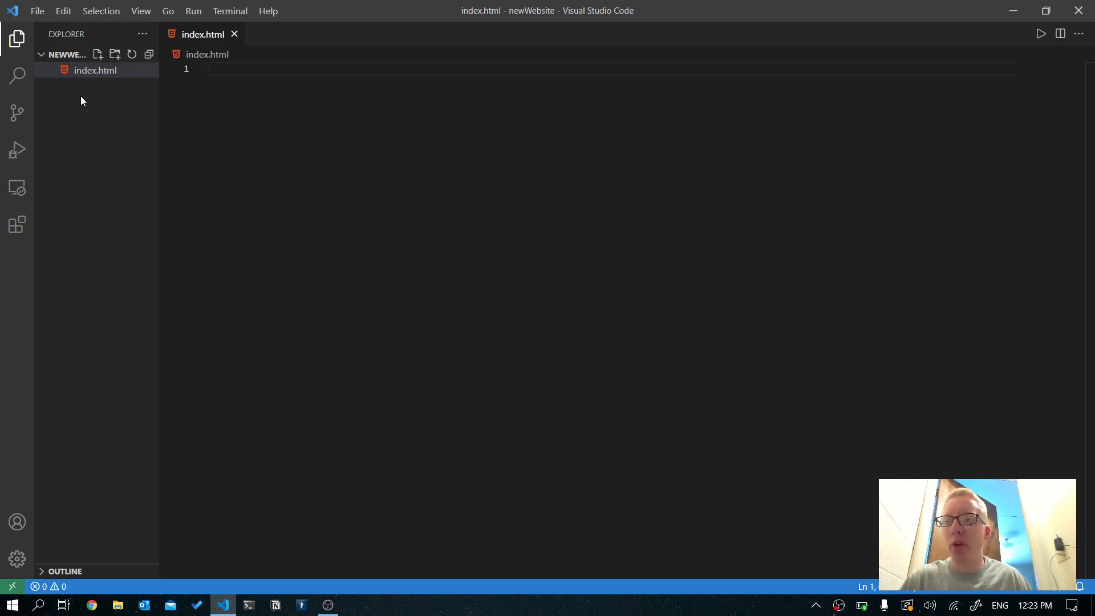
mouse_move(85, 71)
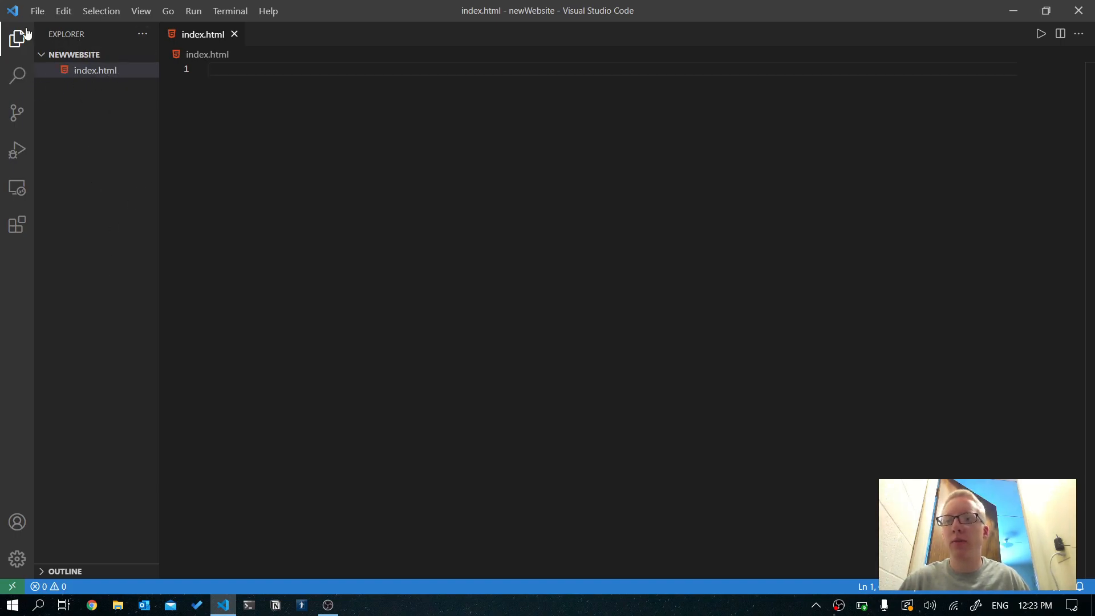
mouse_move(226, 59)
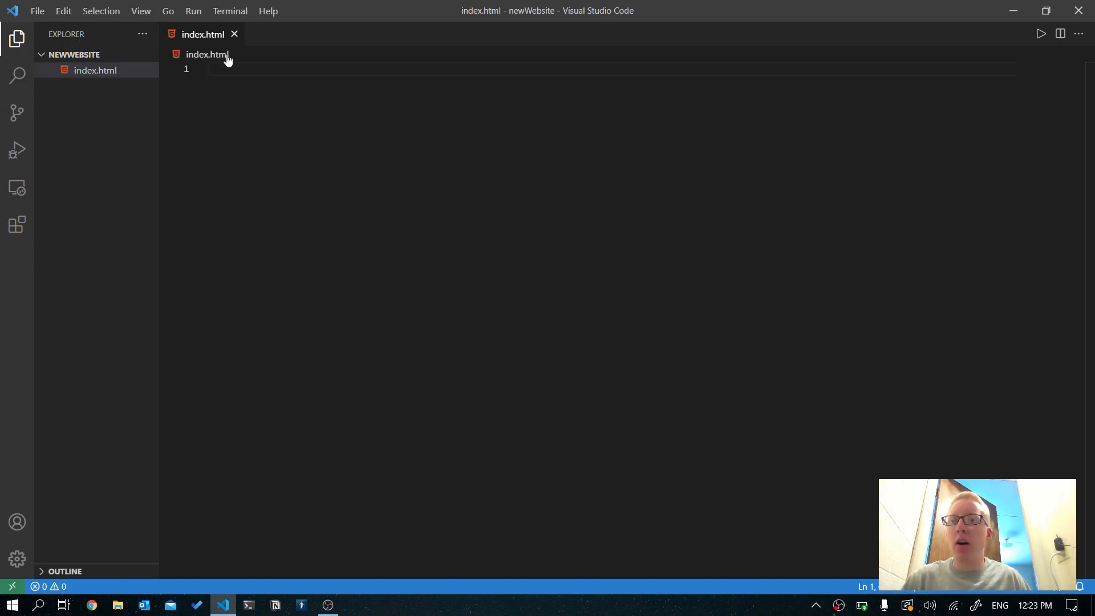
Show the Search panel briefly, then collapse the sidebar so index.html fills the editor.
click(17, 76)
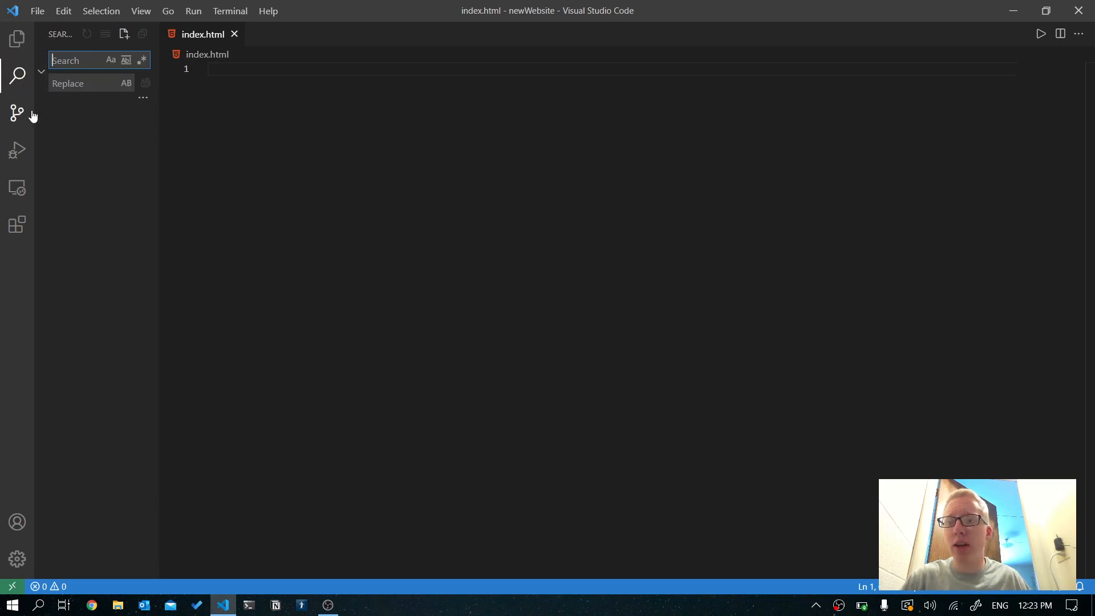
click(18, 75)
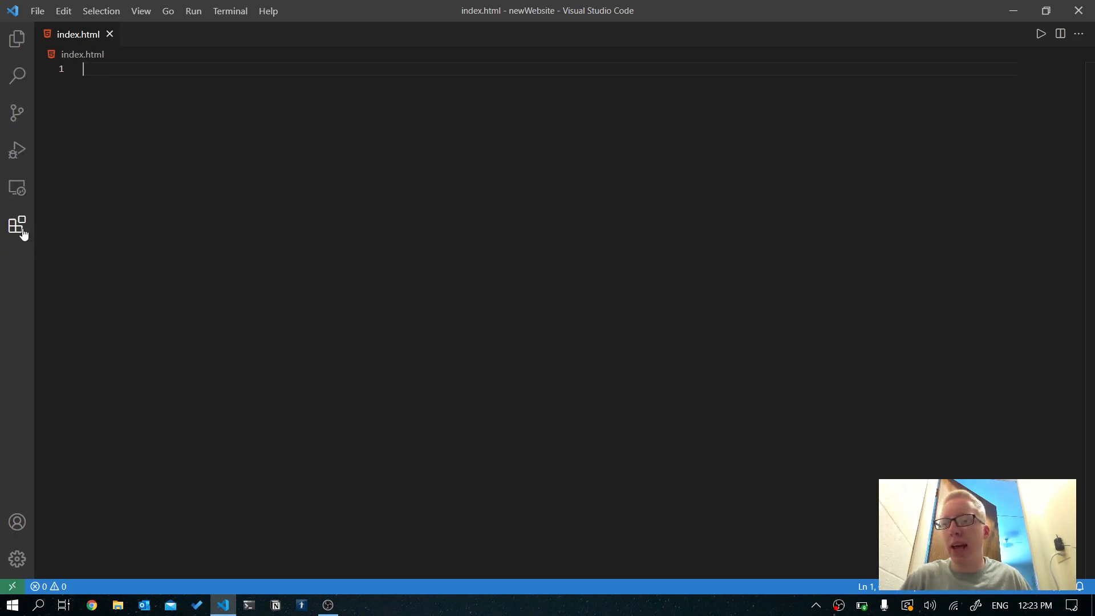
mouse_move(17, 226)
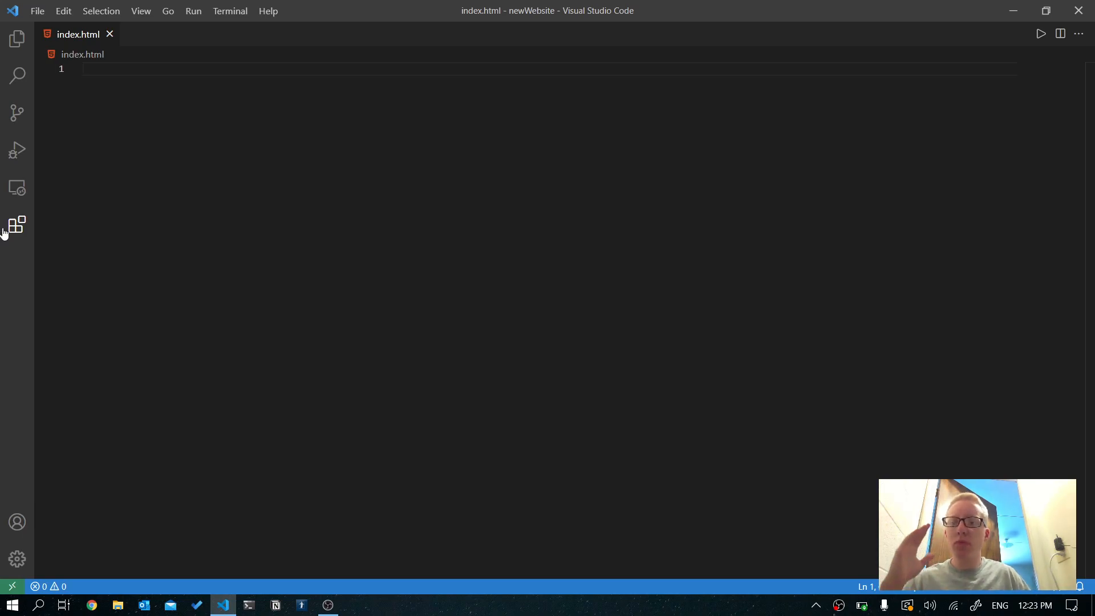
click(17, 224)
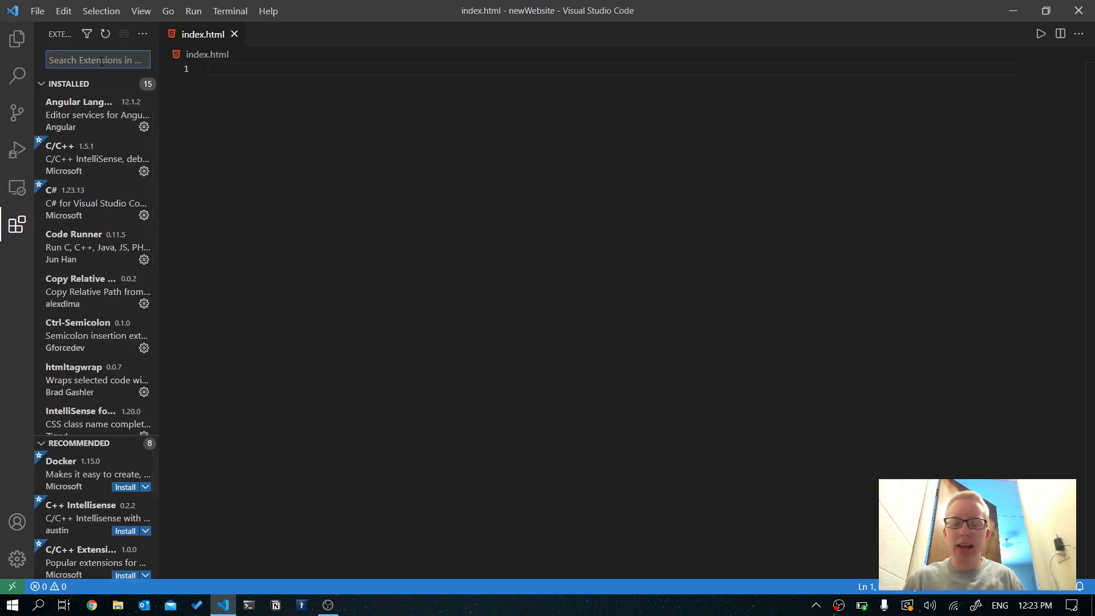
text(html)
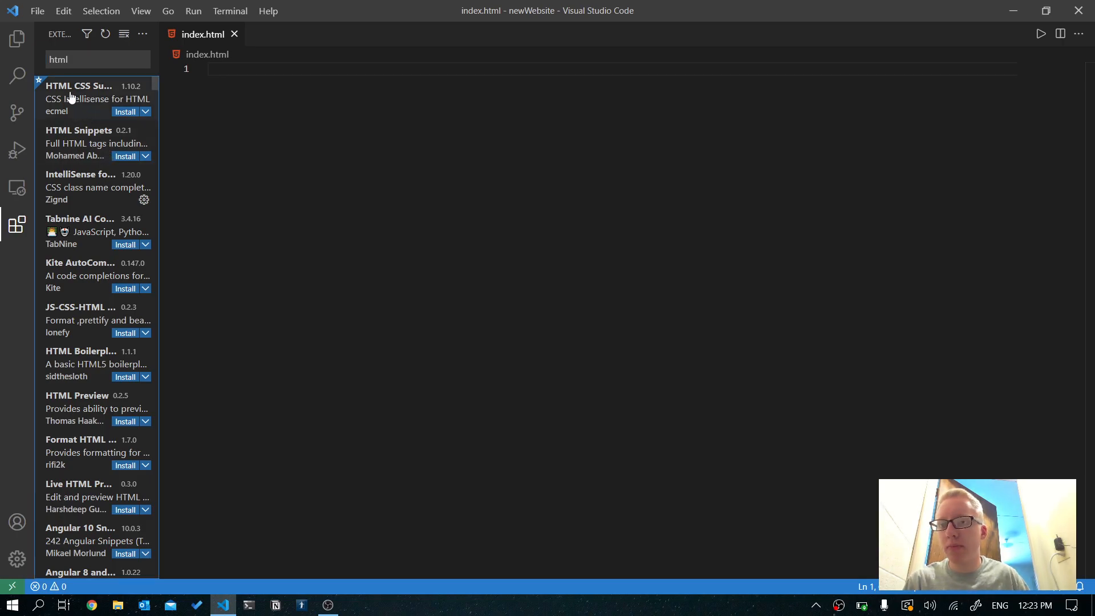
click(83, 98)
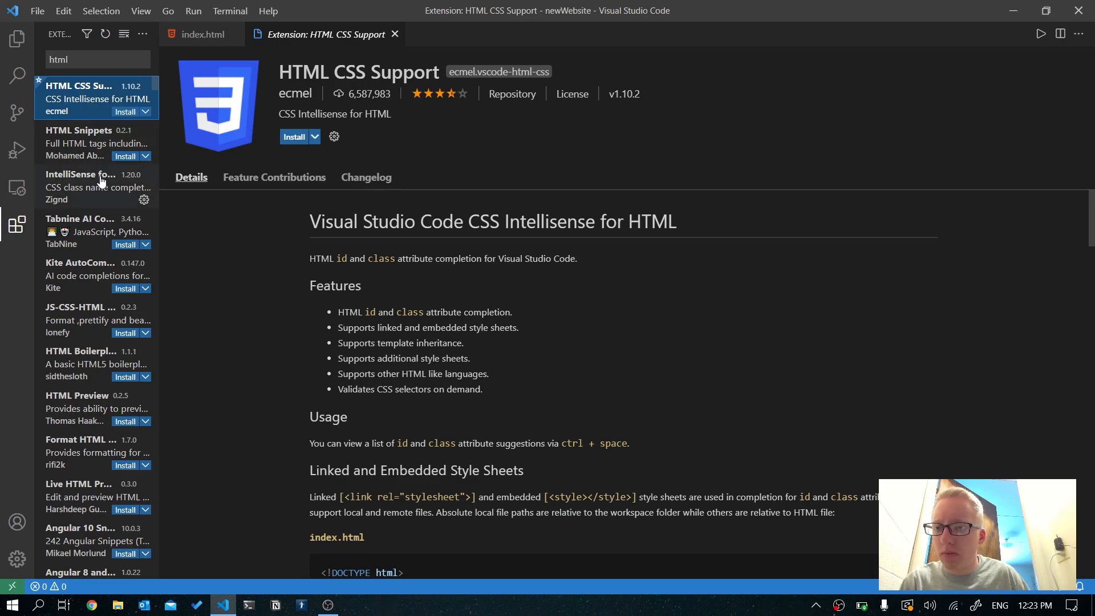
click(92, 186)
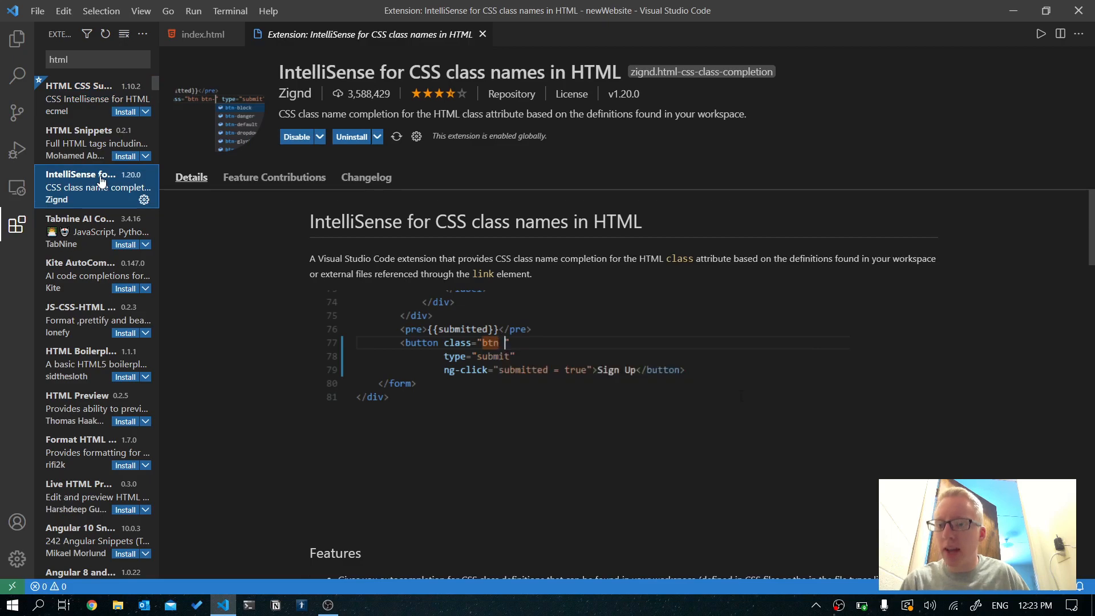
text(btn-primary)
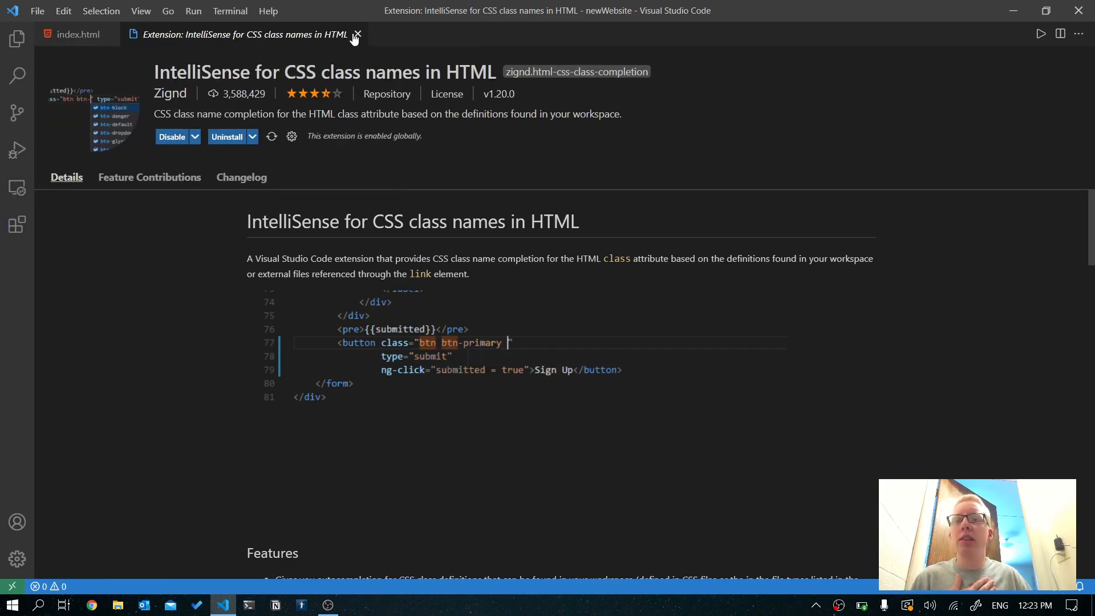
click(357, 33)
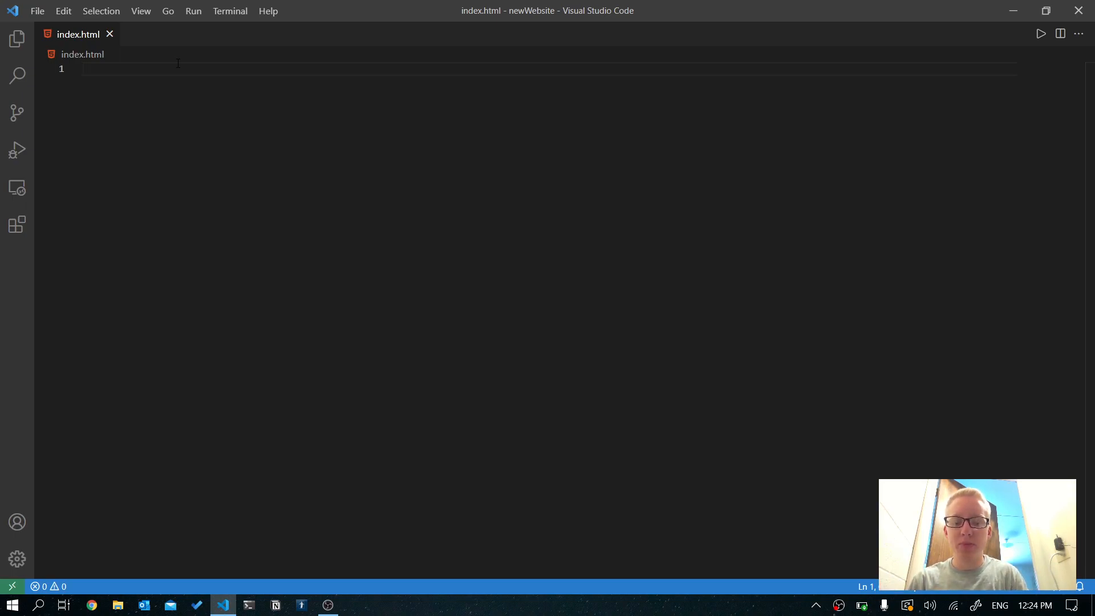
text(h)
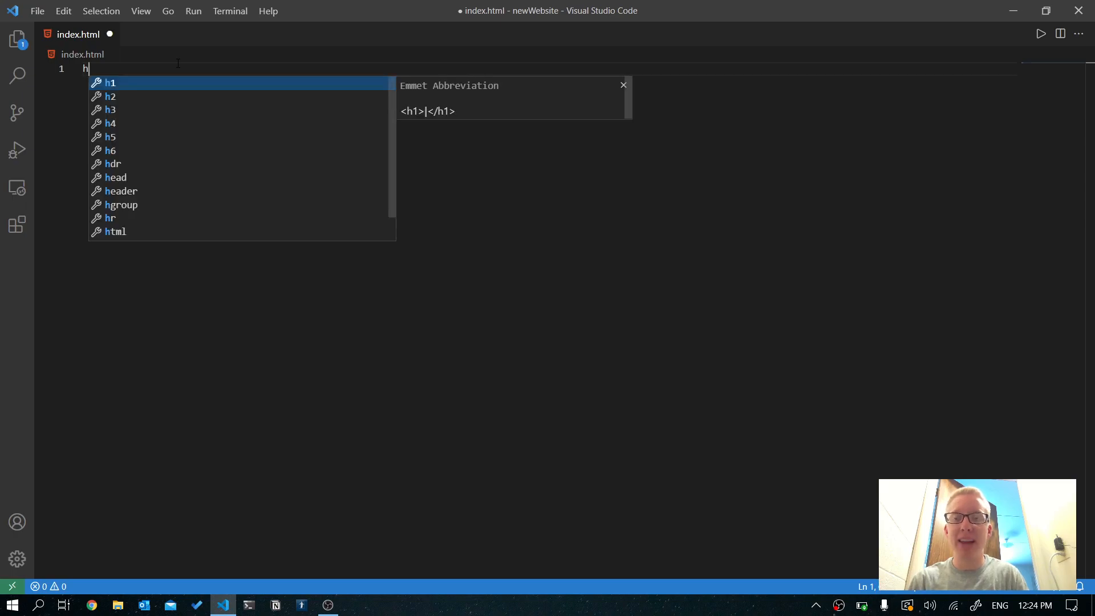
text(tml></html>)
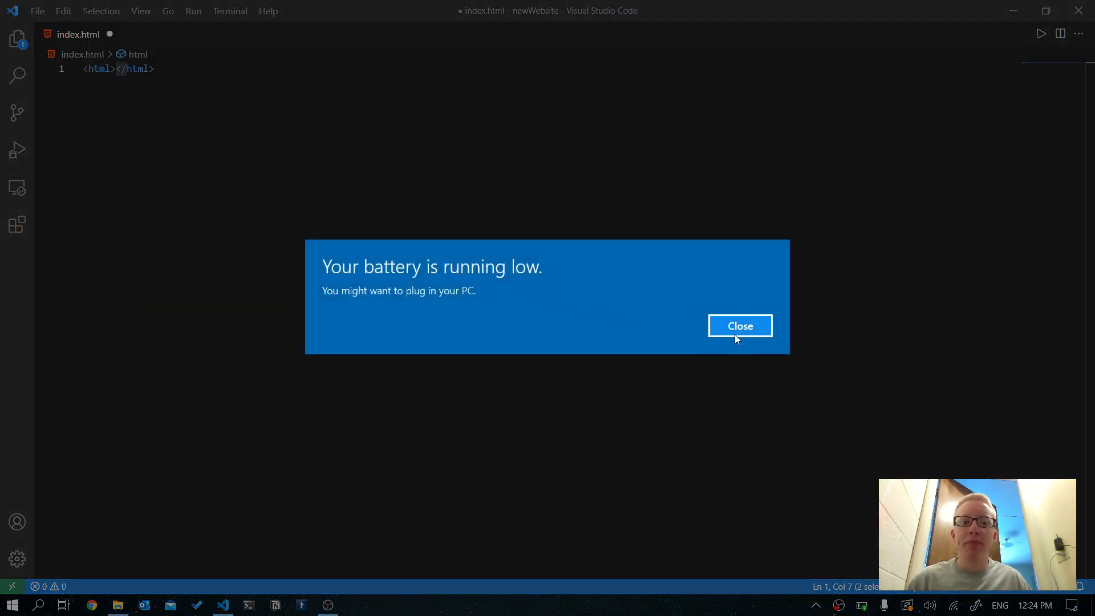
click(739, 325)
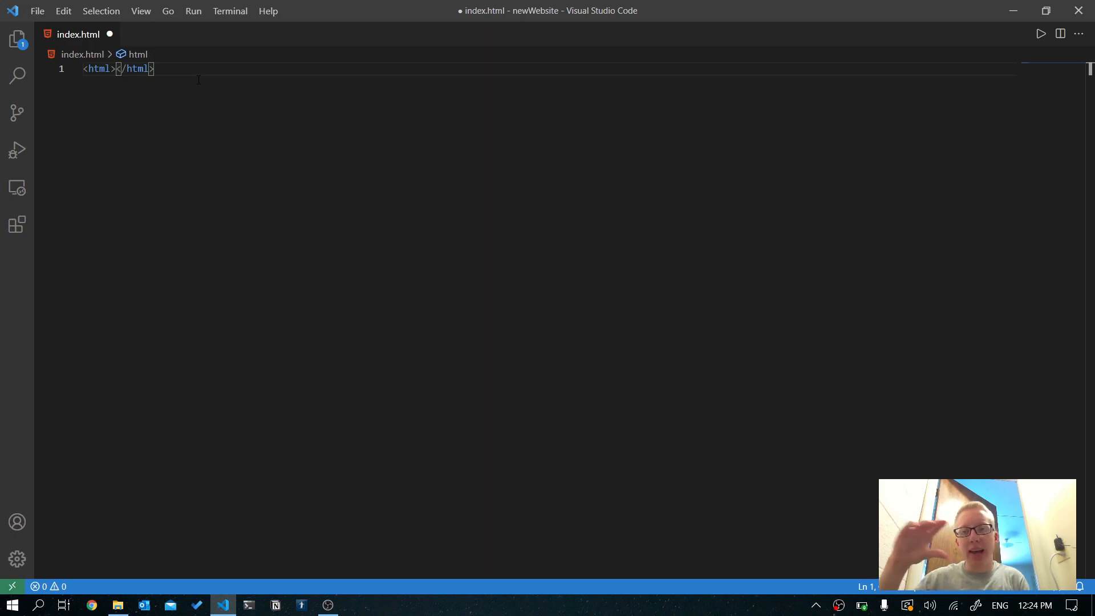
key(Enter)
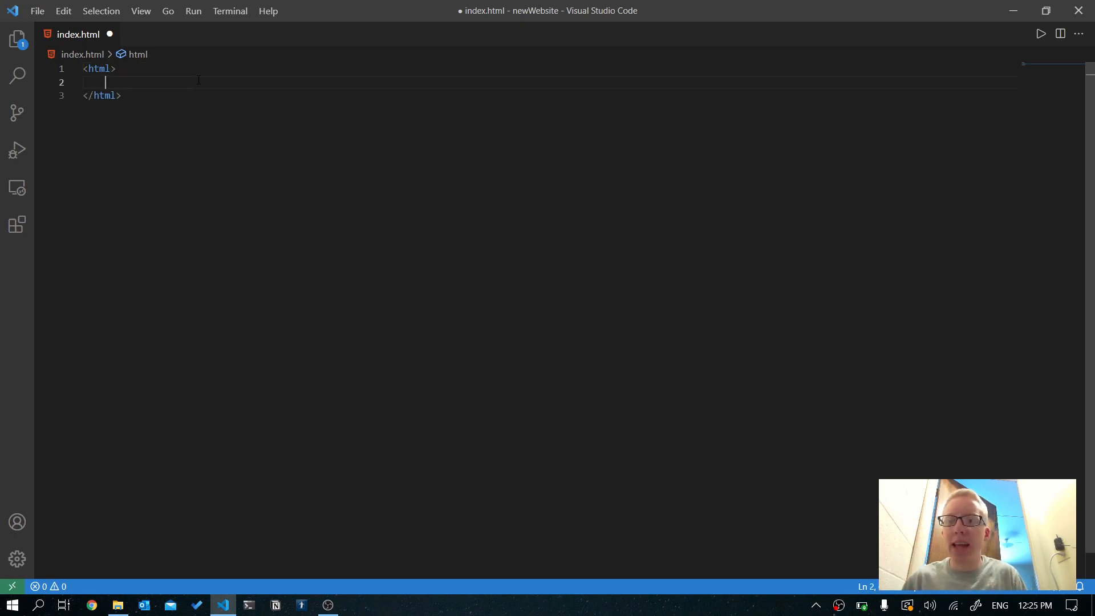
mouse_move(70, 108)
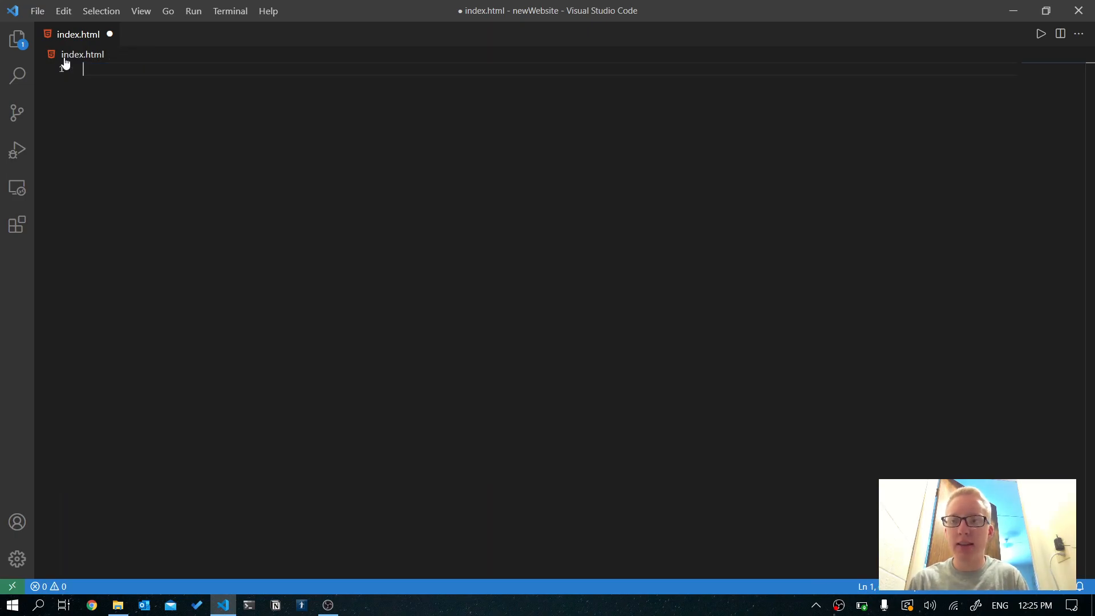
Begin line 1 with '<!' and dismiss the DOCTYPE suggestion ahead of the html tags.
text(<!)
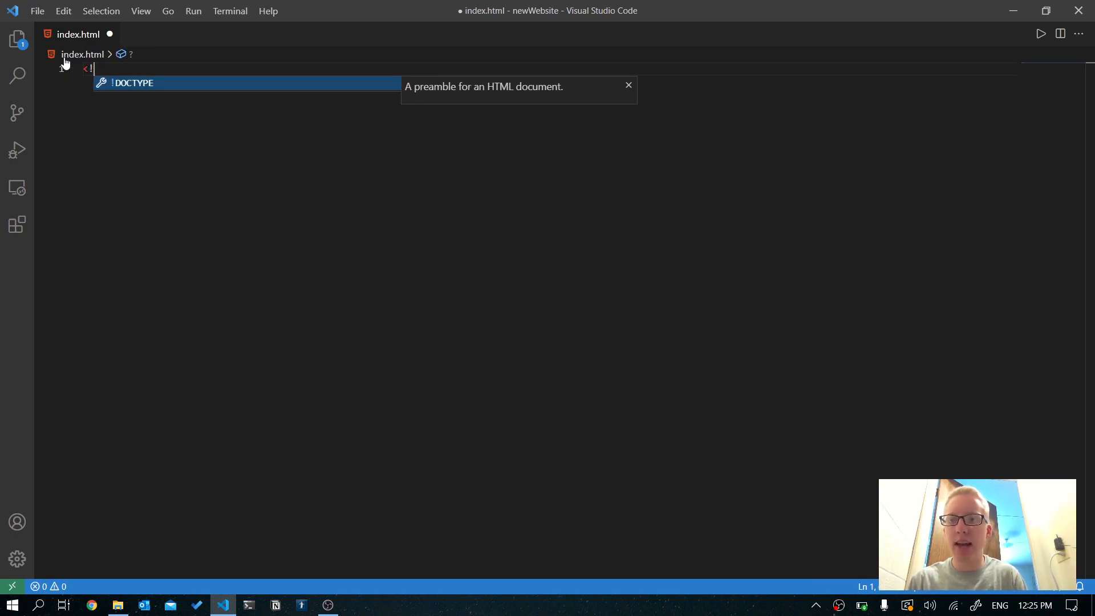
key(Tab)
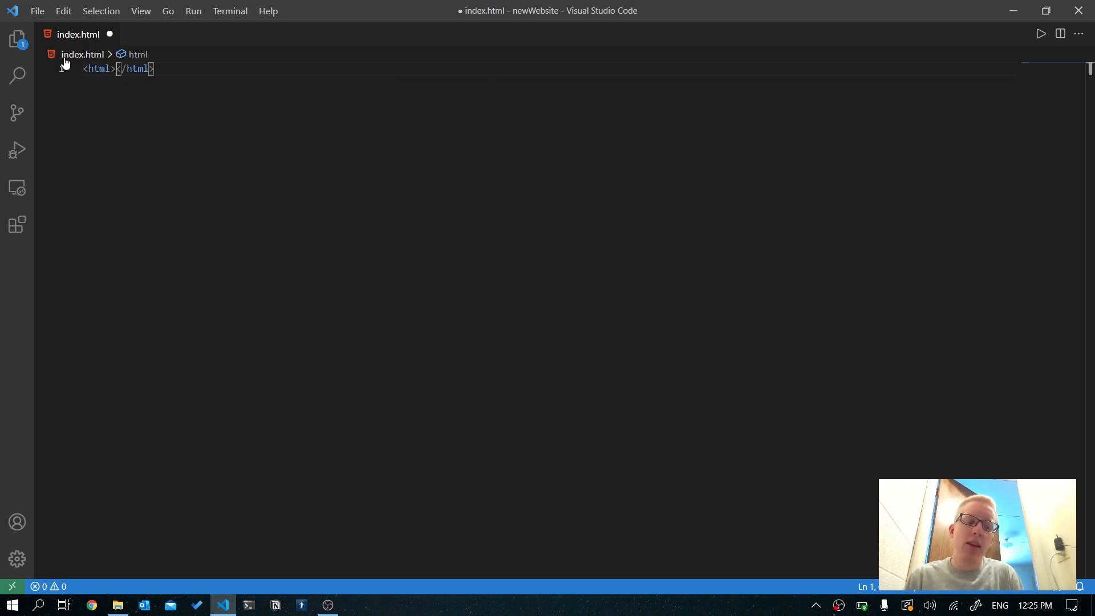
Split <html> and </html> onto separate lines with an empty line between, removing a mistaken nested html tag.
key(Enter)
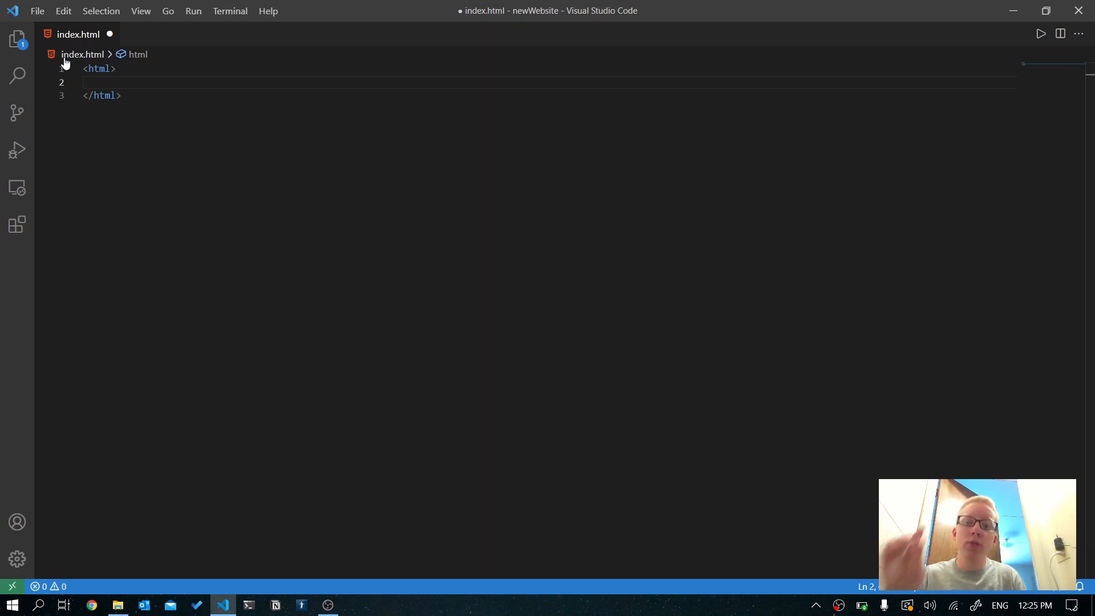
text(html)
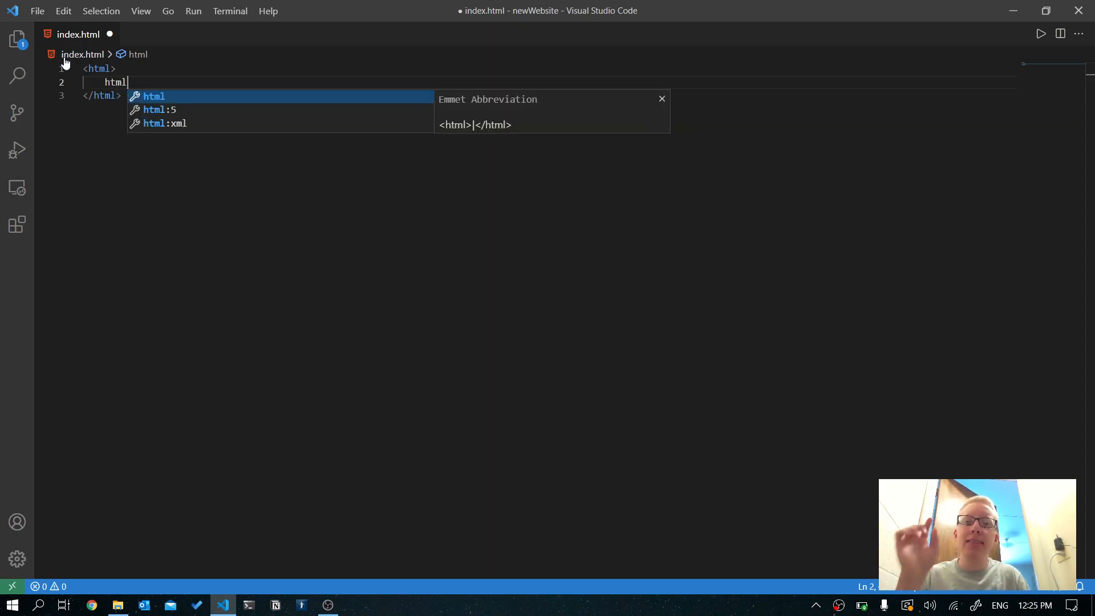
mouse_move(173, 148)
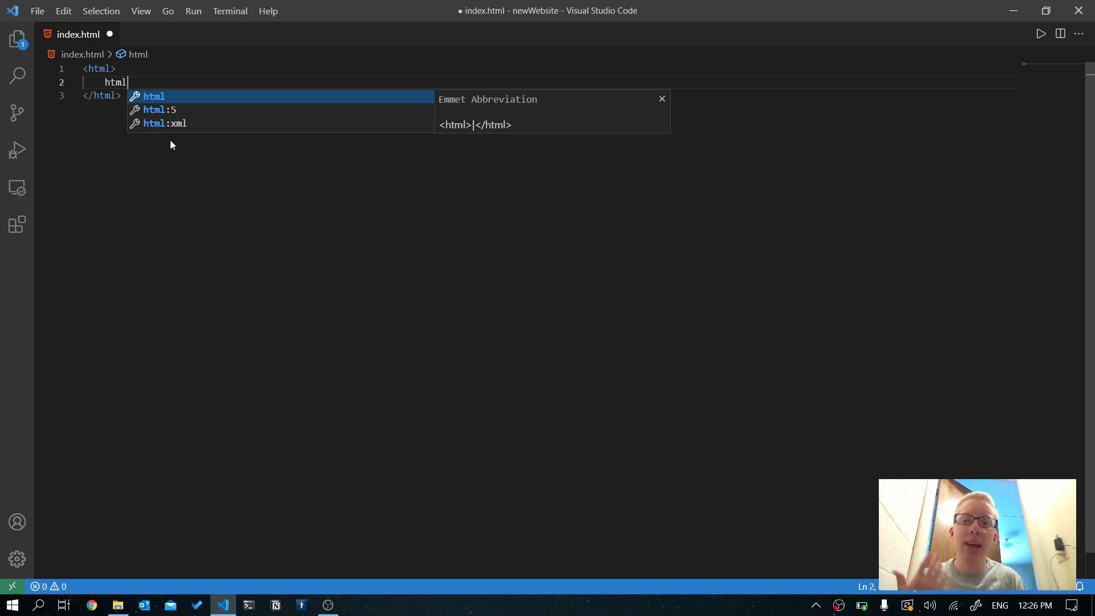
mouse_move(154, 103)
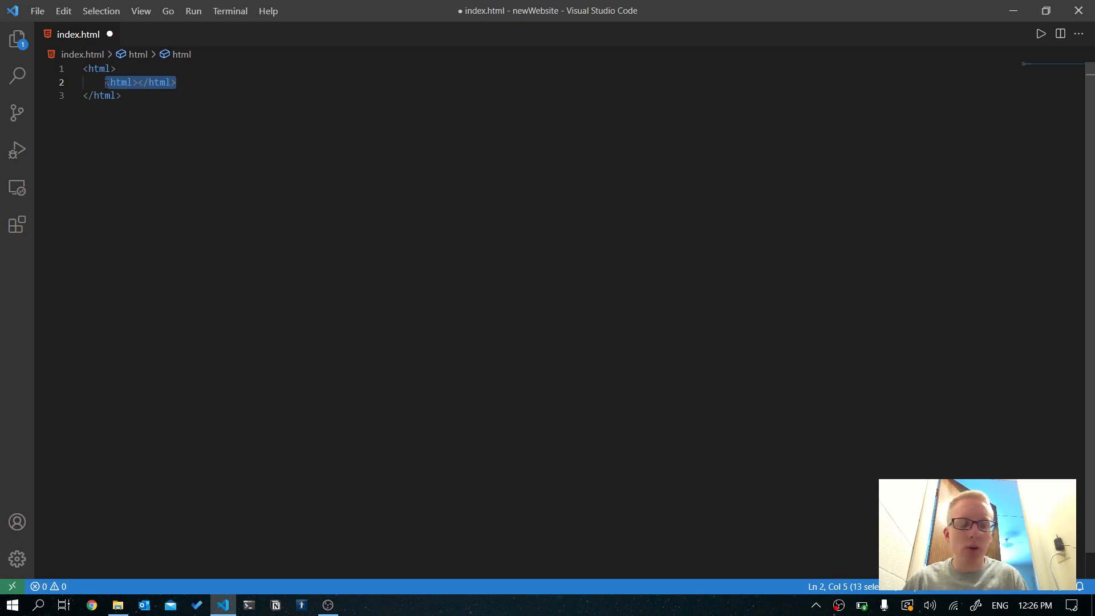
text(<)
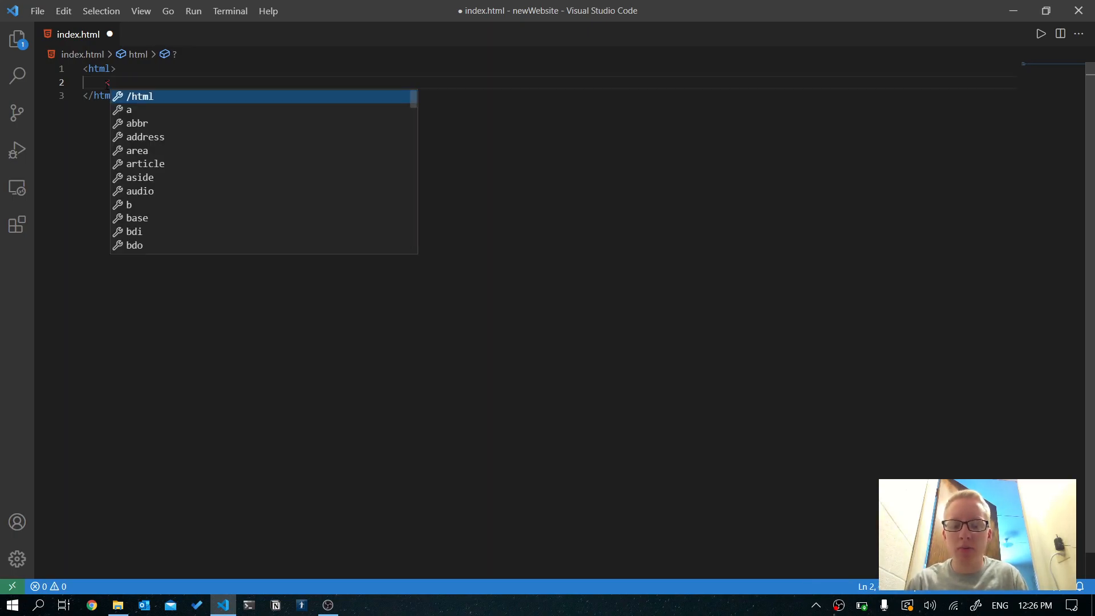
text(<html></html>)
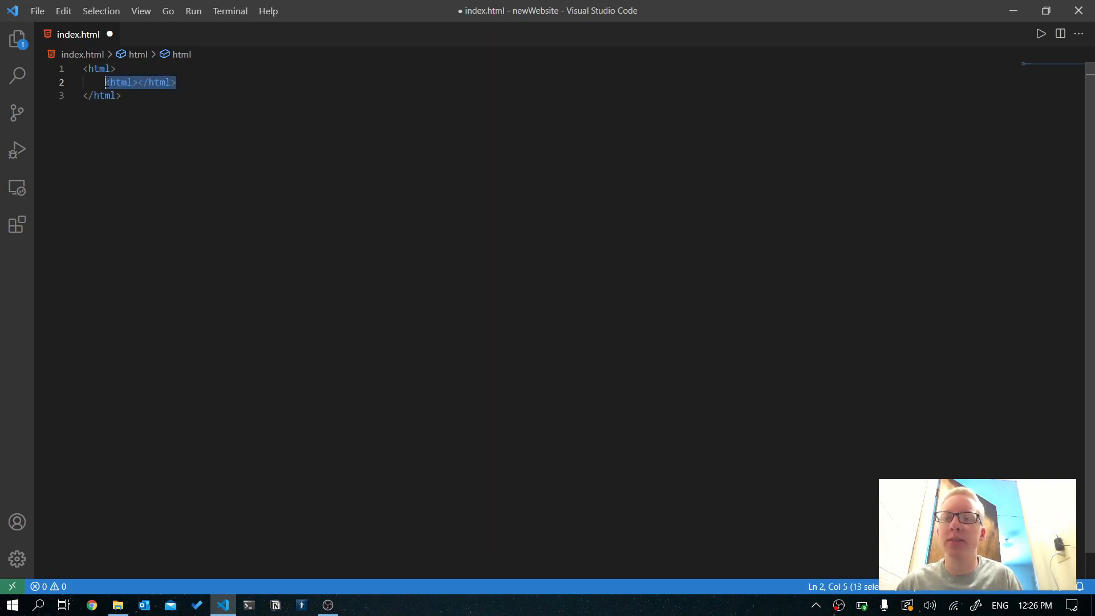
key(Delete)
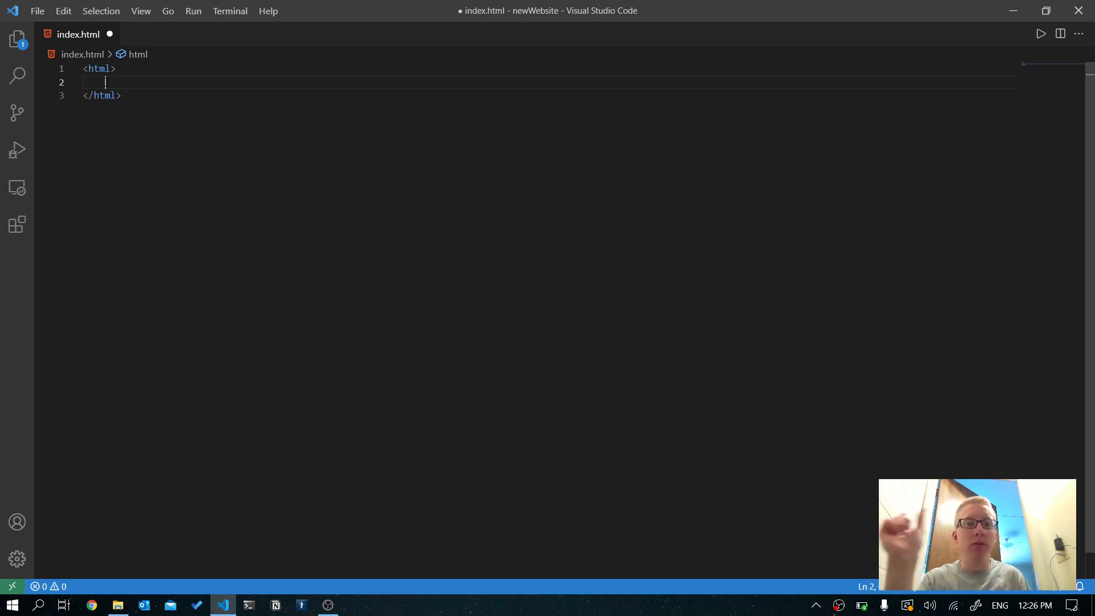
mouse_move(17, 522)
text(<head></head>)
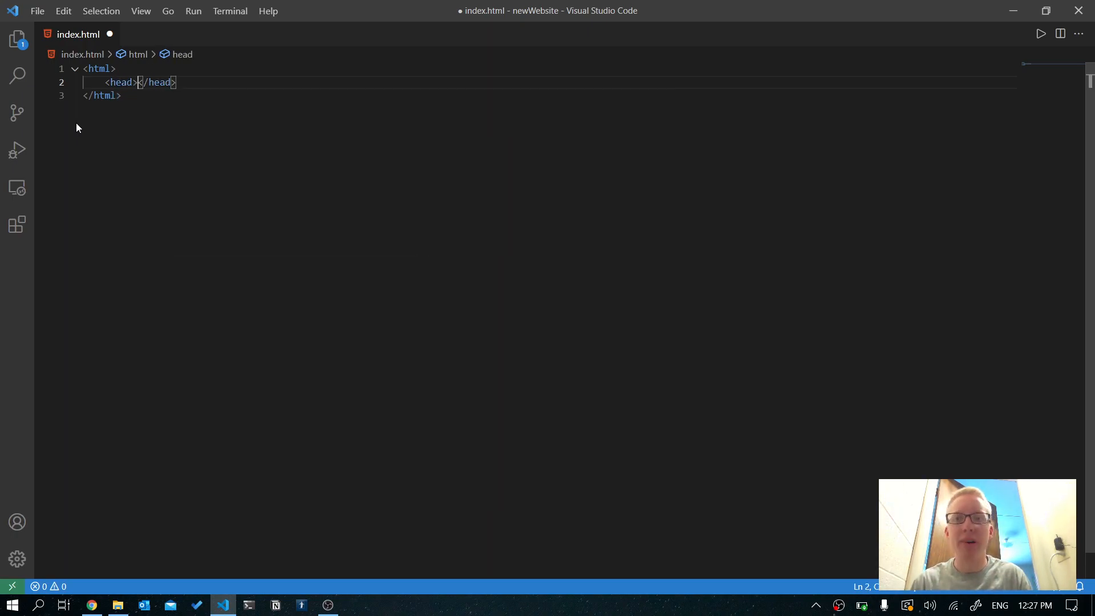
Insert an empty <body></body> section on a new line after </head>.
key(Enter)
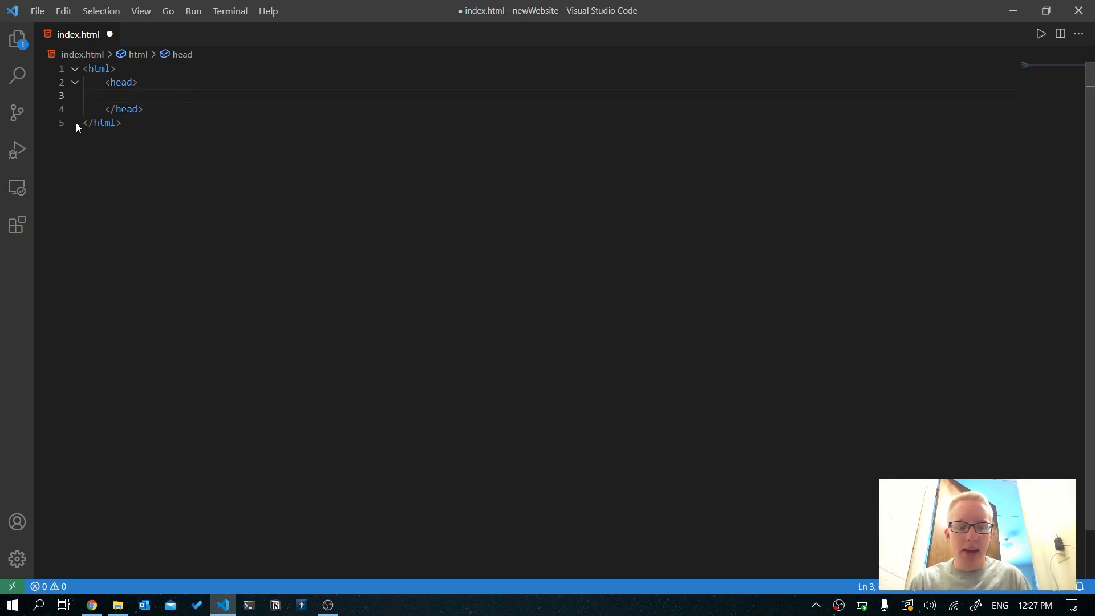
key(Enter)
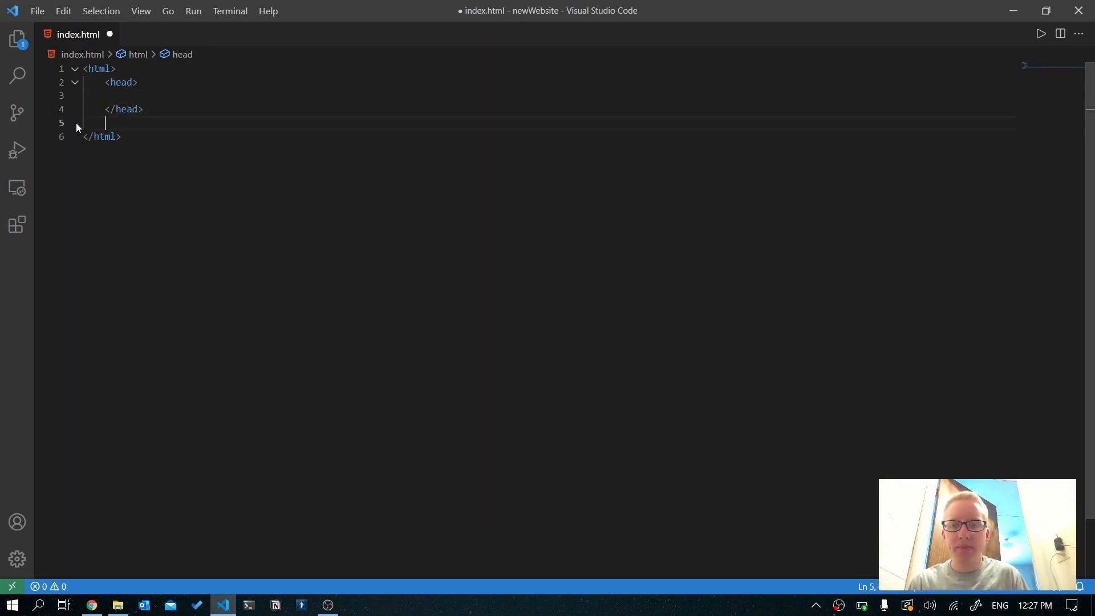
text(<body>)
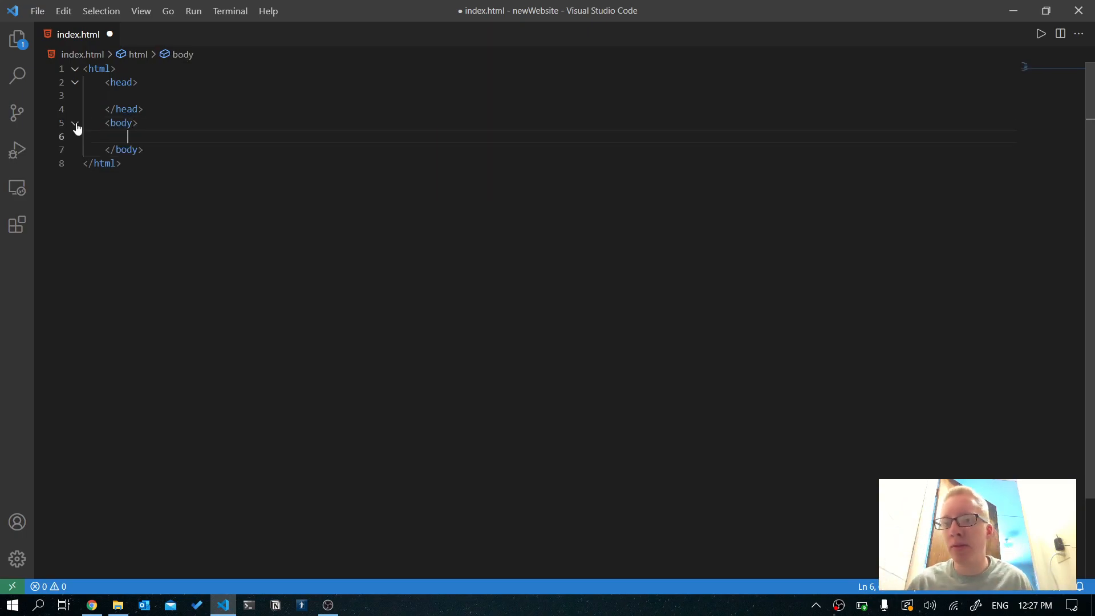
double_click(120, 123)
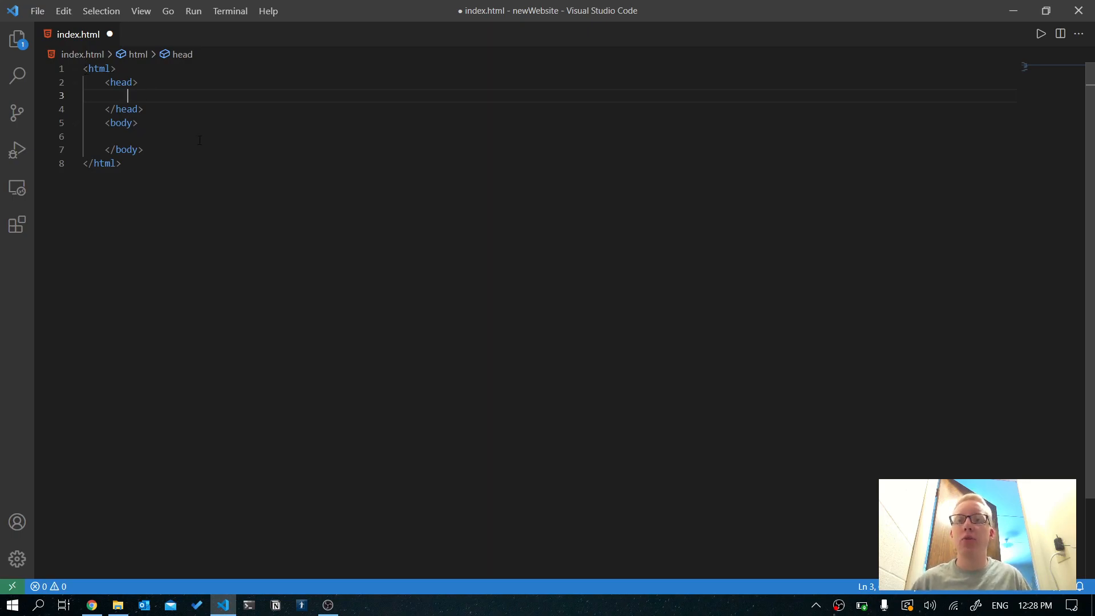
Add <title>New Website</title> in the head and <p>Hello World</p> in the body.
text(title>New </title>)
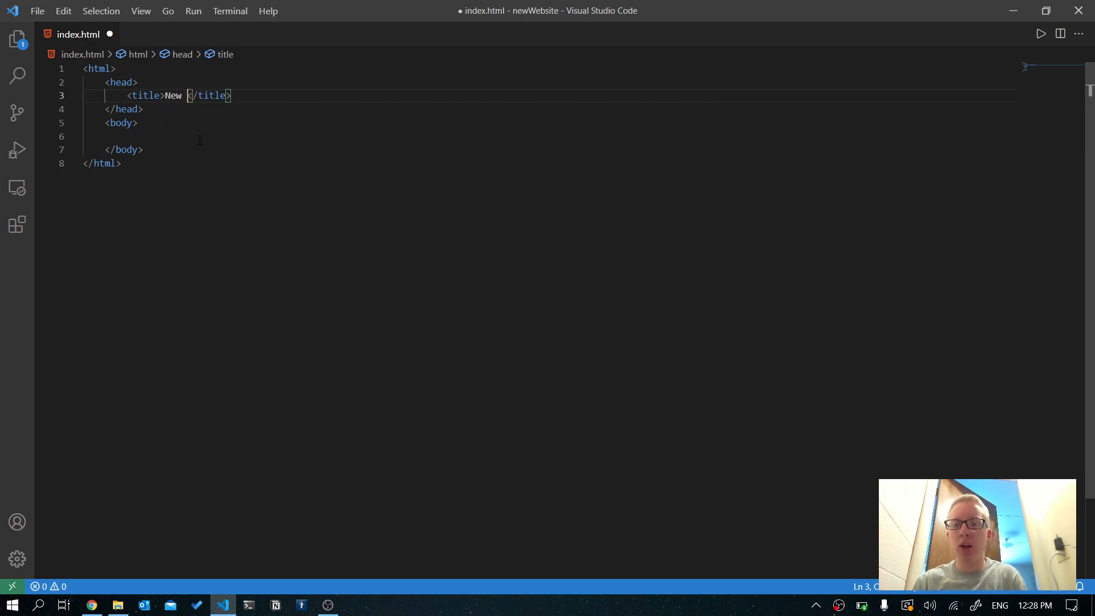
text(Website)
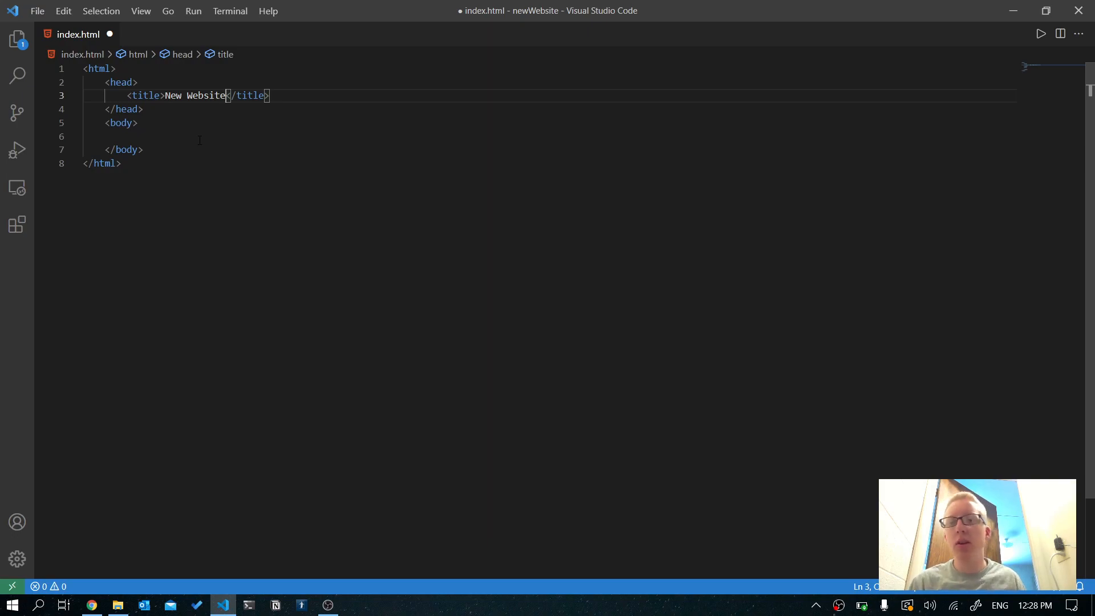
click(128, 136)
text(<p></p>)
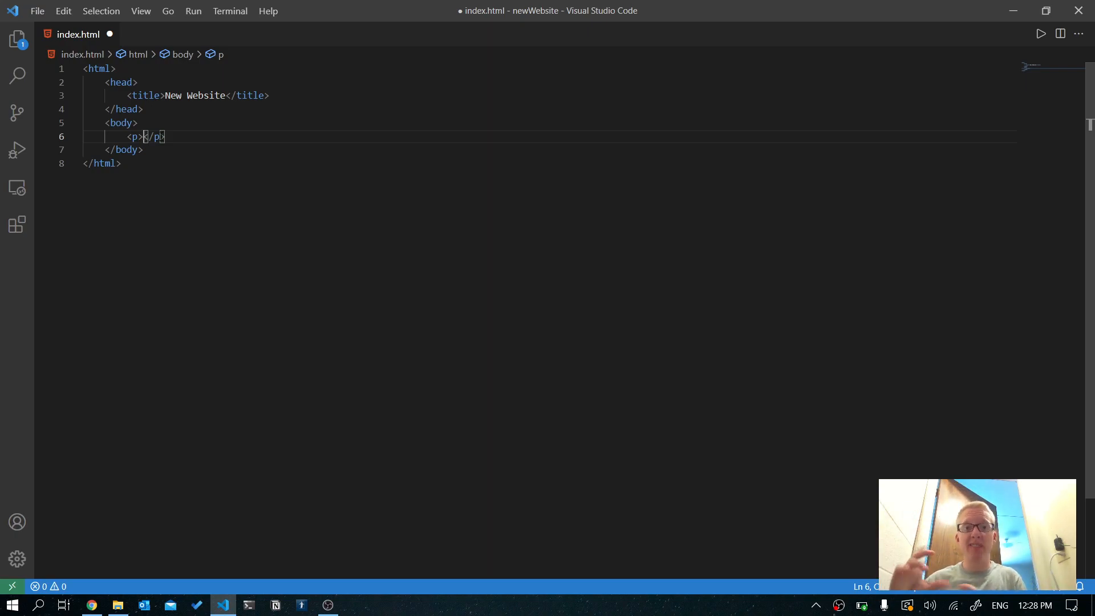
text(Hello World)
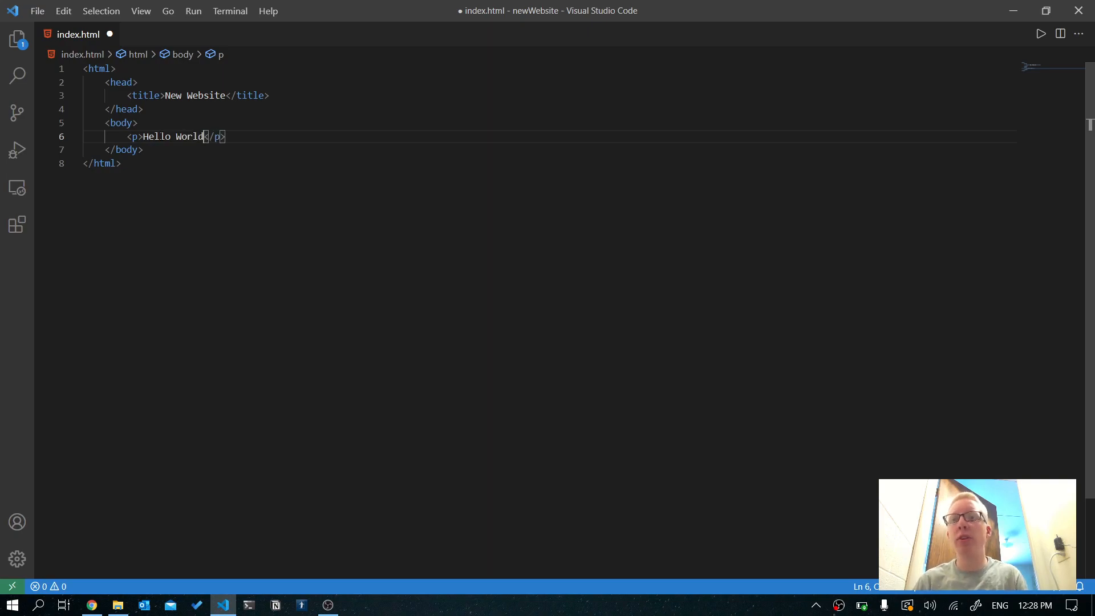
Save index.html and bring up File Explorer's frequent folders from the taskbar.
key(ctrl+s)
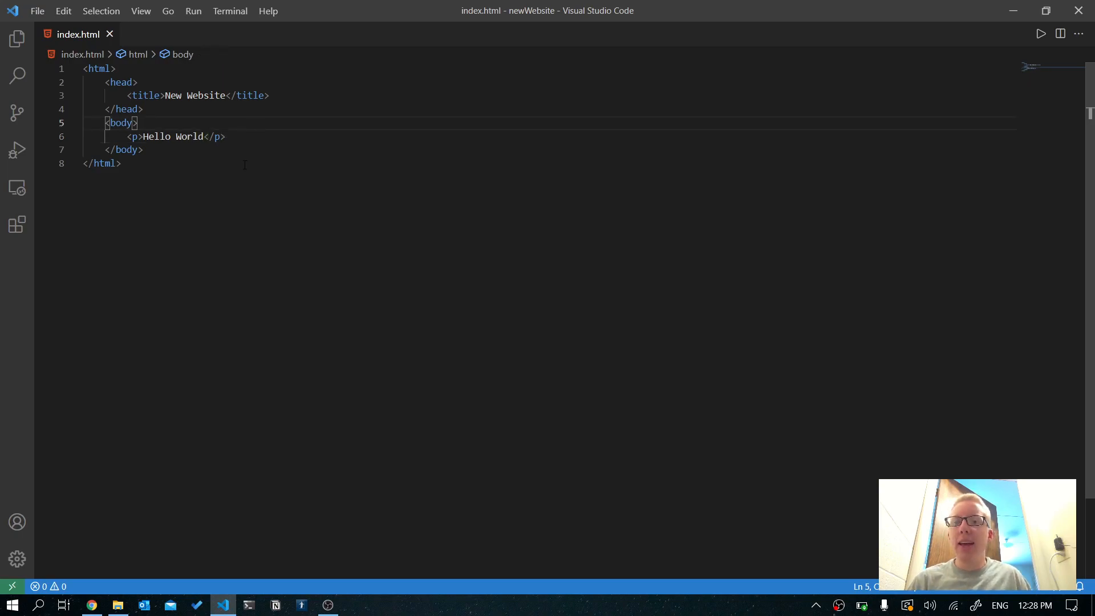
click(226, 136)
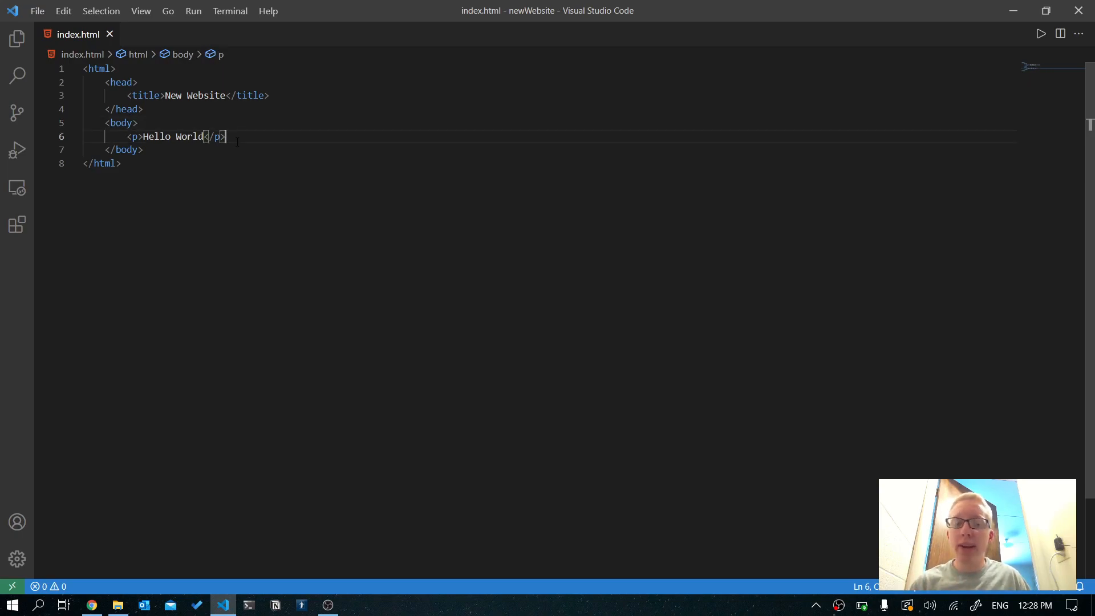
mouse_move(127, 597)
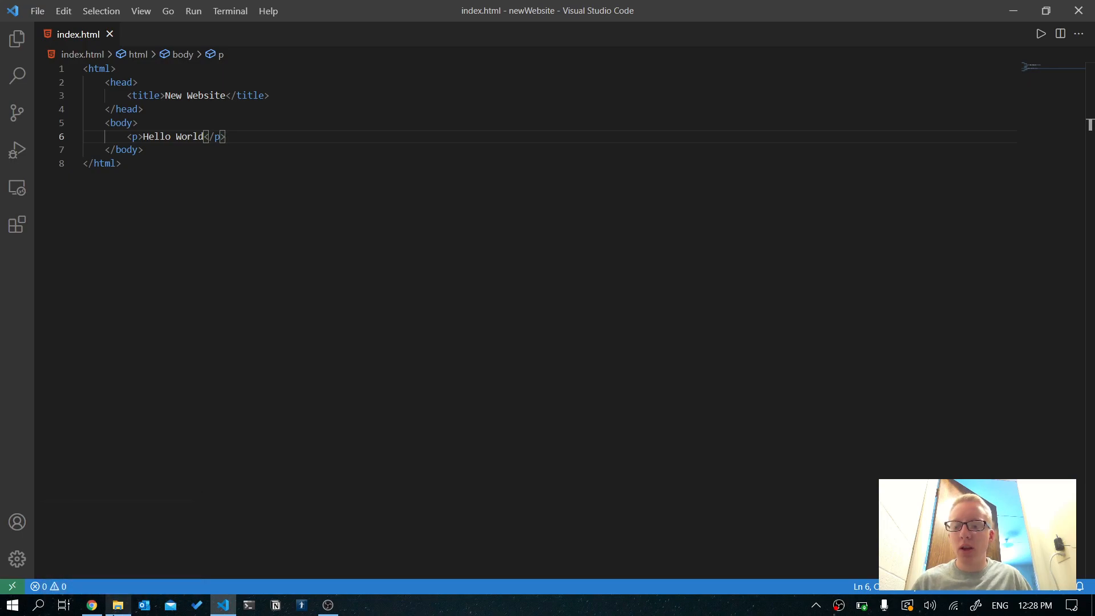
right_click(118, 605)
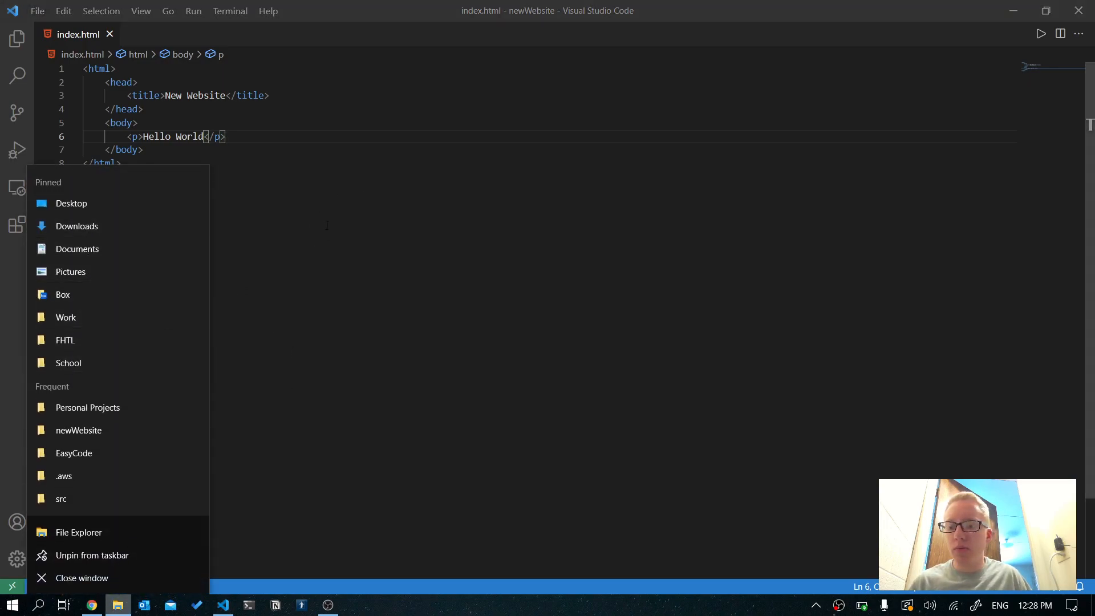
mouse_move(79, 430)
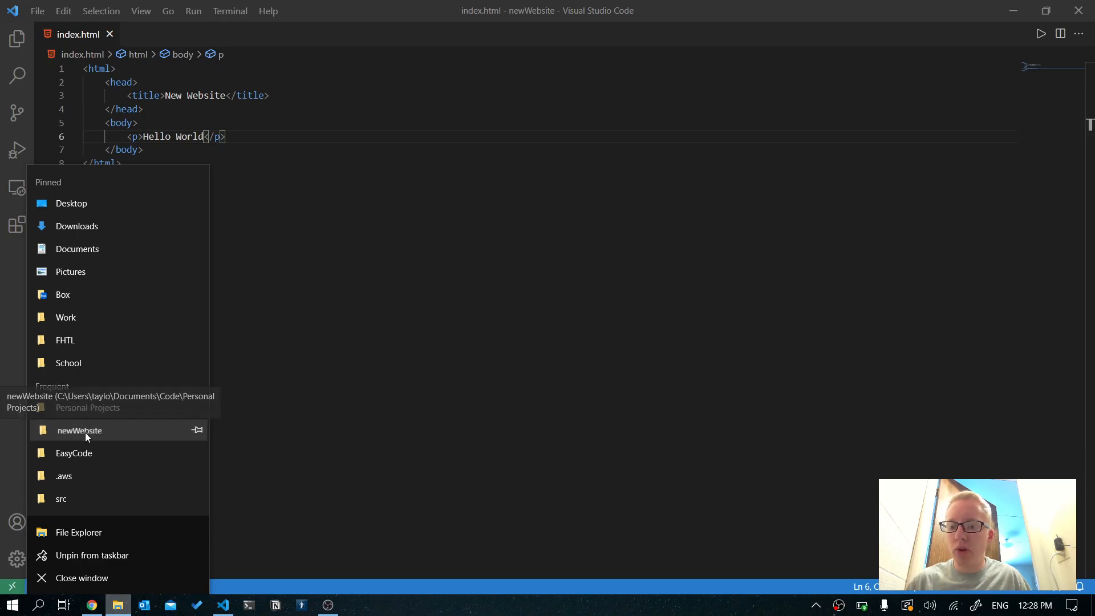
Open the newWebsite folder and select the index file to launch it in Chrome.
click(79, 430)
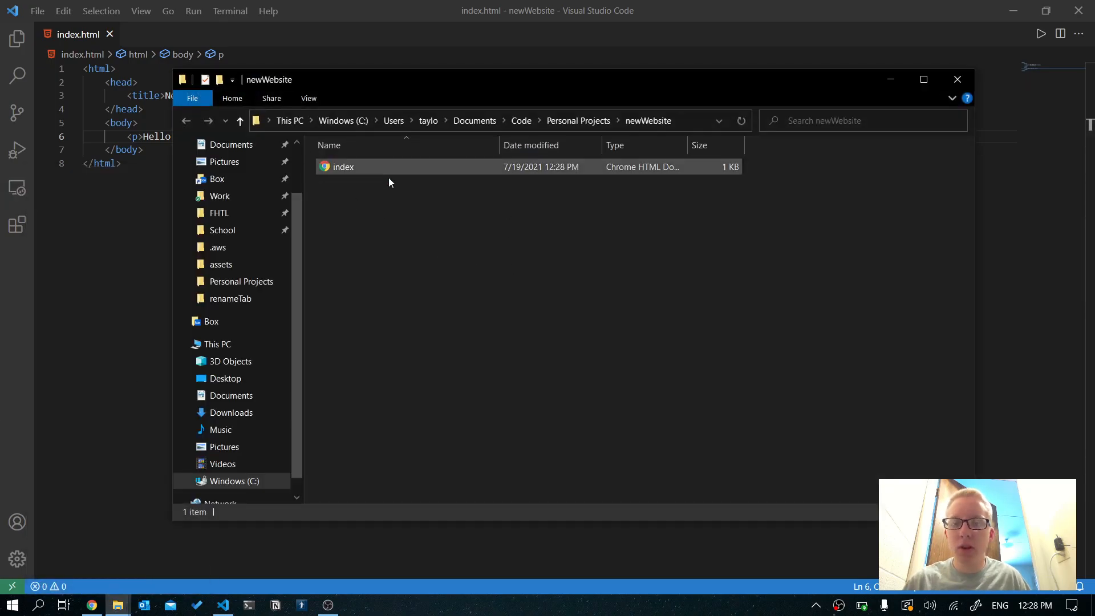
click(343, 167)
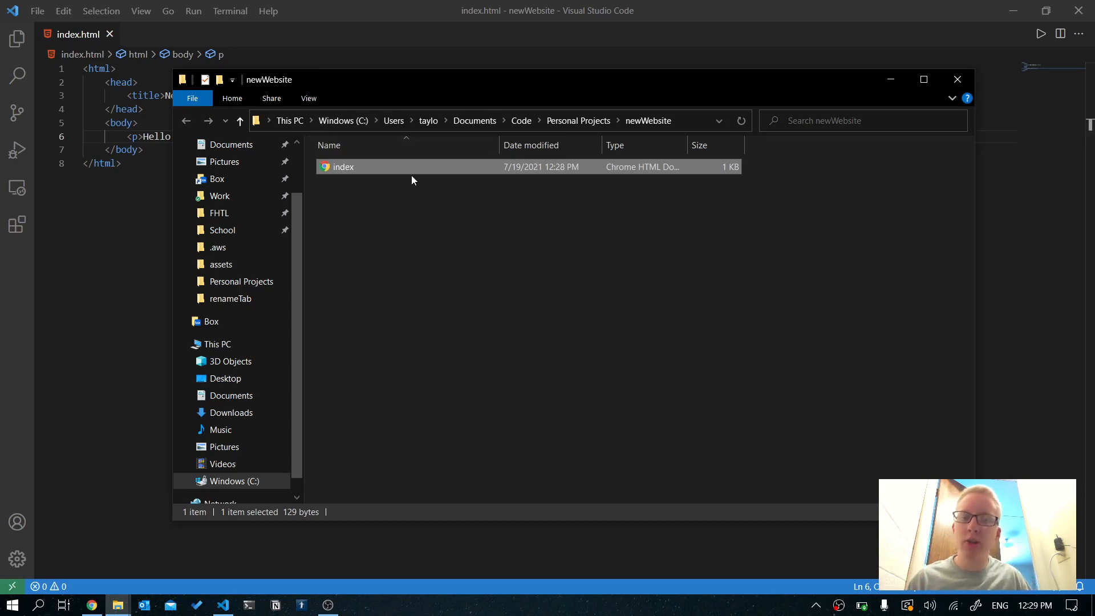
mouse_move(419, 187)
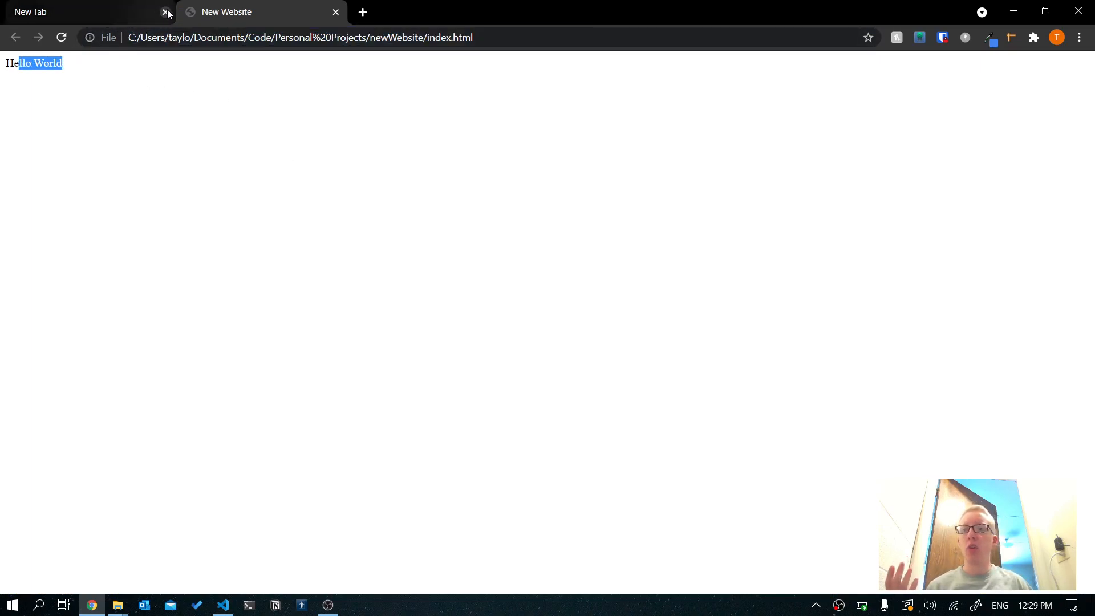
Close the empty Chrome tab, change the paragraph to 'Hello World!' in the editor and save.
click(165, 12)
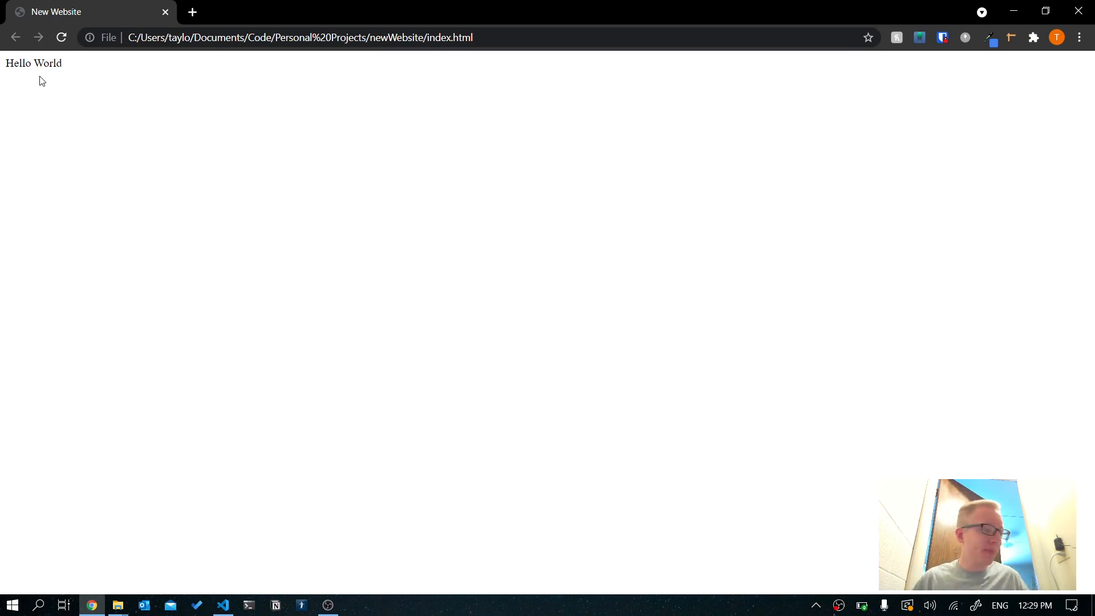
mouse_move(54, 140)
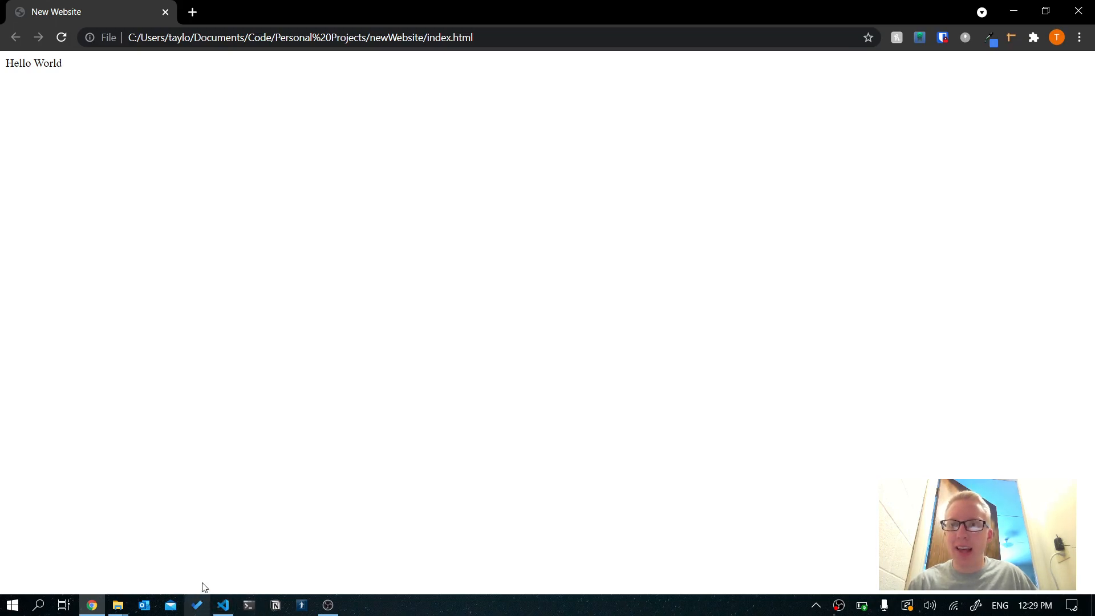
click(223, 605)
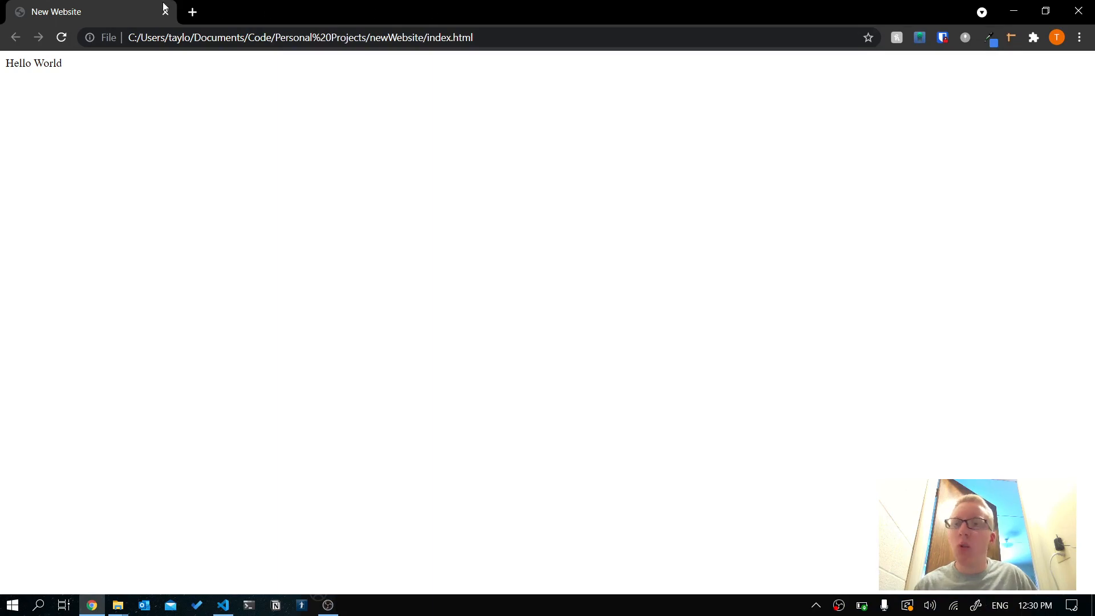
text(!)
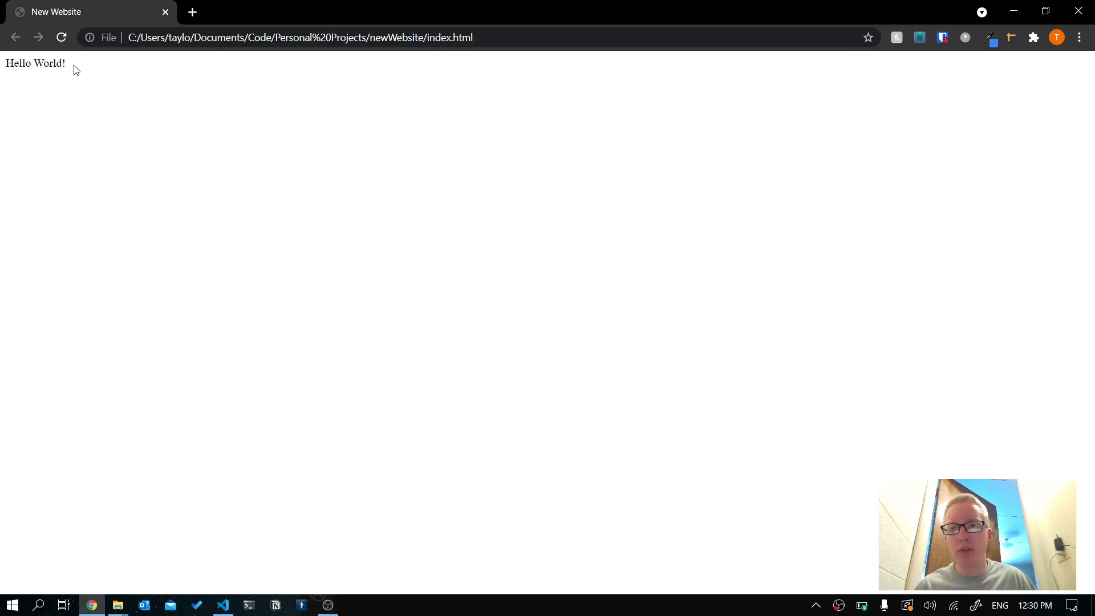
click(222, 604)
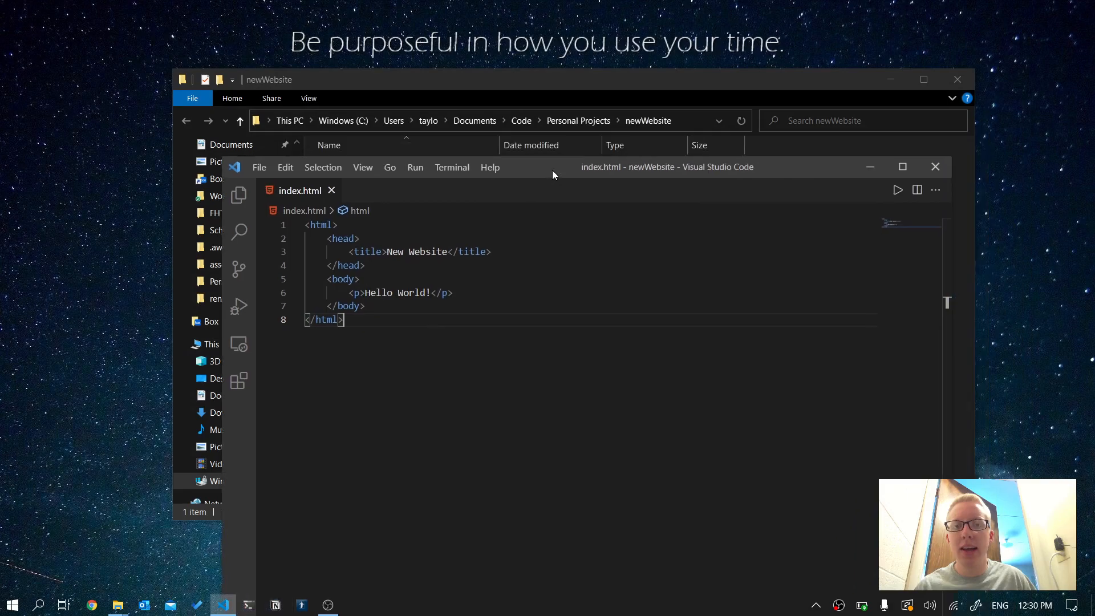
Maximize the editor and glance at the Live HTML Previewer extension's details.
click(901, 166)
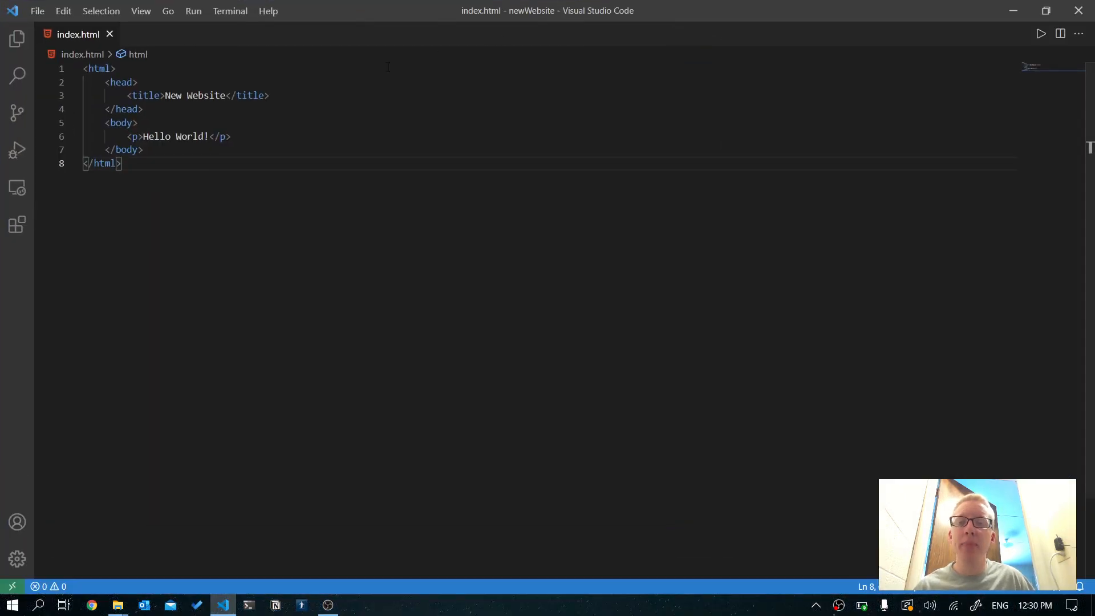
mouse_move(17, 225)
text(html)
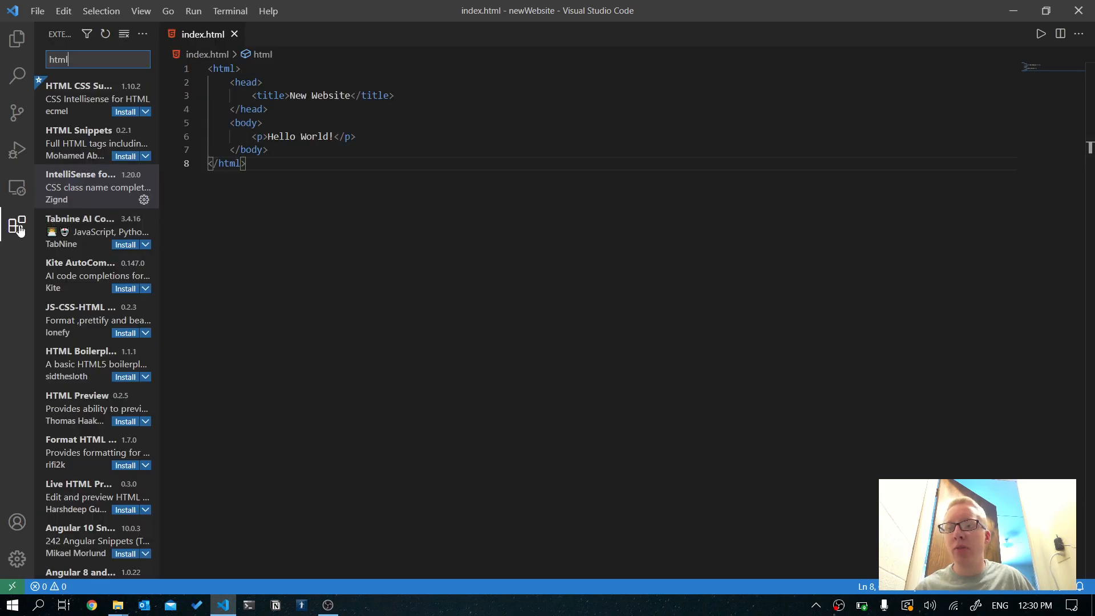
mouse_move(66, 534)
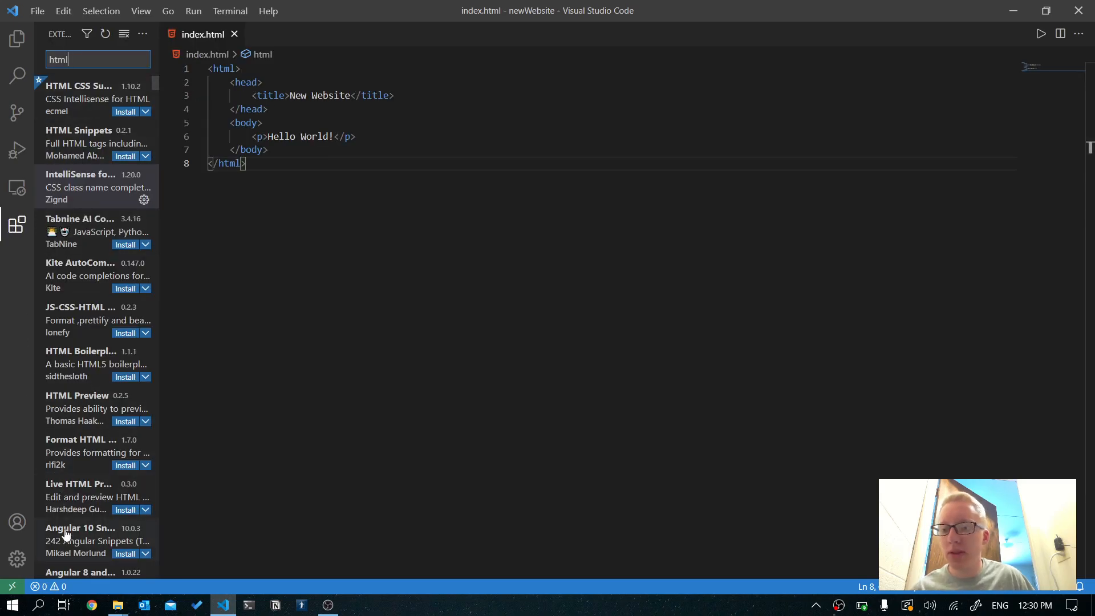
mouse_move(91, 408)
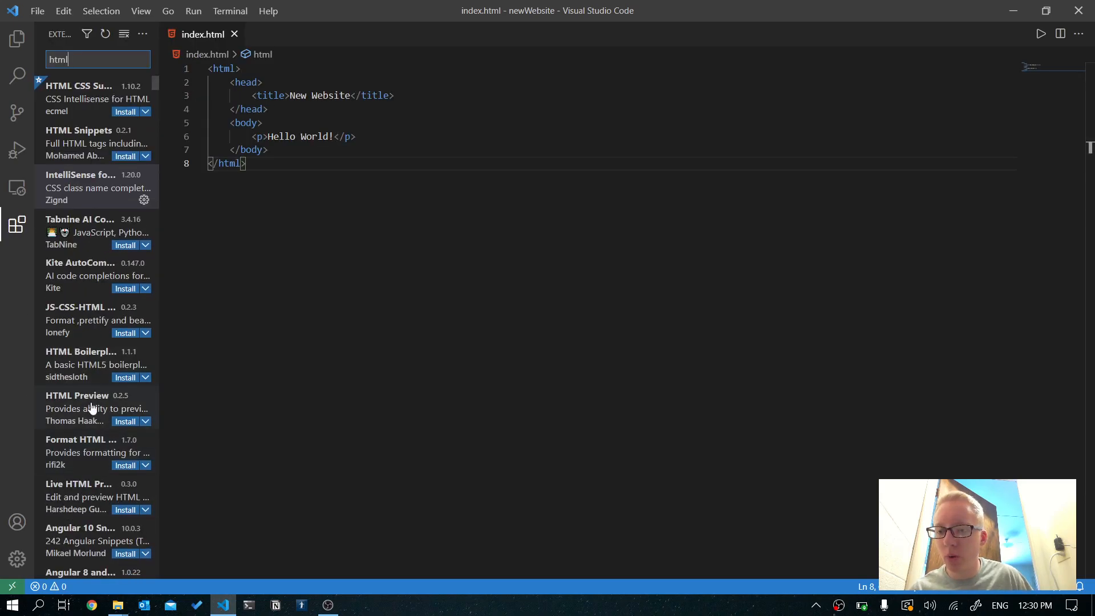
scroll(down, 3)
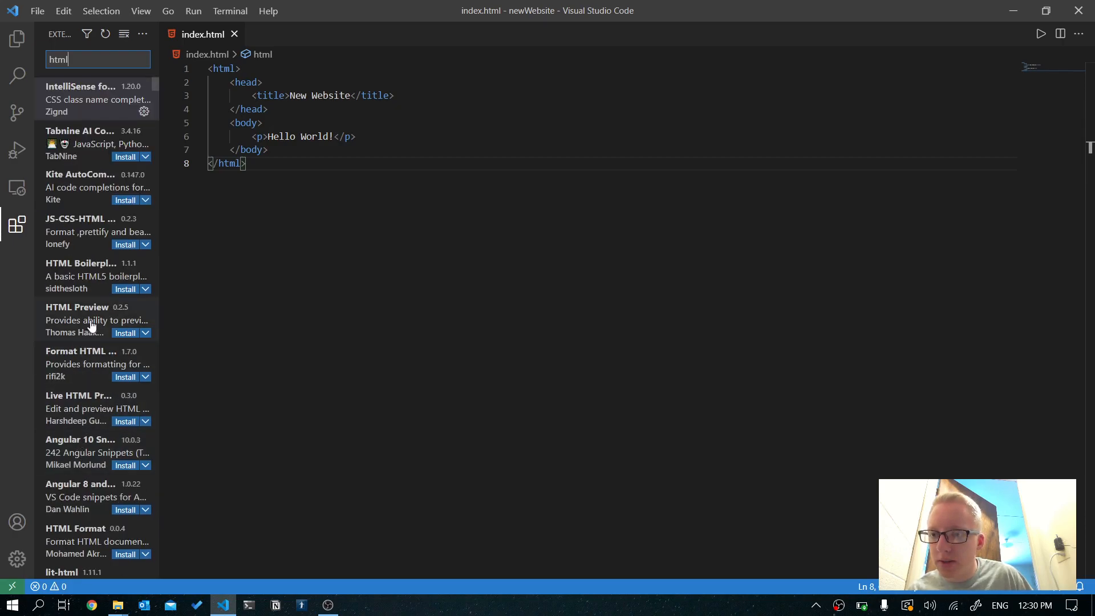
mouse_move(80, 415)
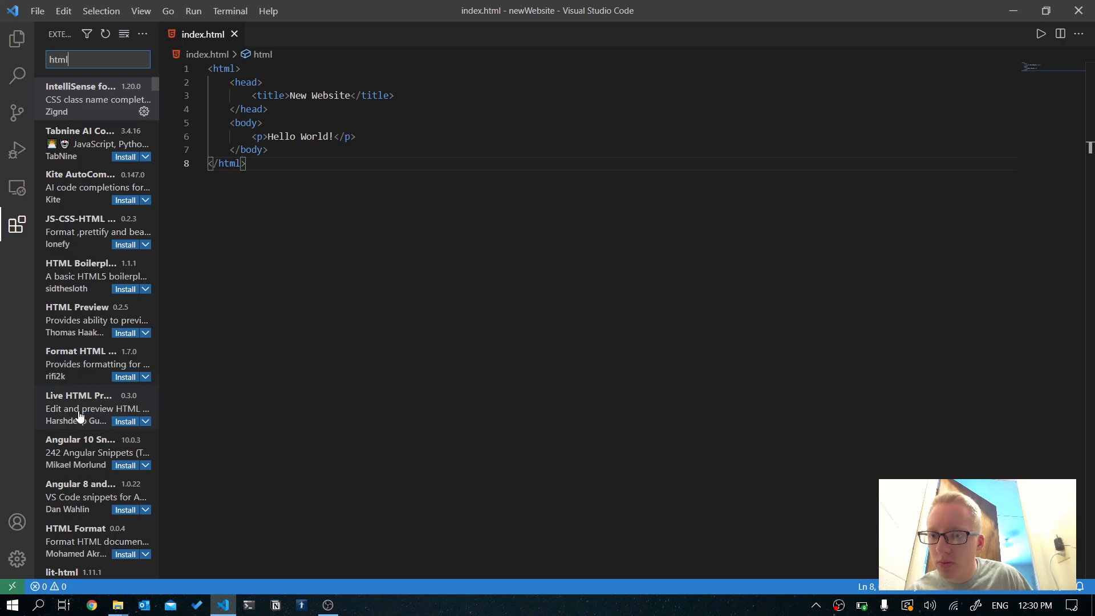
click(78, 396)
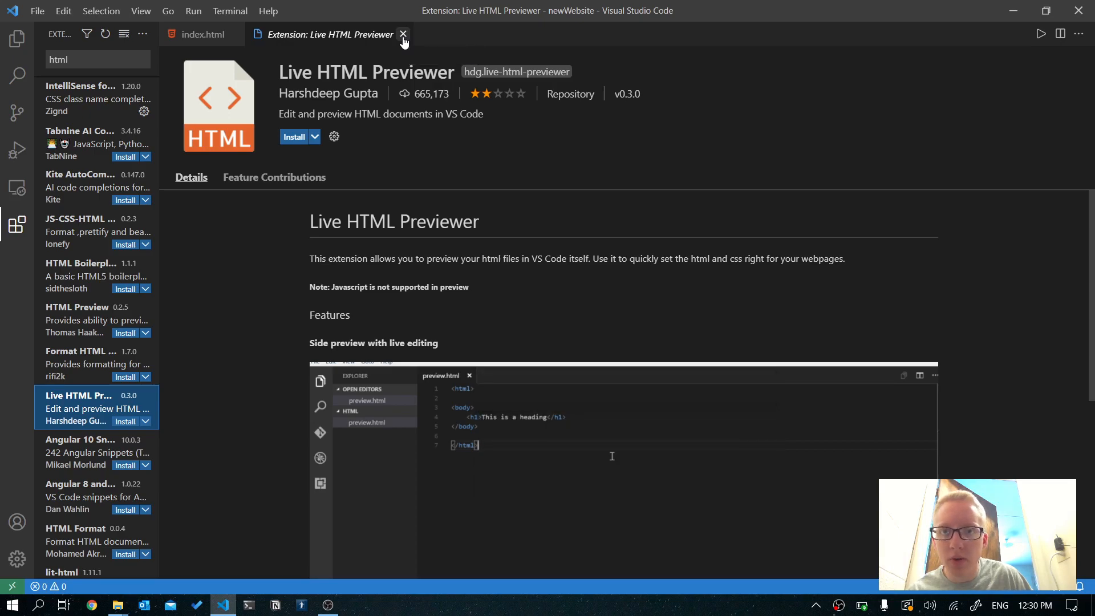
click(402, 34)
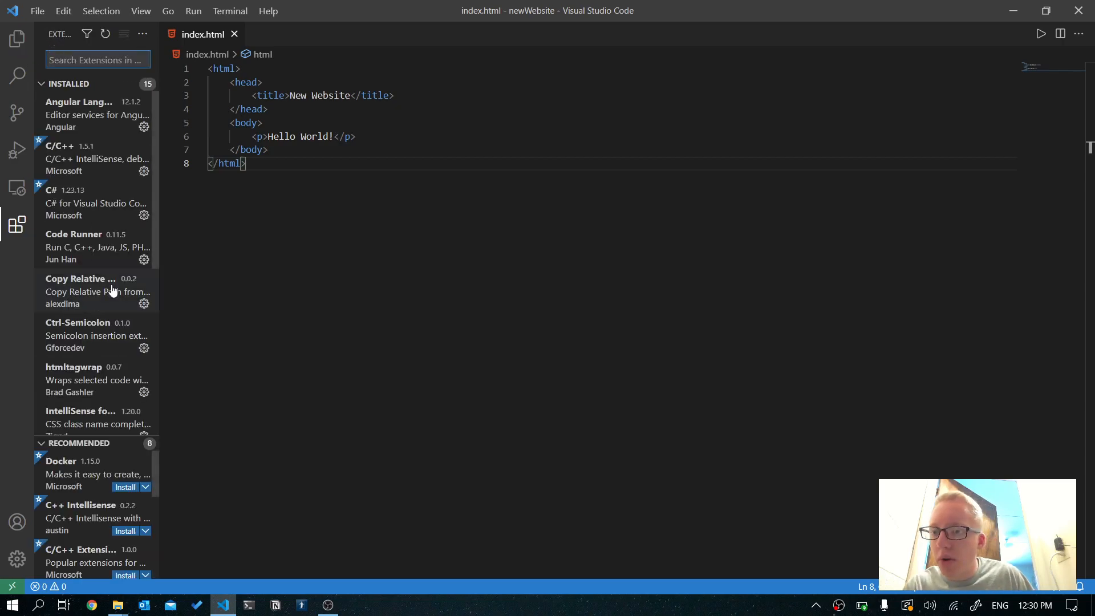
View the Live Server extension's details, then close them to return to index.html.
scroll(down, 3)
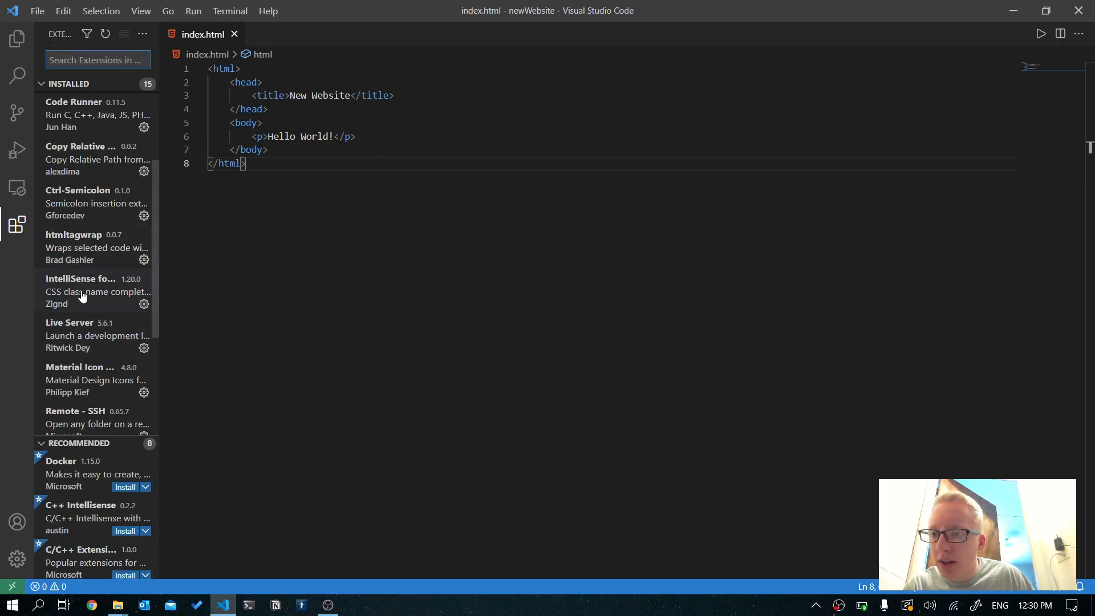
click(97, 335)
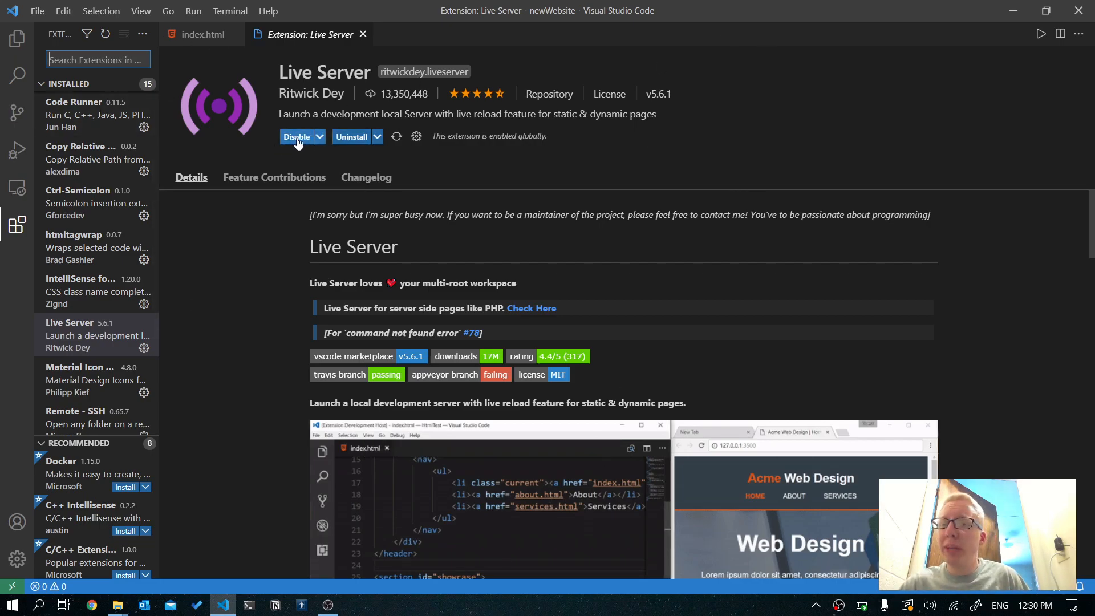
mouse_move(320, 145)
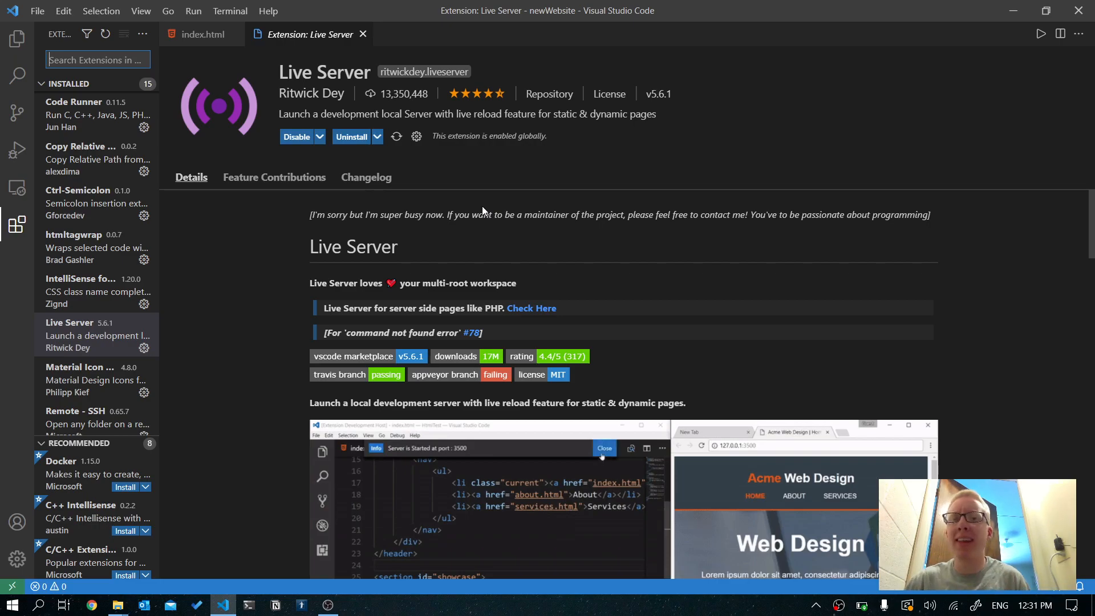
click(604, 447)
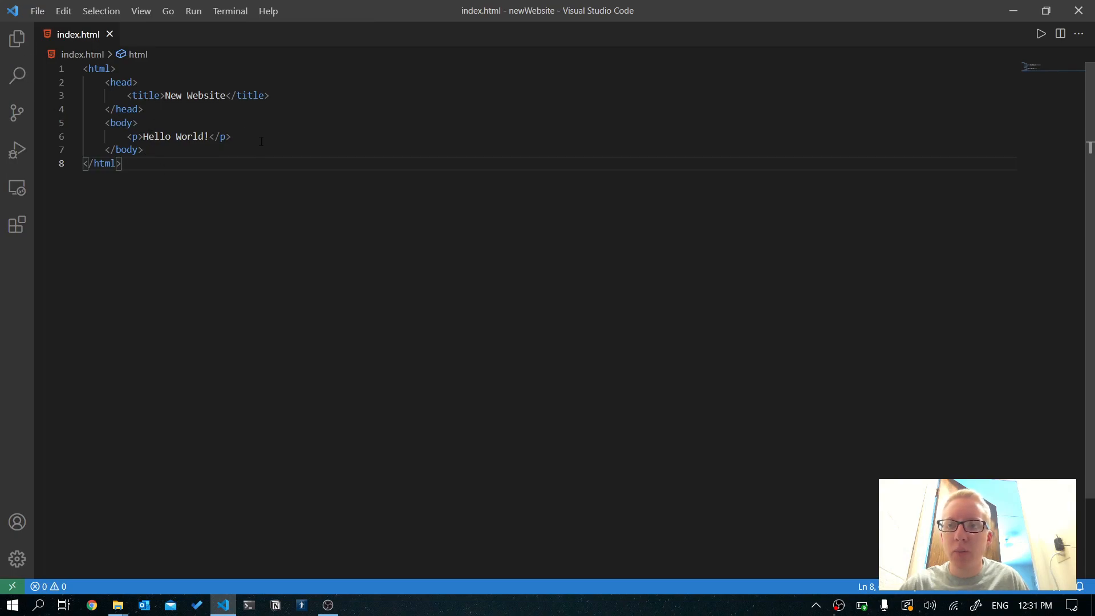
Serve index.html with Live Server, add a 'Cats are cool' paragraph and save so the preview reloads.
right_click(216, 135)
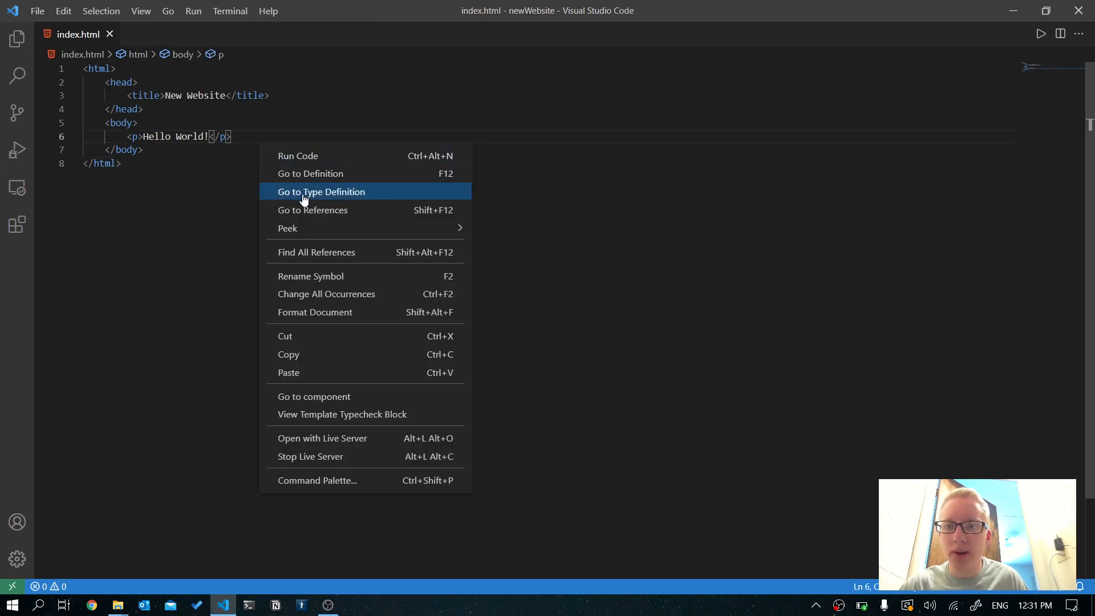
mouse_move(315, 438)
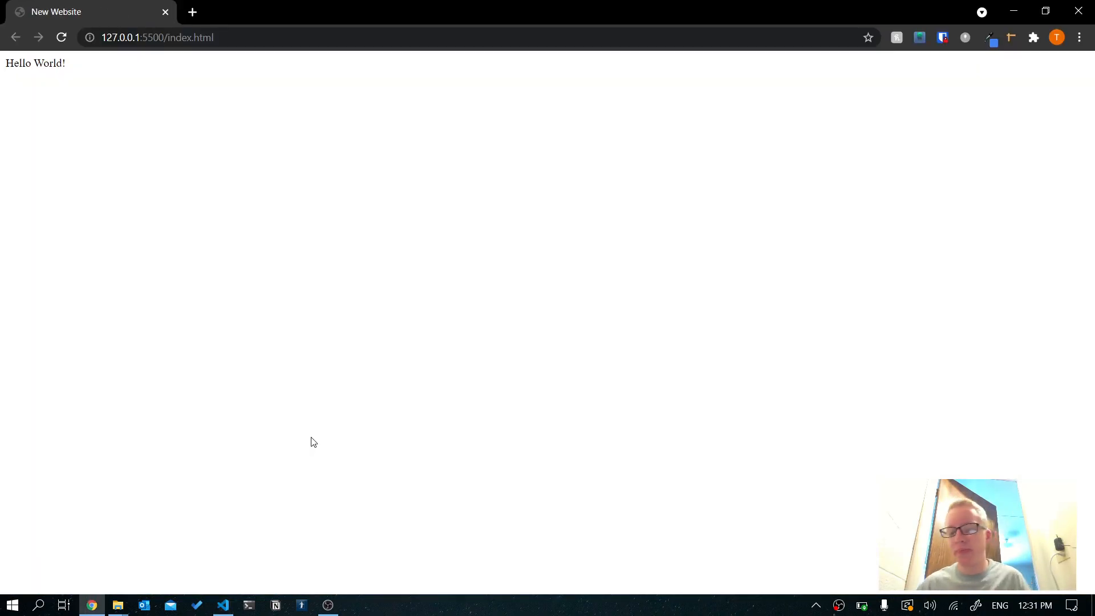
click(222, 604)
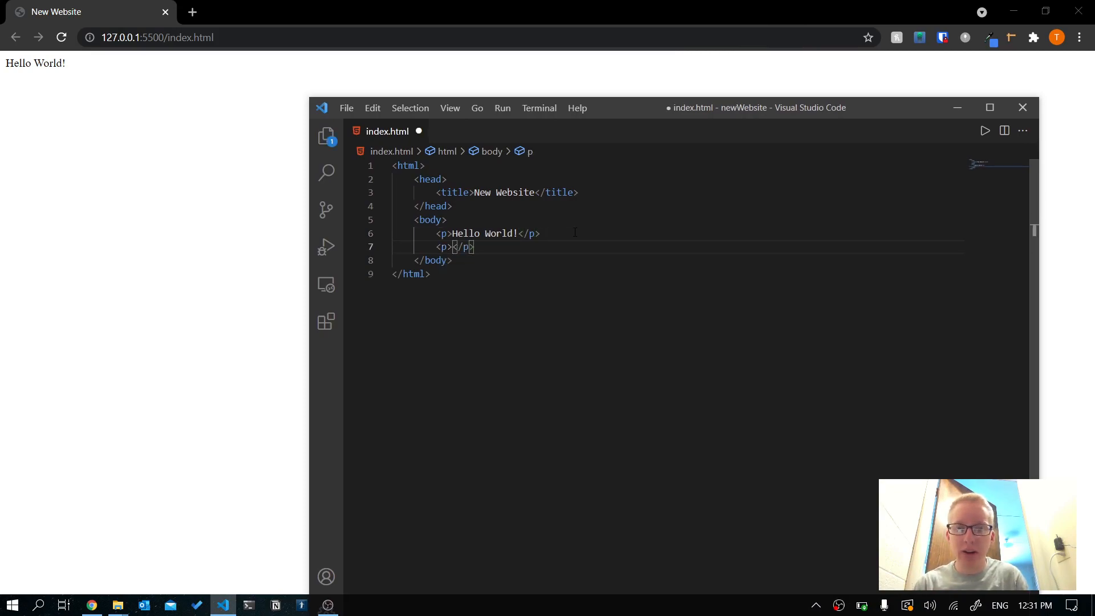
text(Cats are cool)
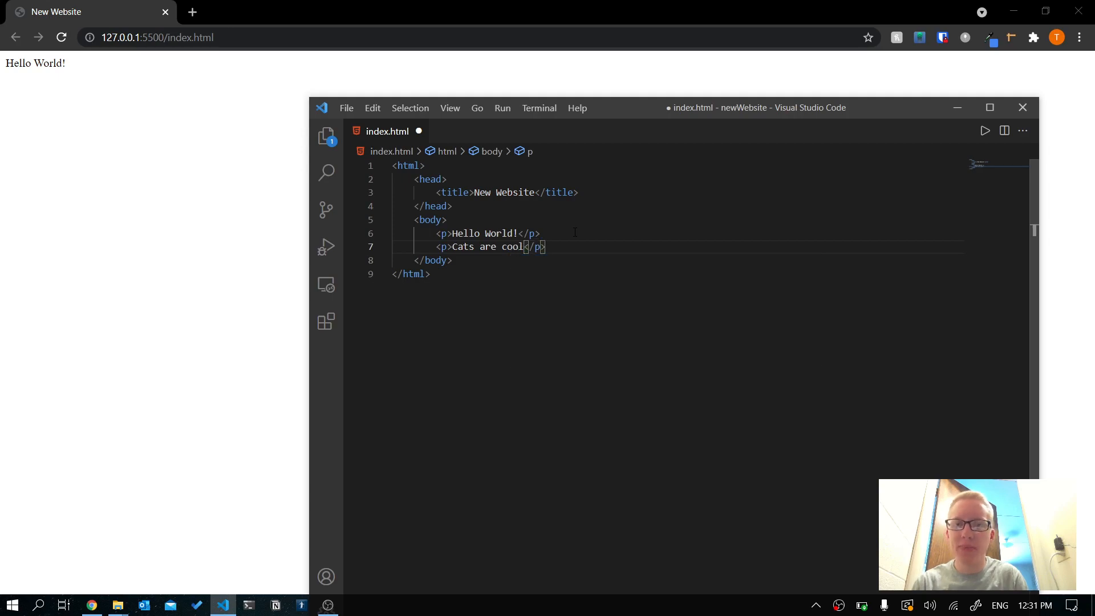
key(ctrl+s)
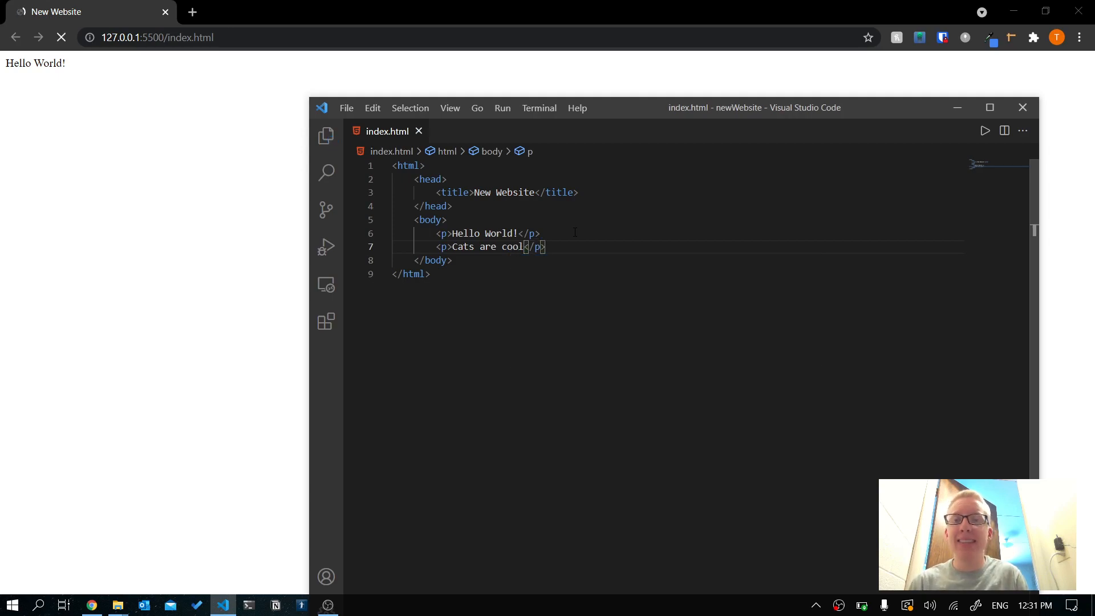
click(60, 37)
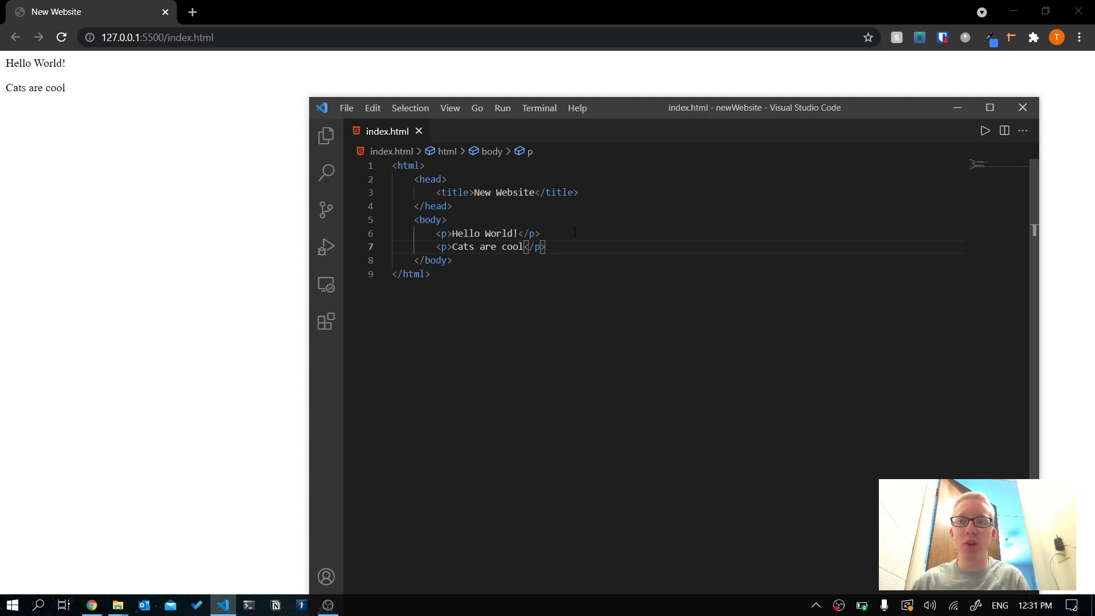
mouse_move(640, 143)
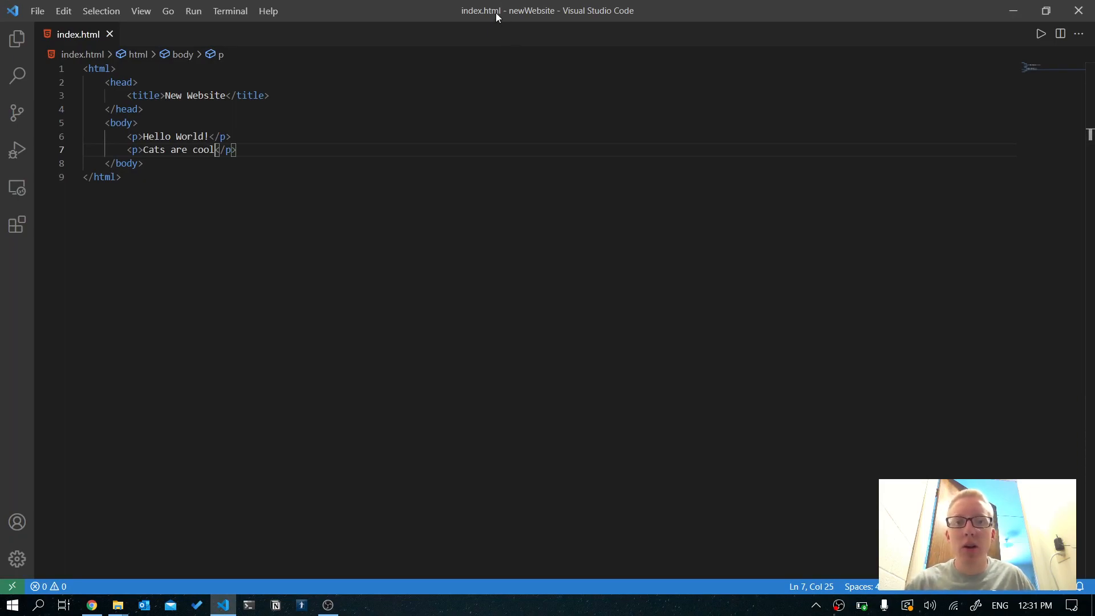
Open the page with Live Server again, close the duplicate Chrome tab and return to the editor.
right_click(210, 150)
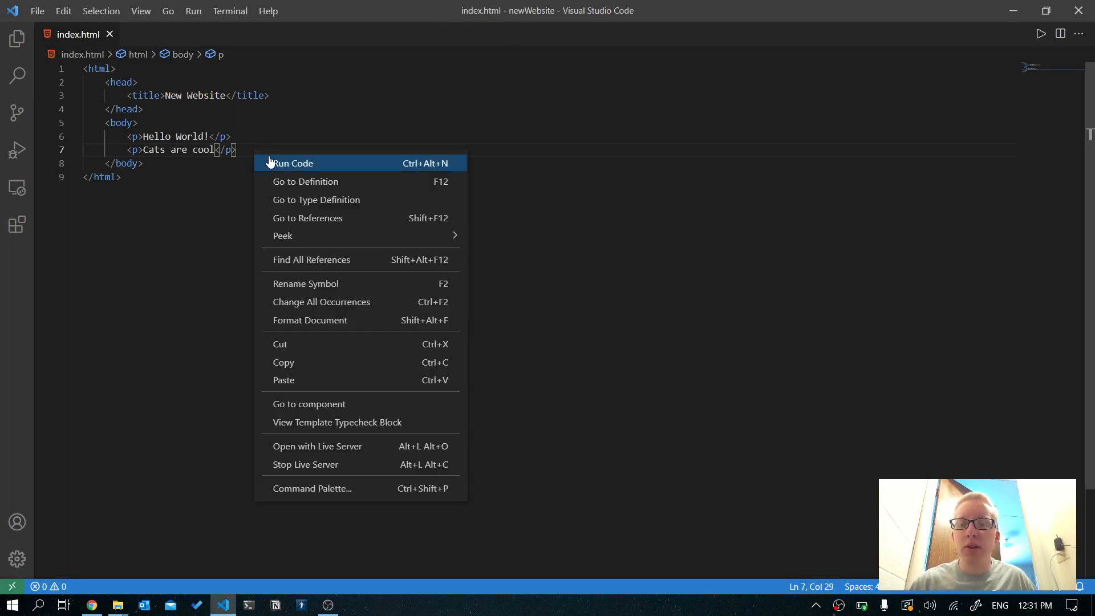
mouse_move(666, 409)
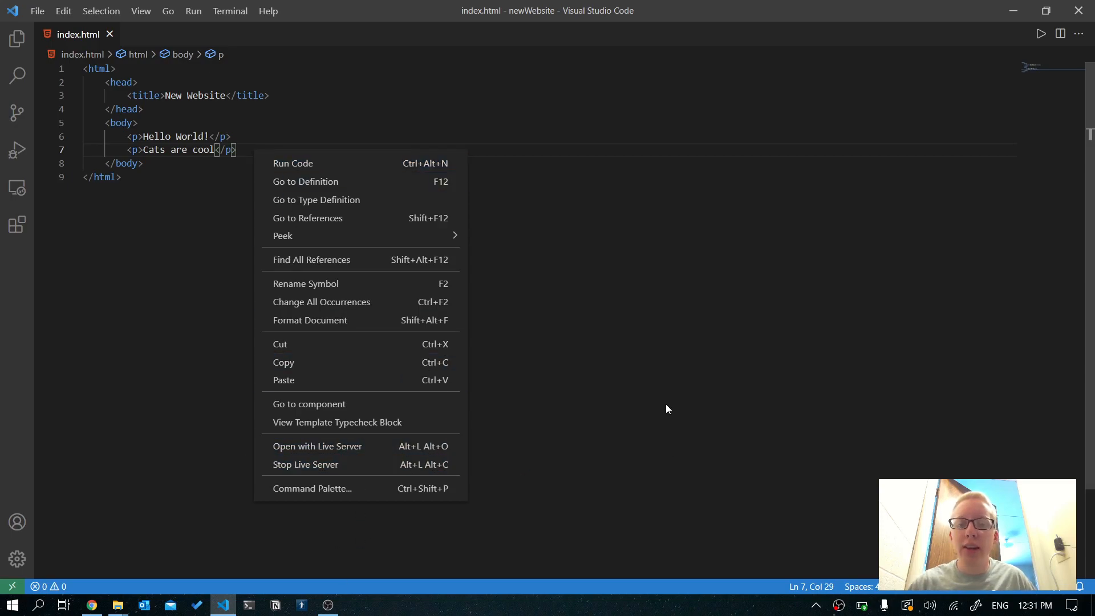
click(667, 408)
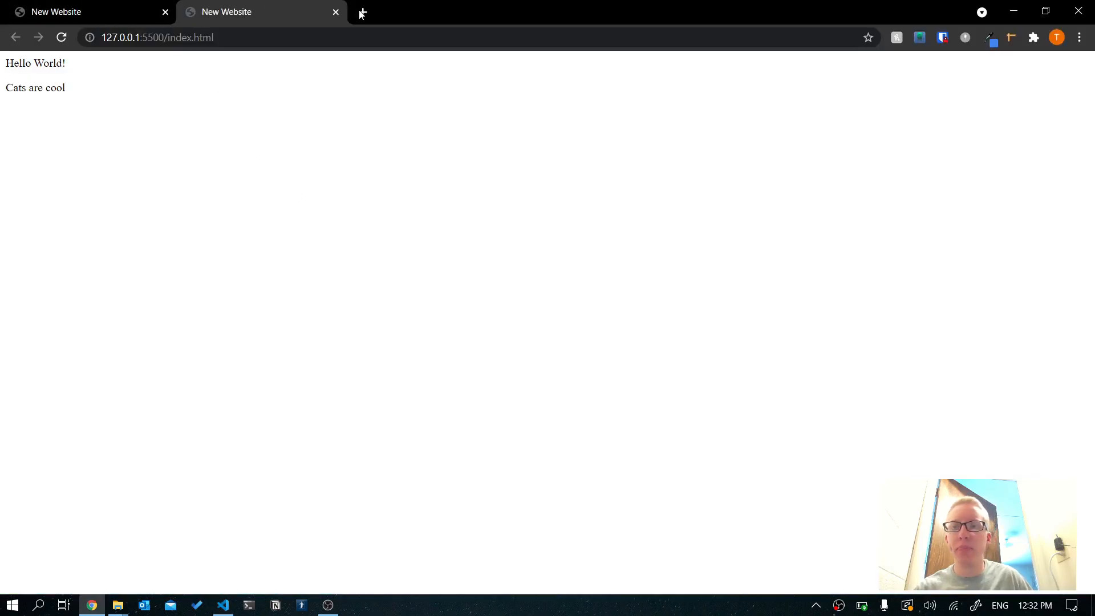
click(336, 12)
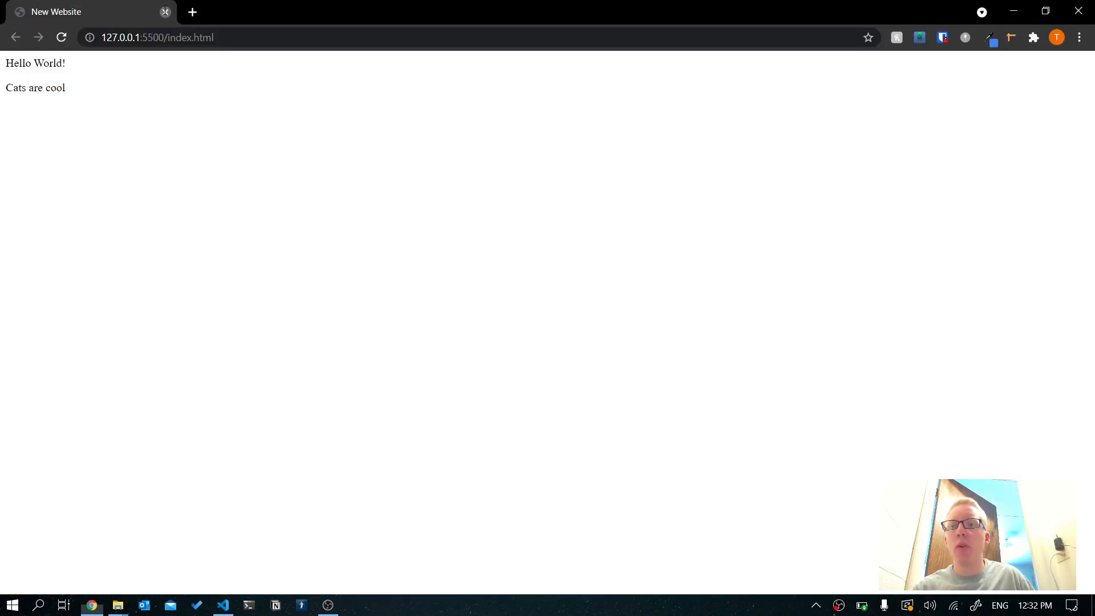
click(222, 604)
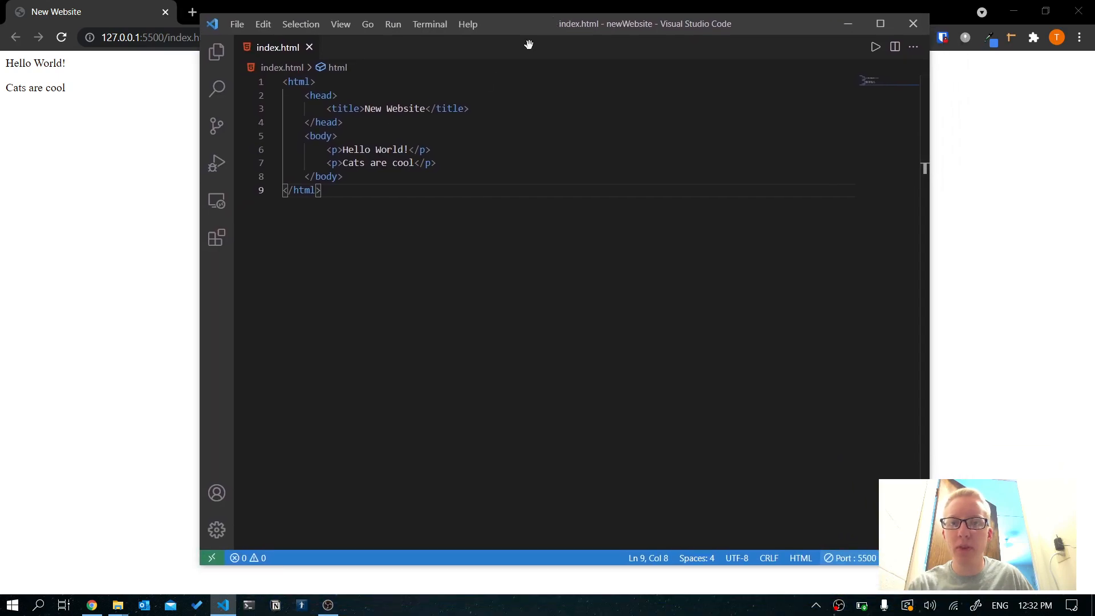
Delete both paragraphs and start a new <p> reading 'This sent'.
click(431, 150)
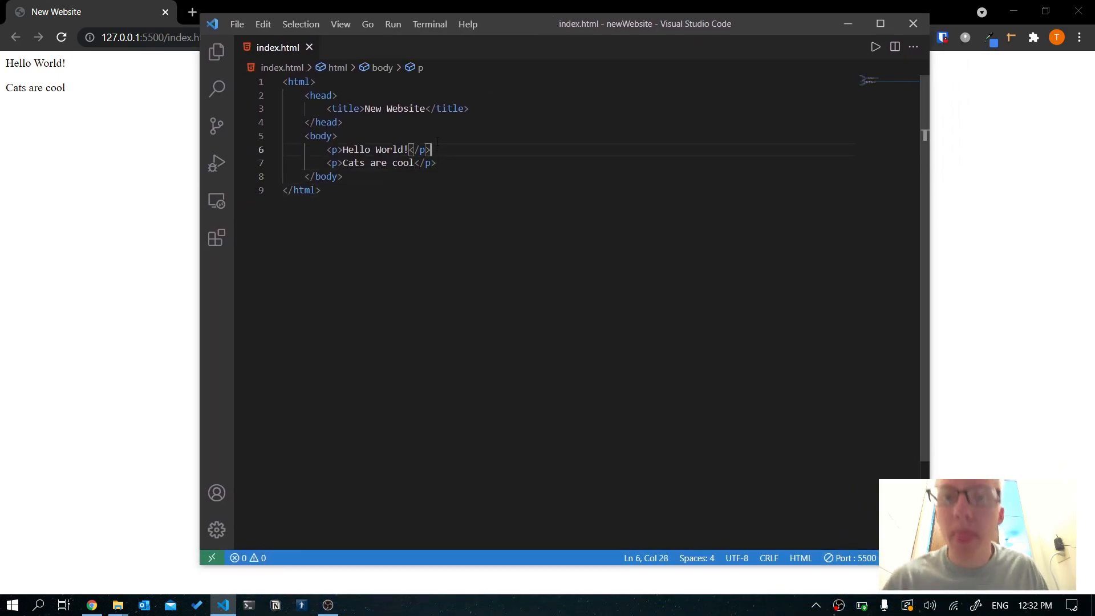
click(414, 163)
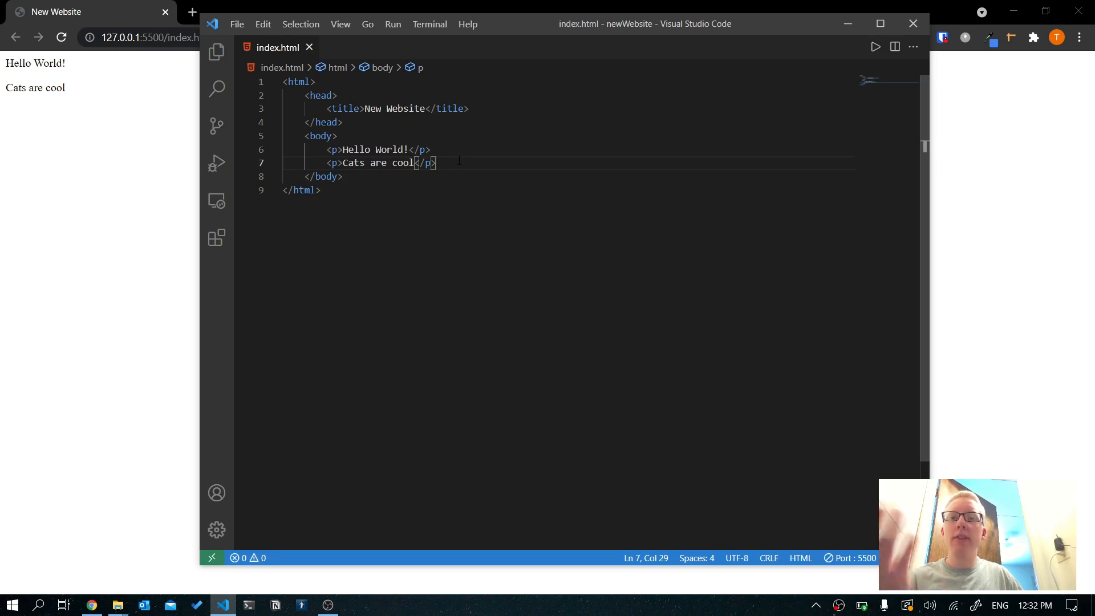
click(411, 149)
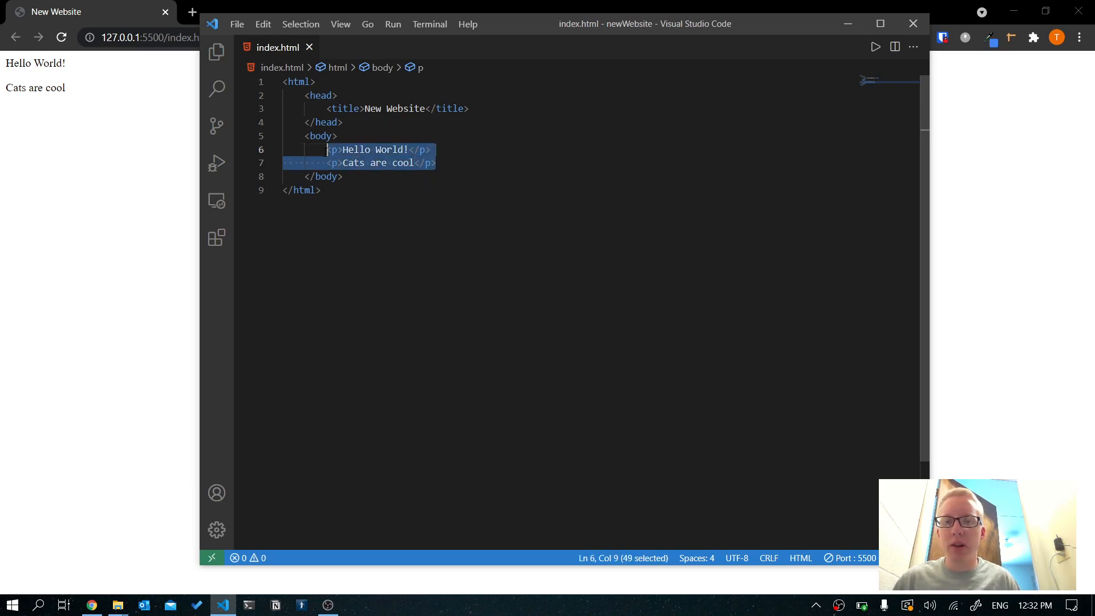
key(Delete)
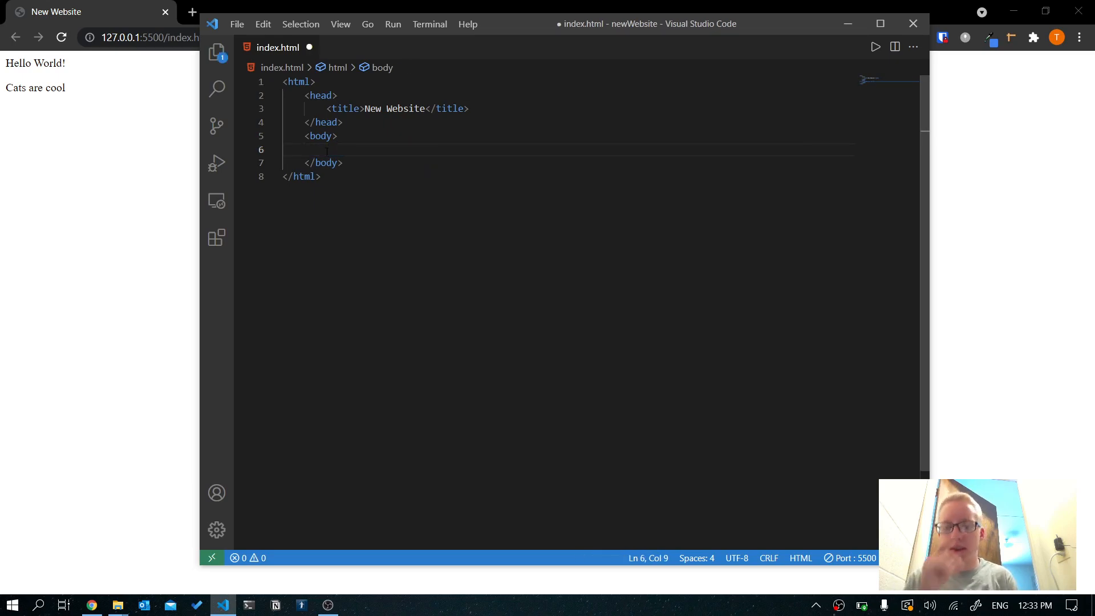
text(<p></p>)
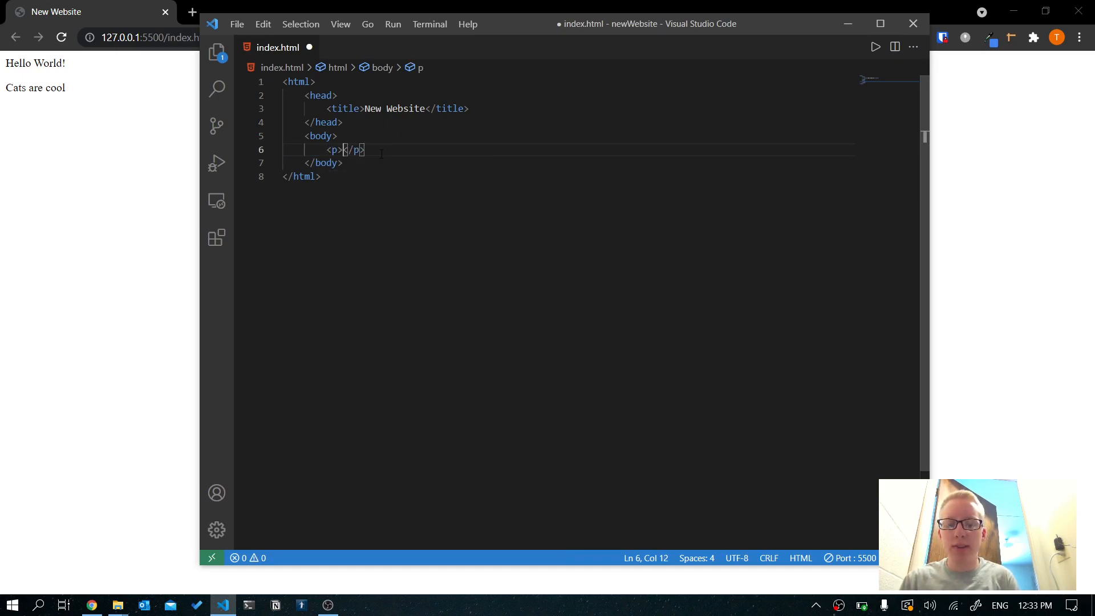
text(This sent)
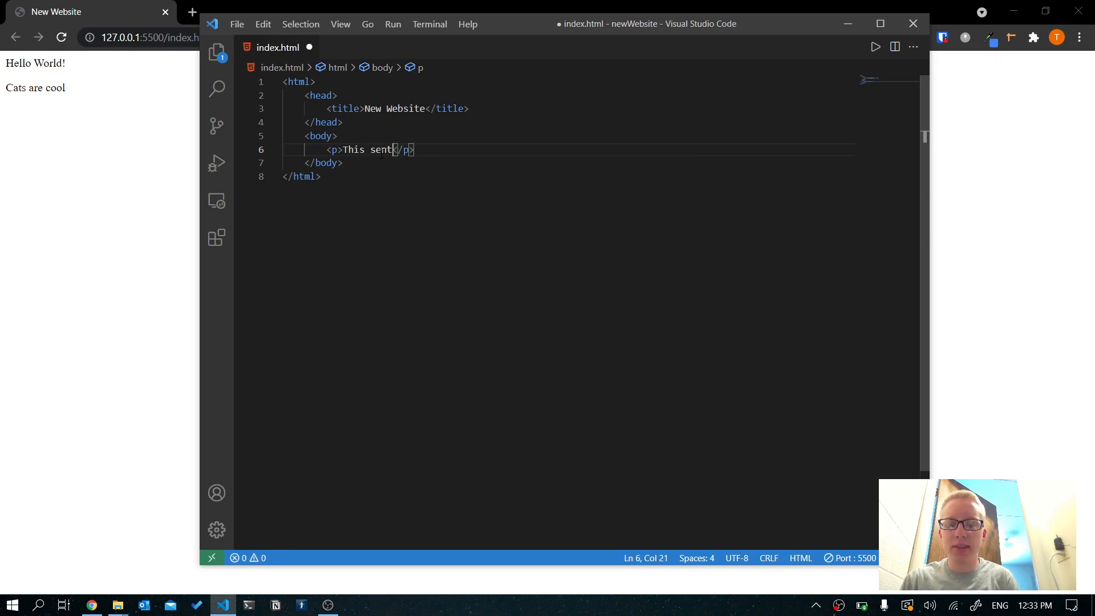
Finish the paragraph 'This sentence is blue.' and save it.
text(ance)
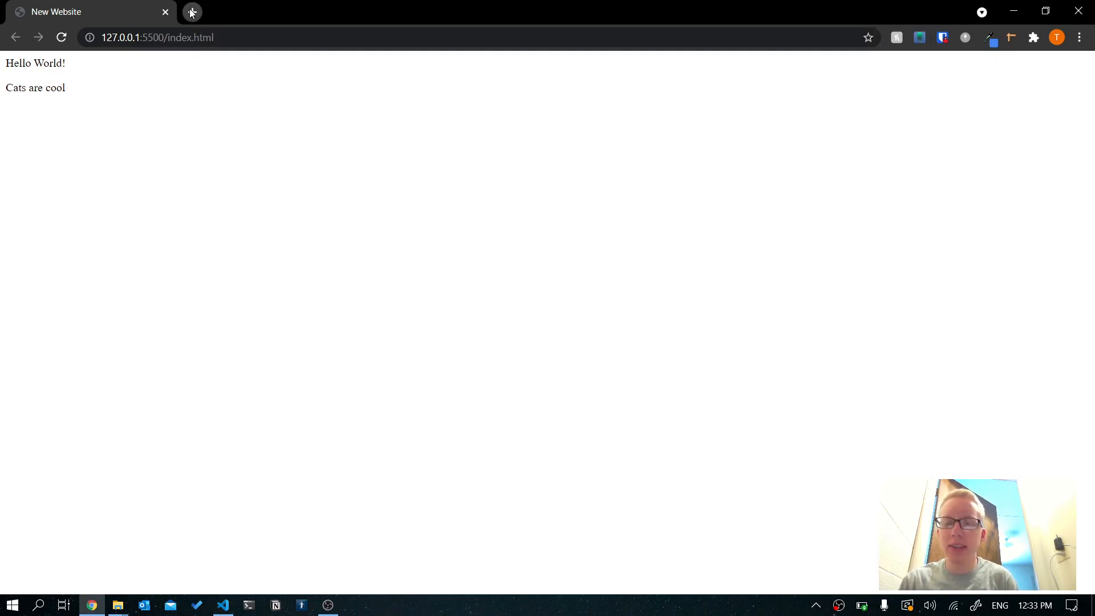
text(sente)
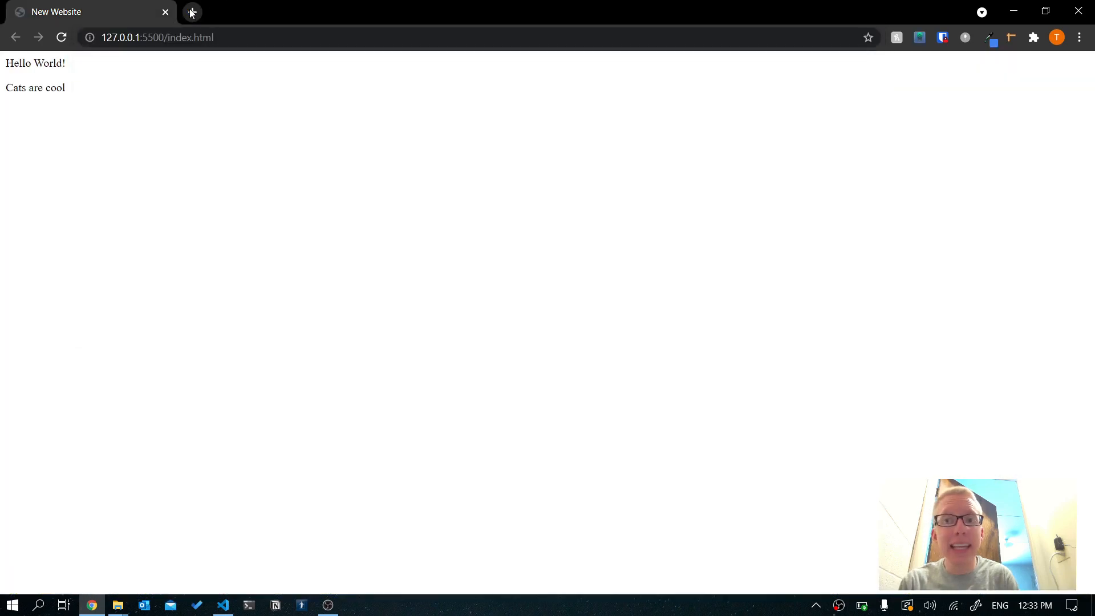
click(223, 604)
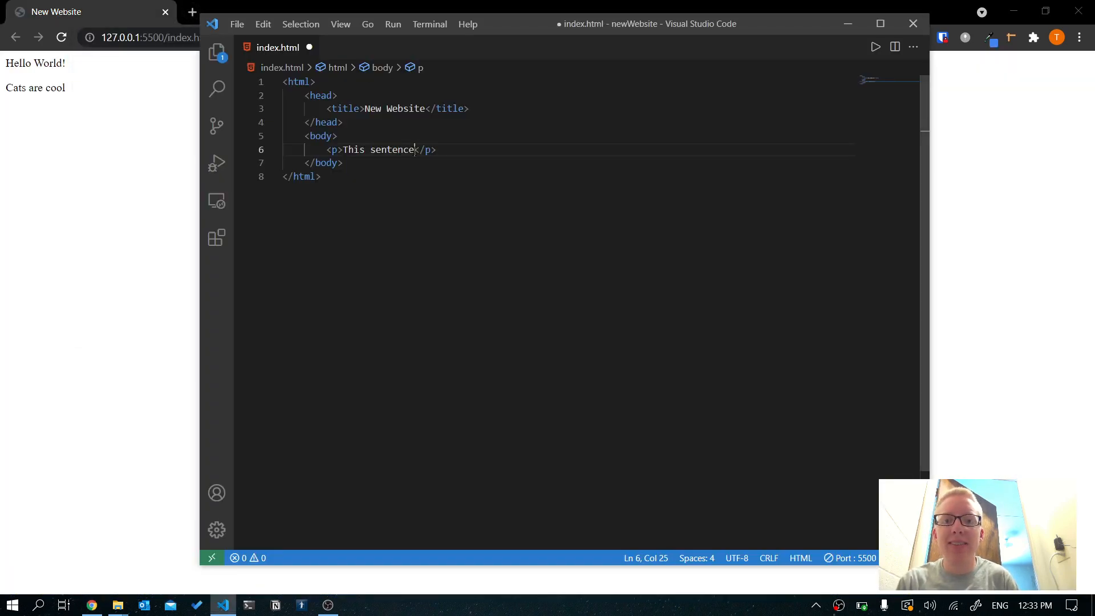
text(is)
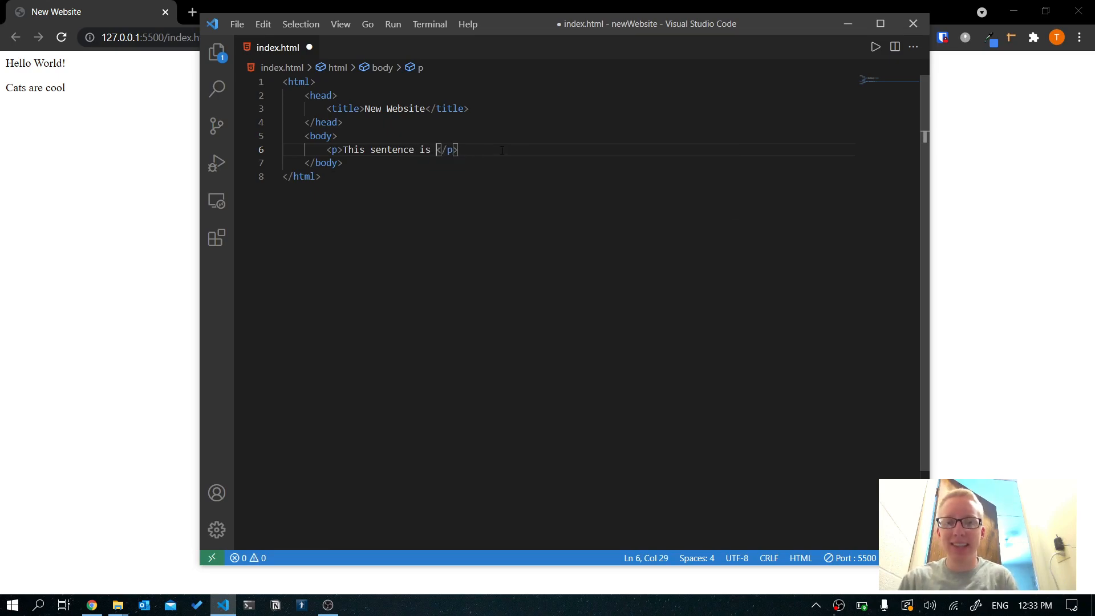
text(blue.)
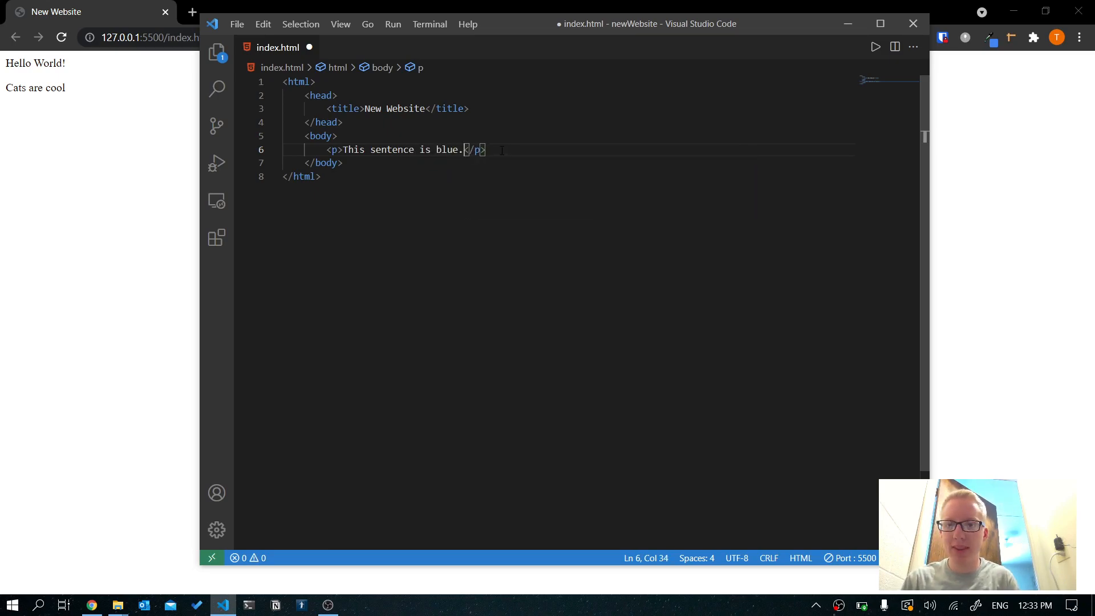
key(ctrl+s)
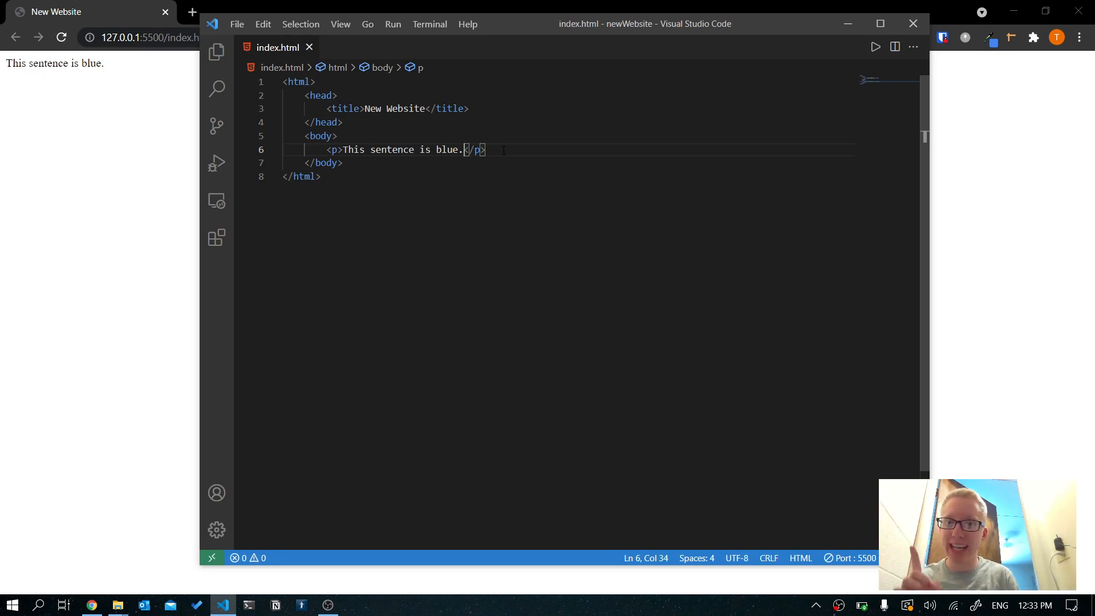
mouse_move(334, 150)
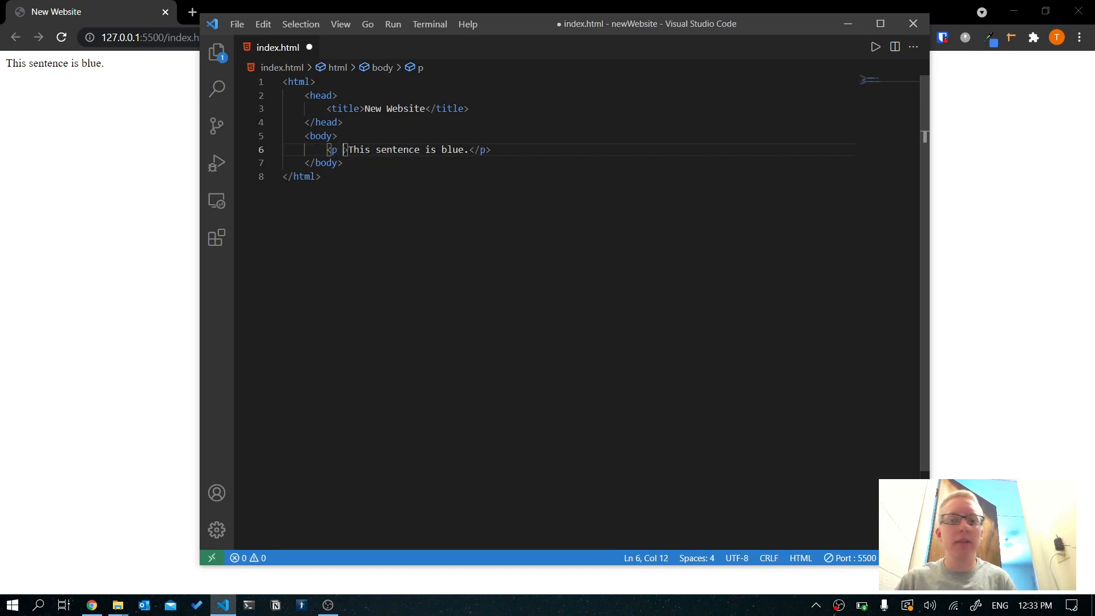
Add style="color: blue;" to the <p> tag and save so the live page turns the sentence blue.
text(s)
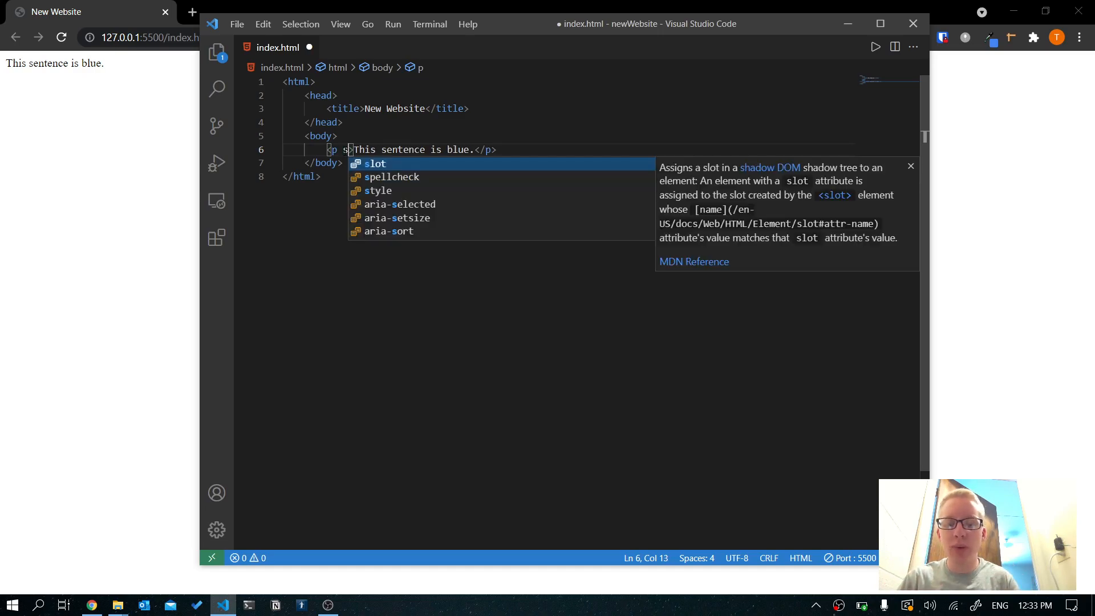
text(tyle)
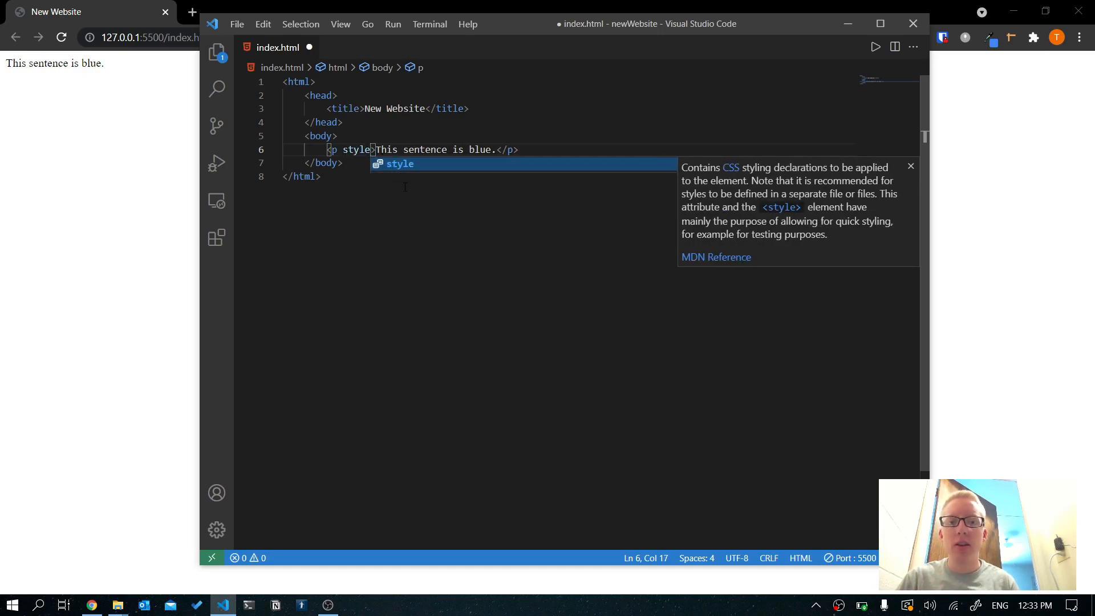
text(=")
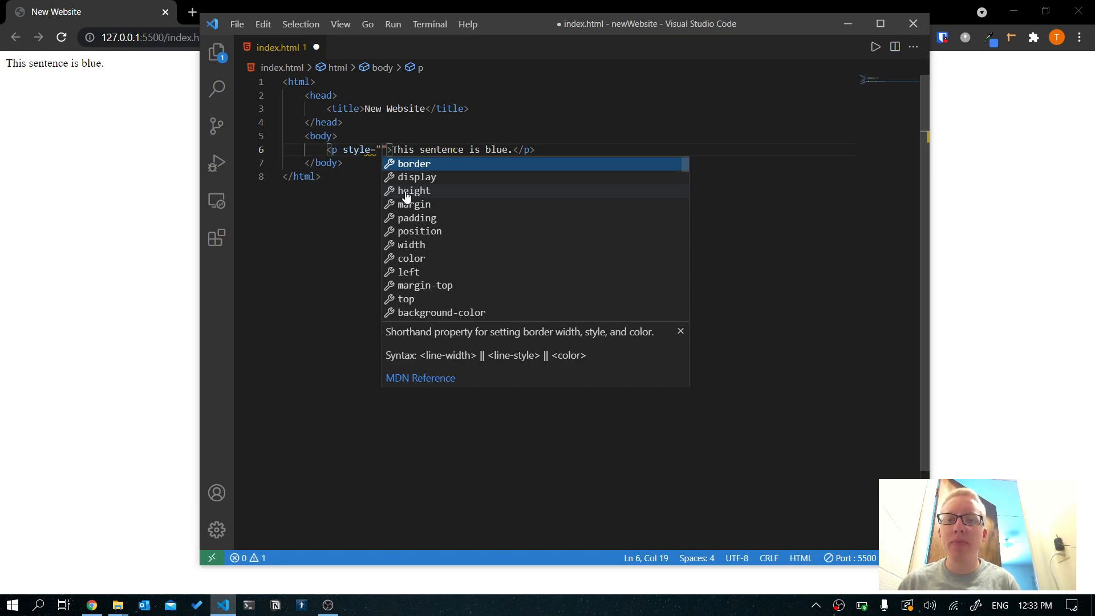
key(Escape)
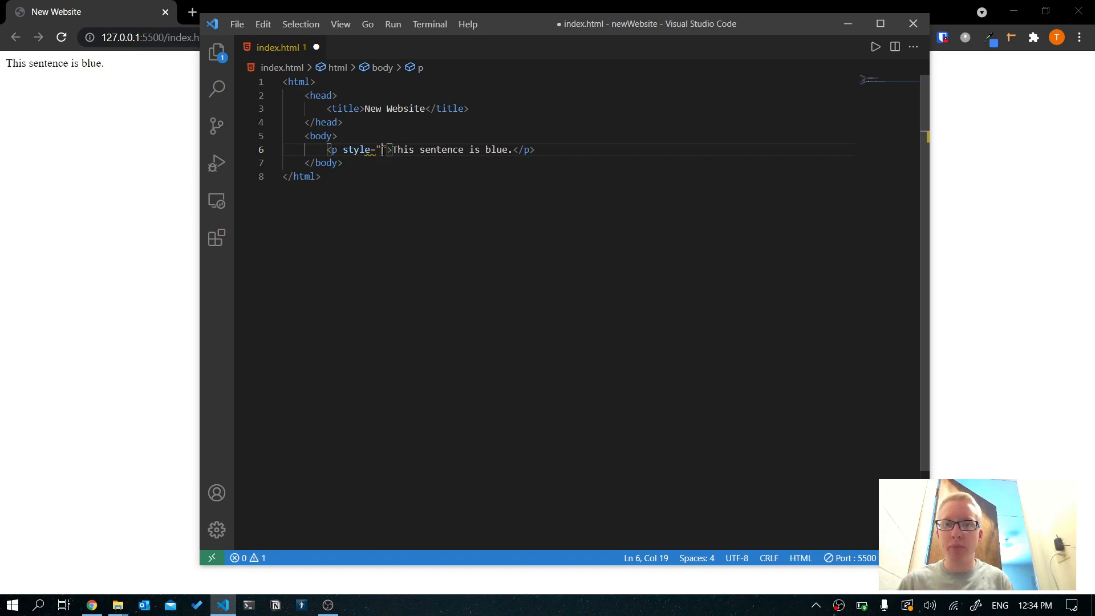
text(col)
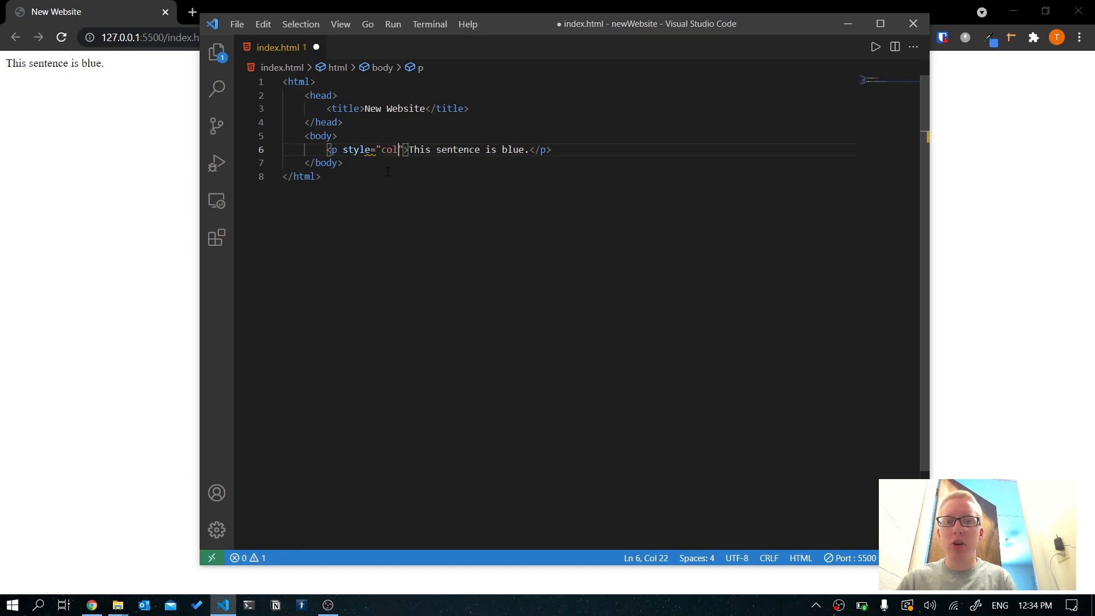
text(or: ;)
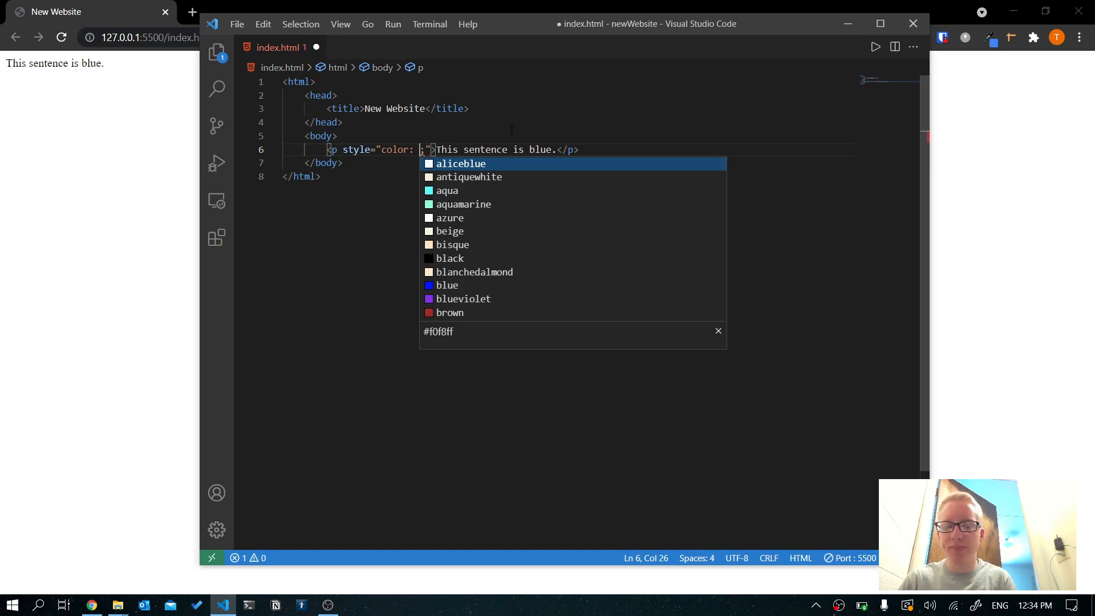
text(blue)
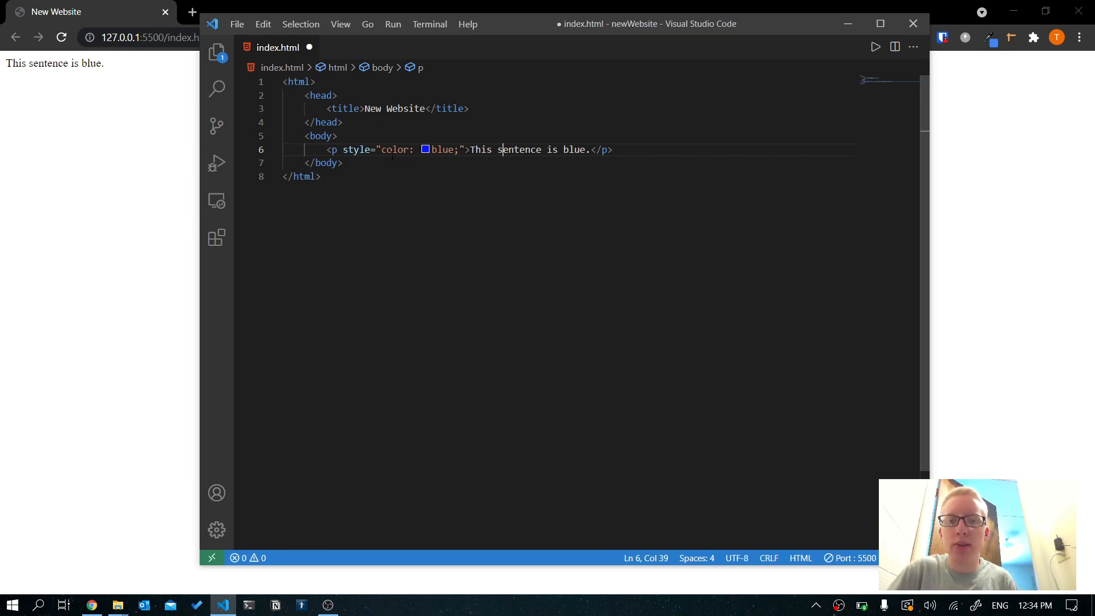
mouse_move(395, 150)
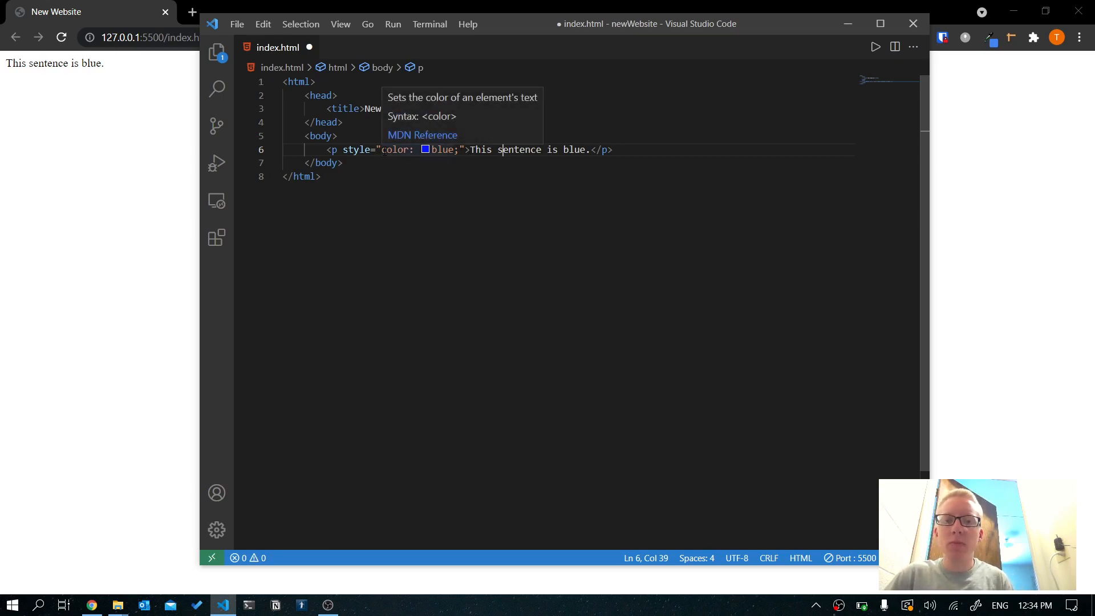
double_click(396, 150)
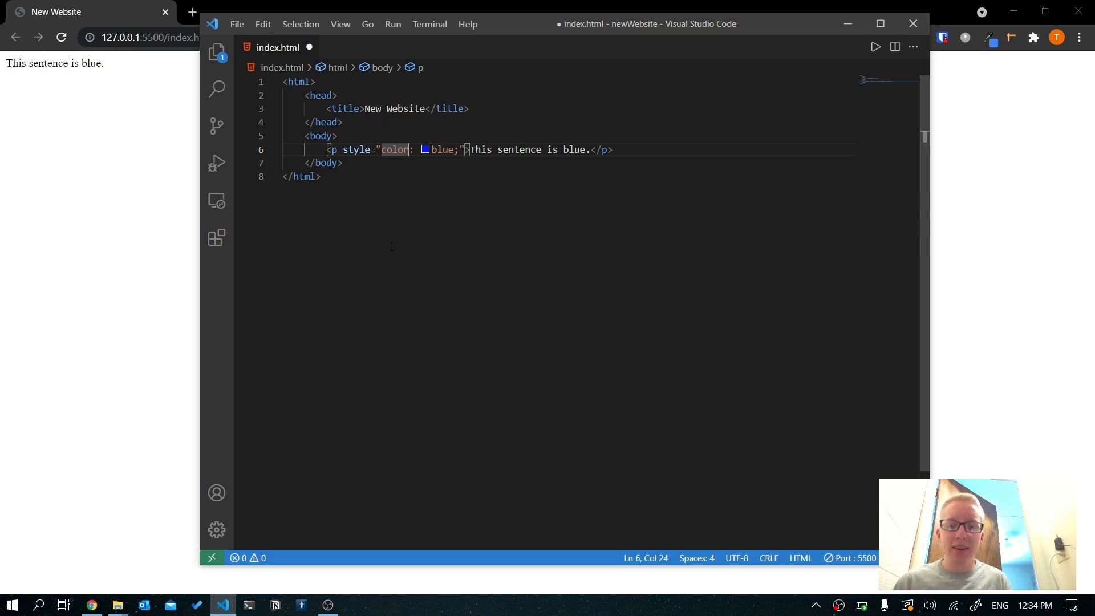
key(ctrl+s)
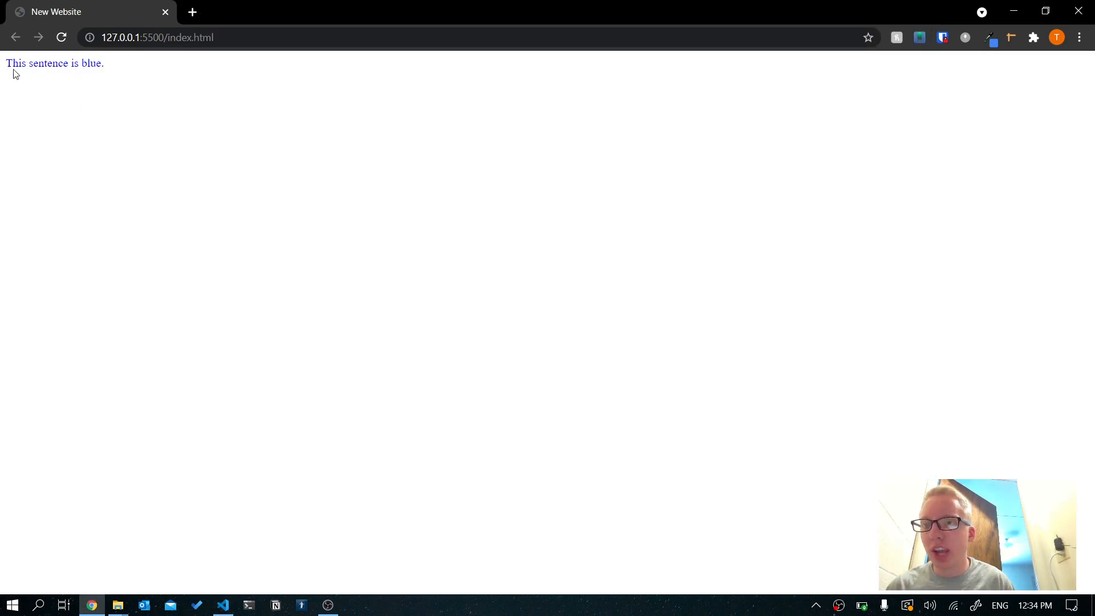
Paste a copy of the paragraph below and change both its text and color value to green.
click(223, 604)
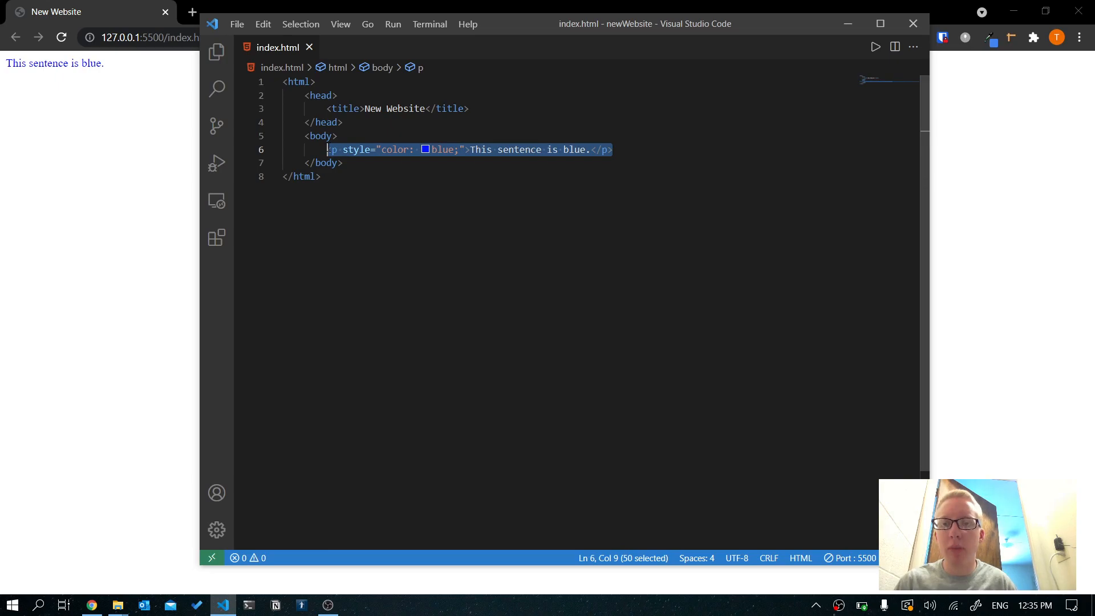
click(613, 150)
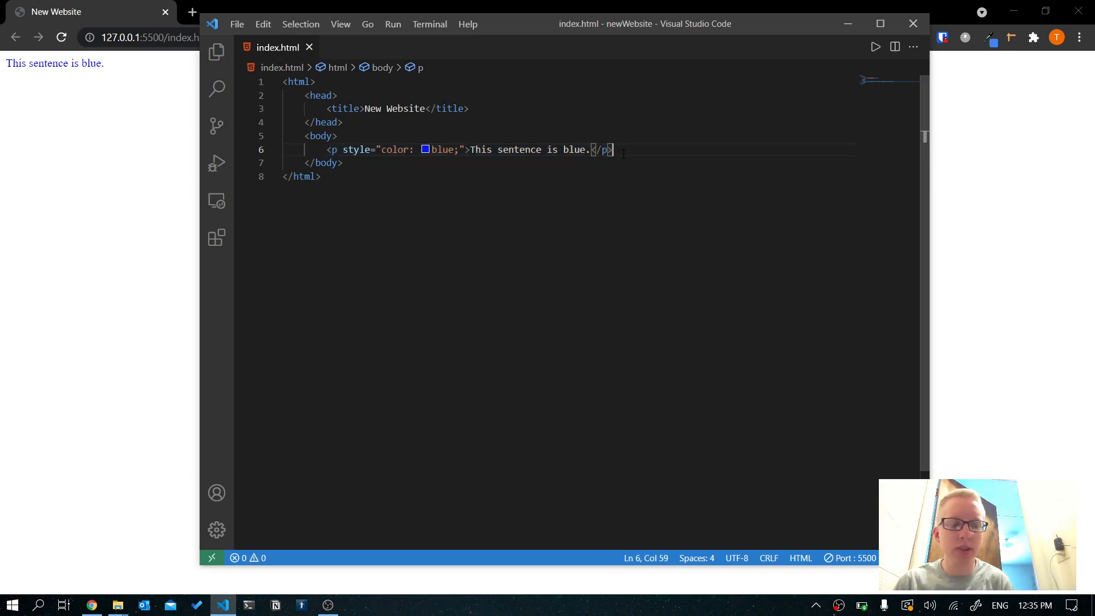
text(<p style="color: blue;">This sentence is blue.</p>)
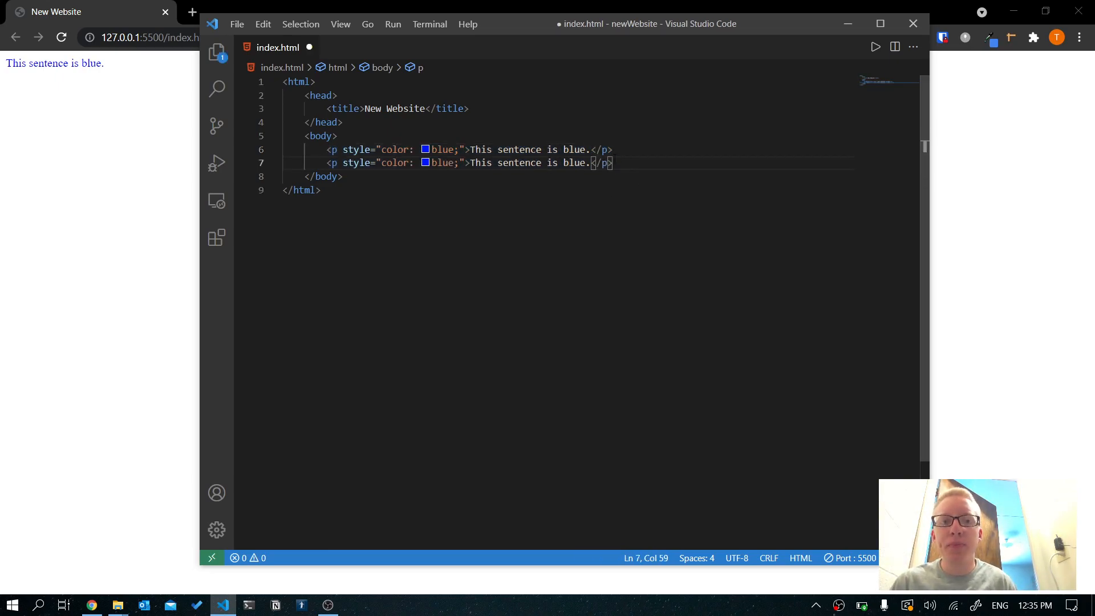
double_click(573, 163)
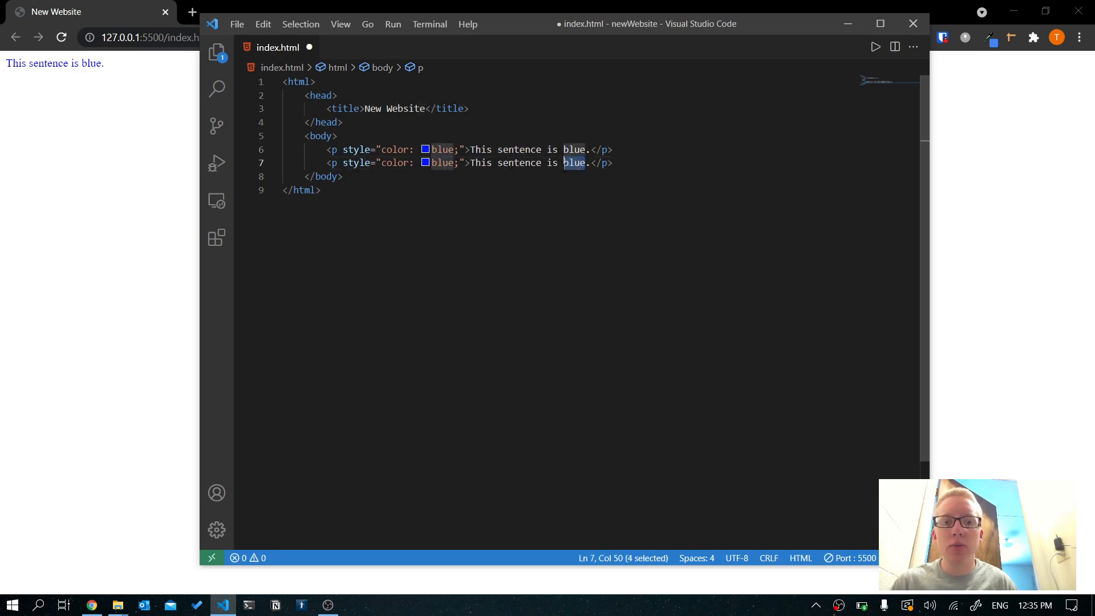
text(green)
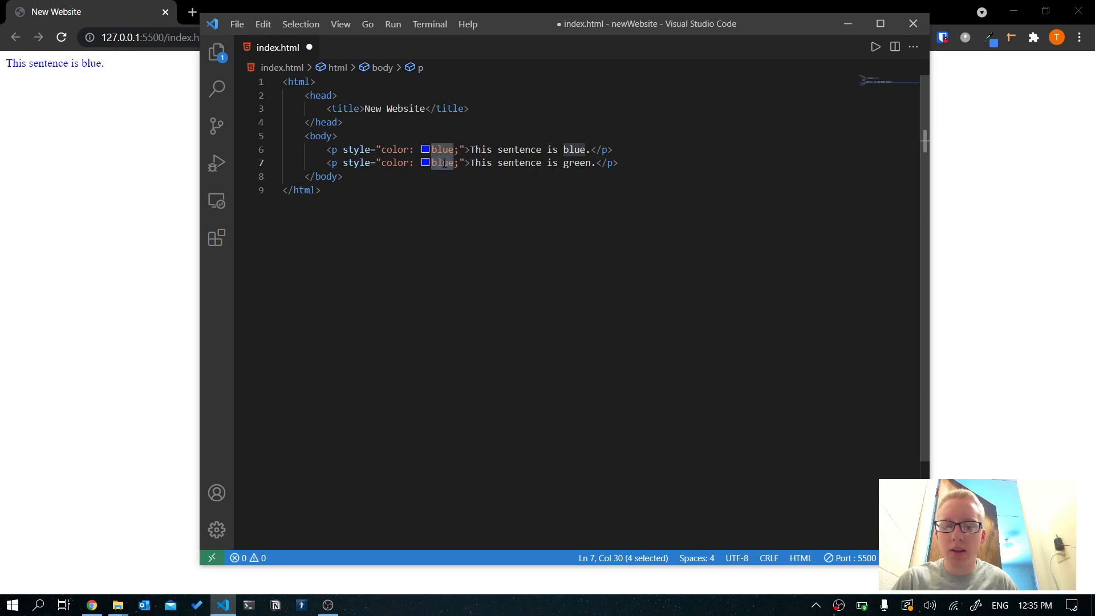
text(green)
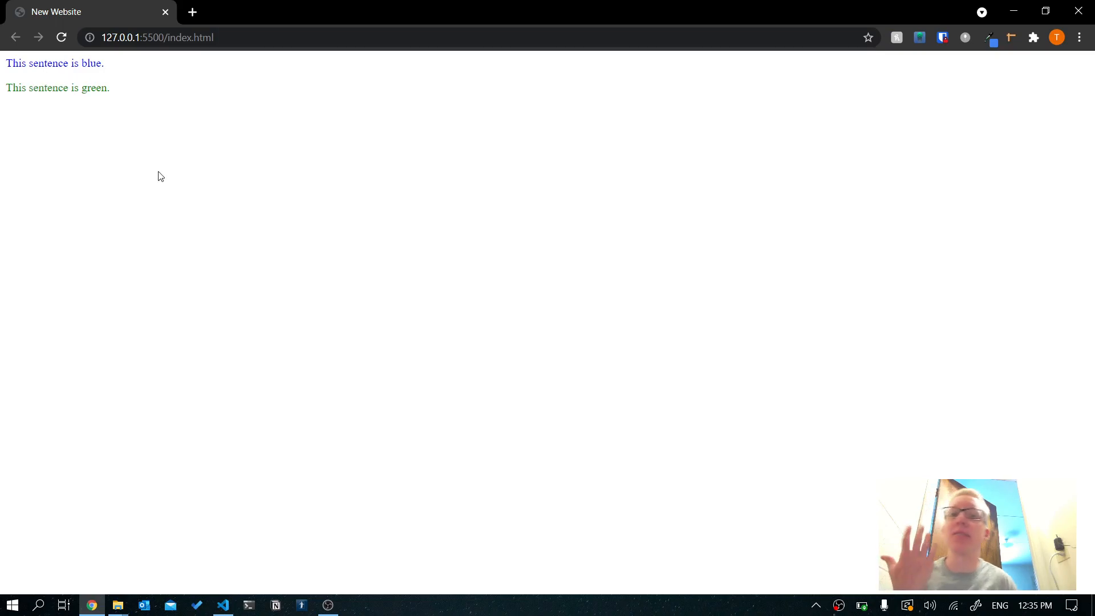
Return to the editor to change the green sentence's colour to rgb(25, 120, 209).
click(222, 605)
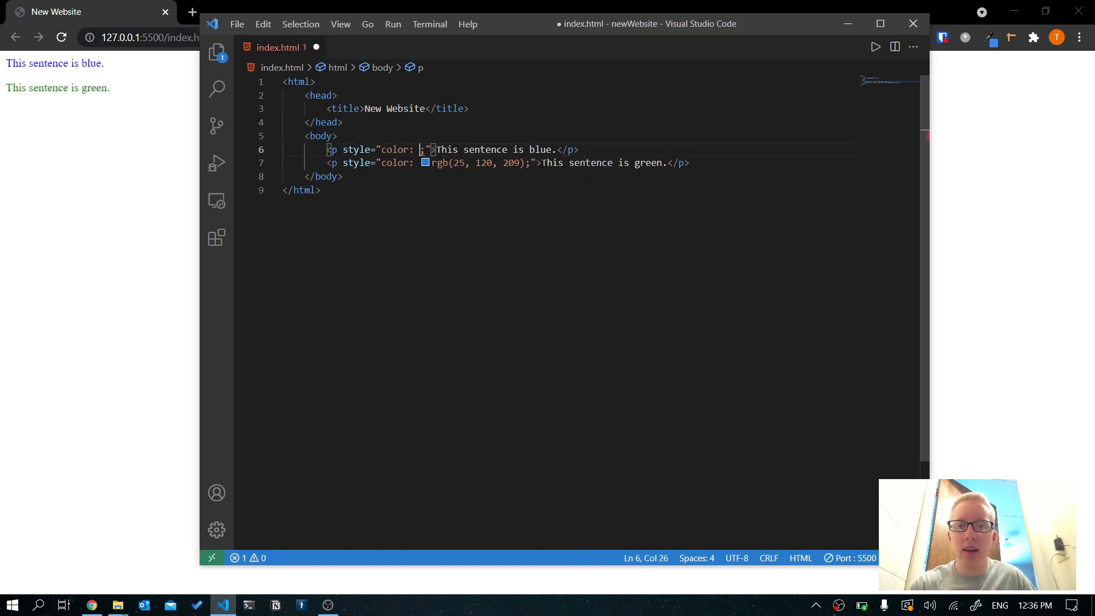
Try 'yellow' as line 6's colour value, then set it back to 'blue' and save.
text(b)
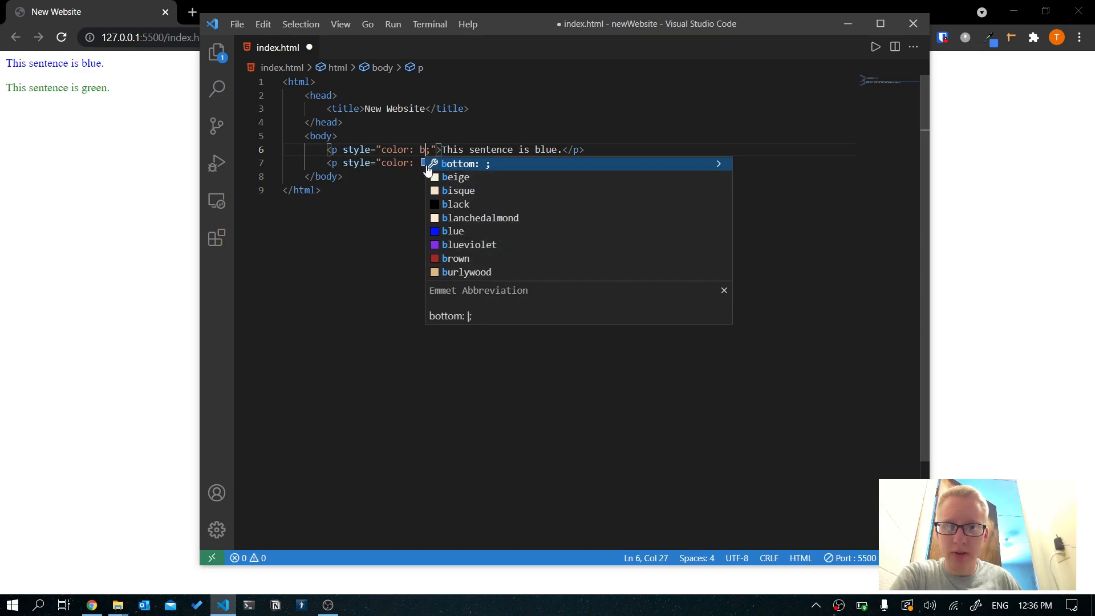
text(a)
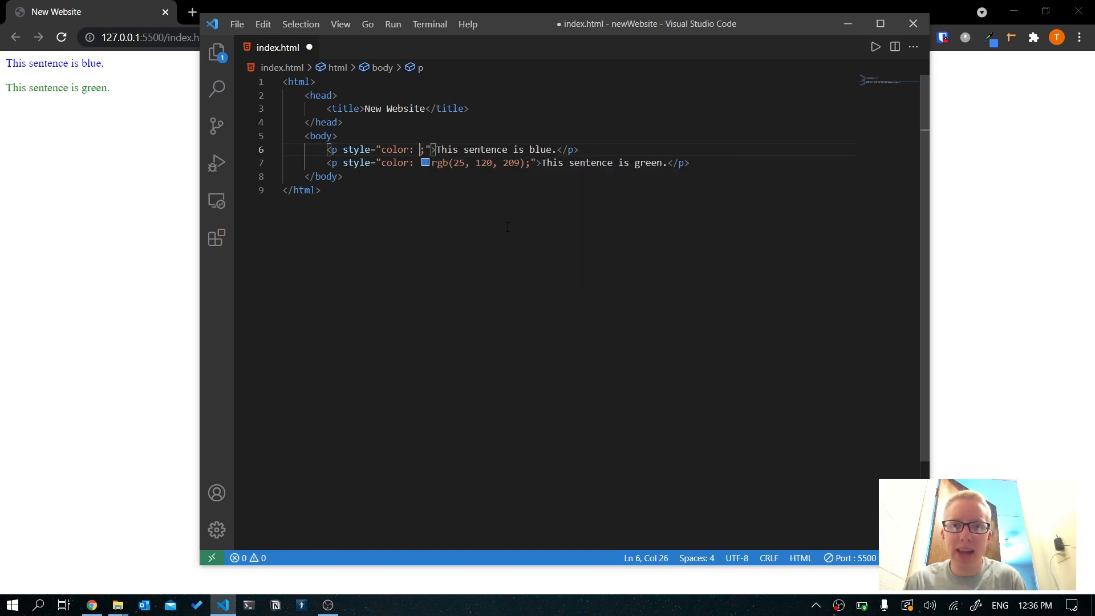
text(t)
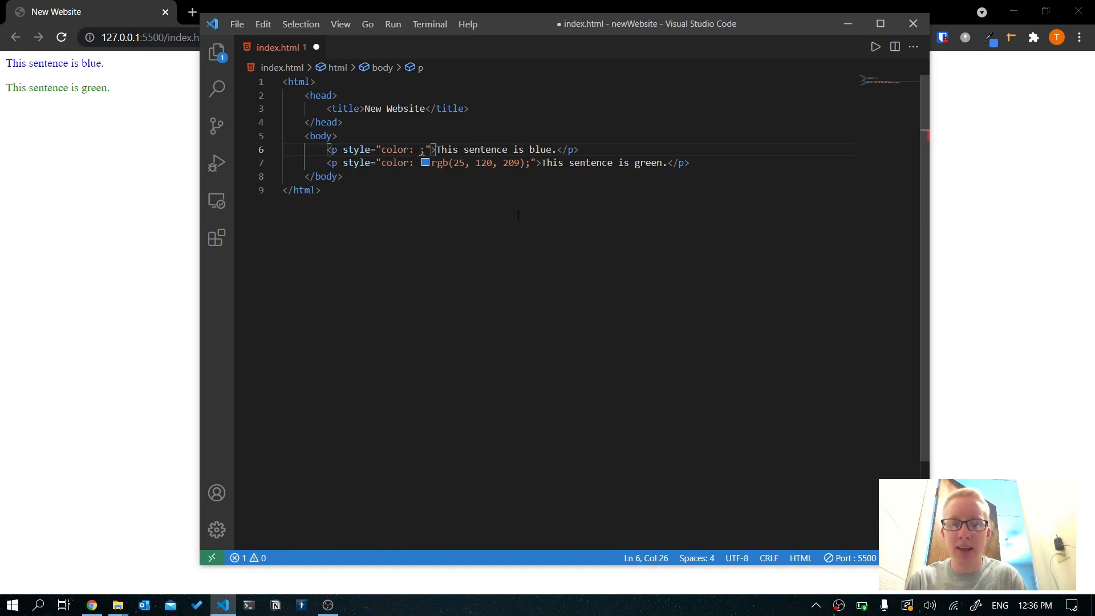
text(yello)
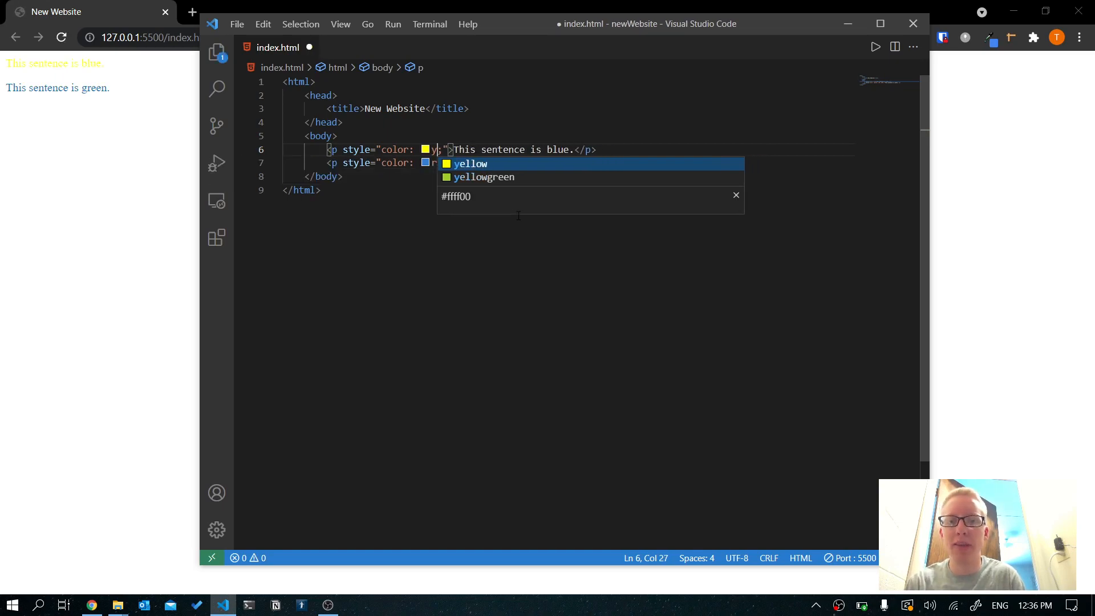
text(blue)
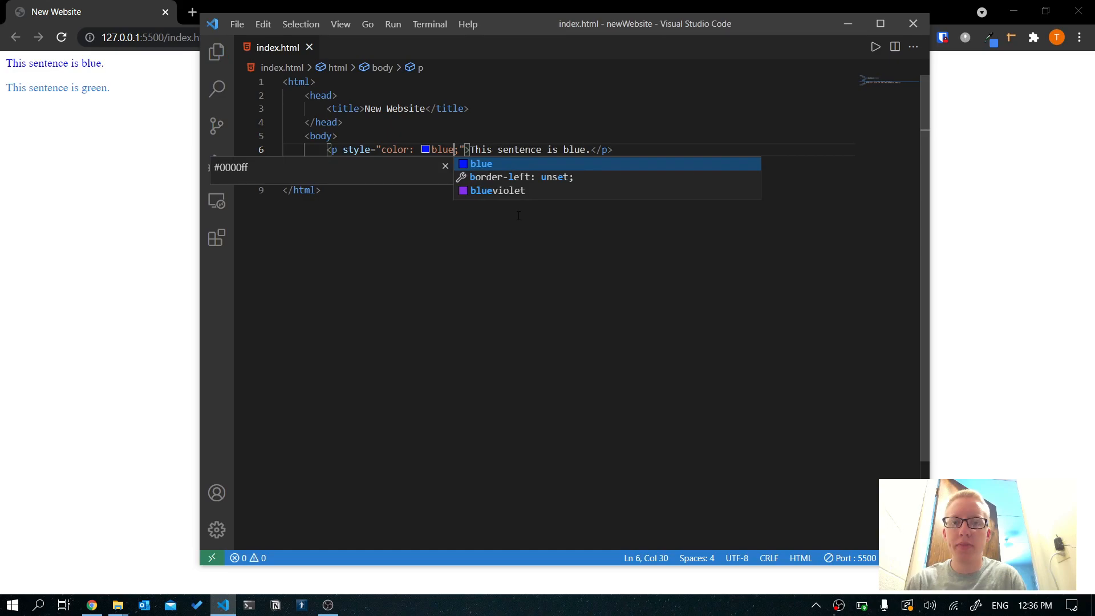